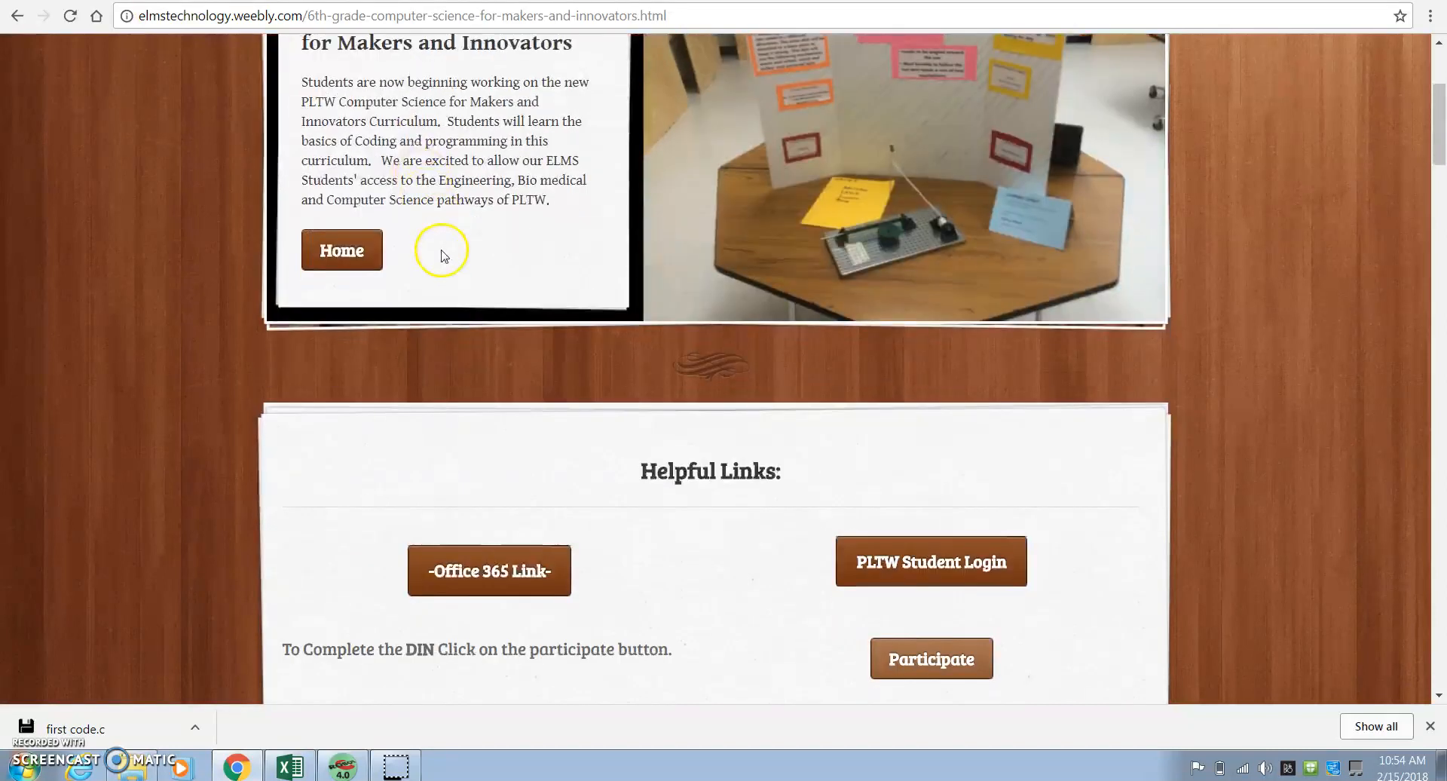
# Follow the Lesson 1.3a 'Microbit Code' link to the MakeCode micro:bit editor
pyautogui.scroll(3)
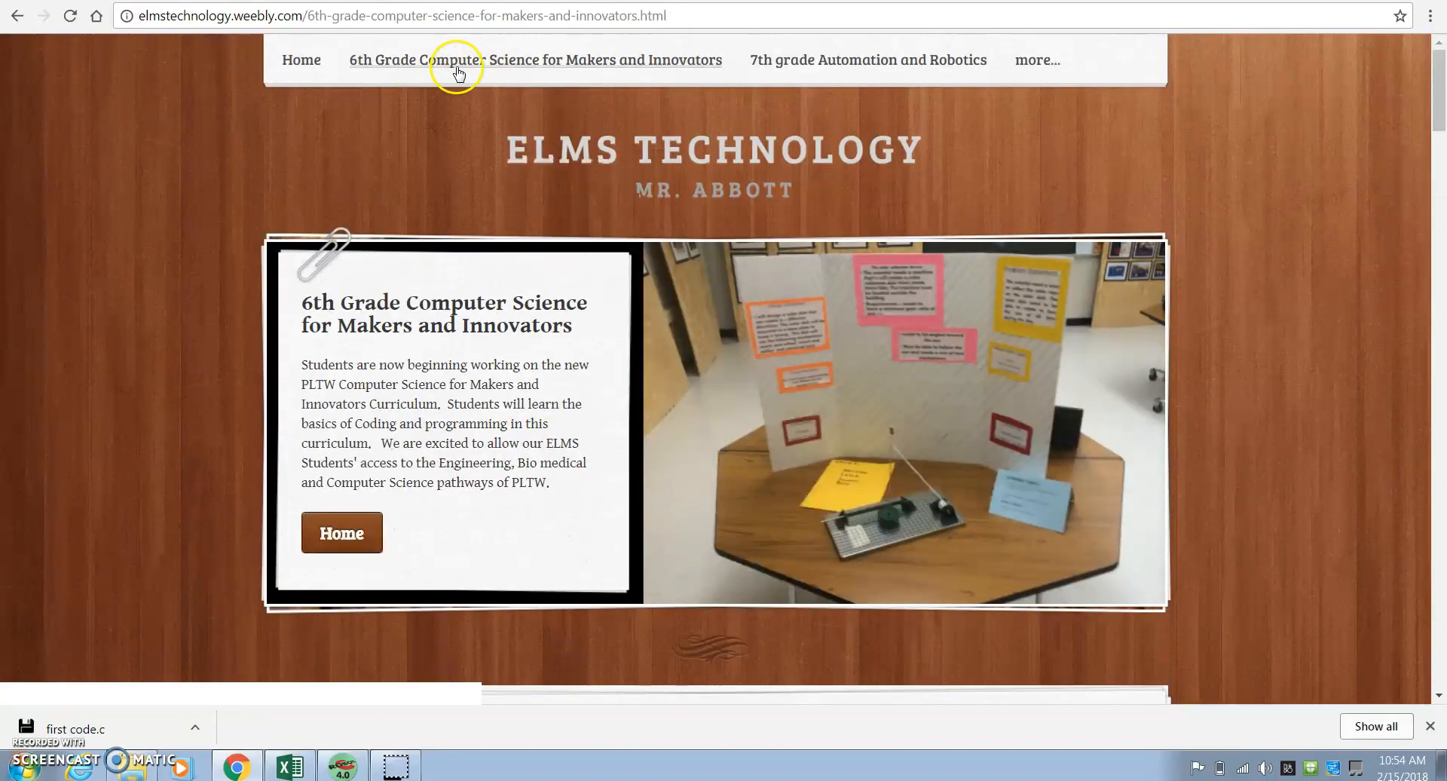
pyautogui.scroll(-3)
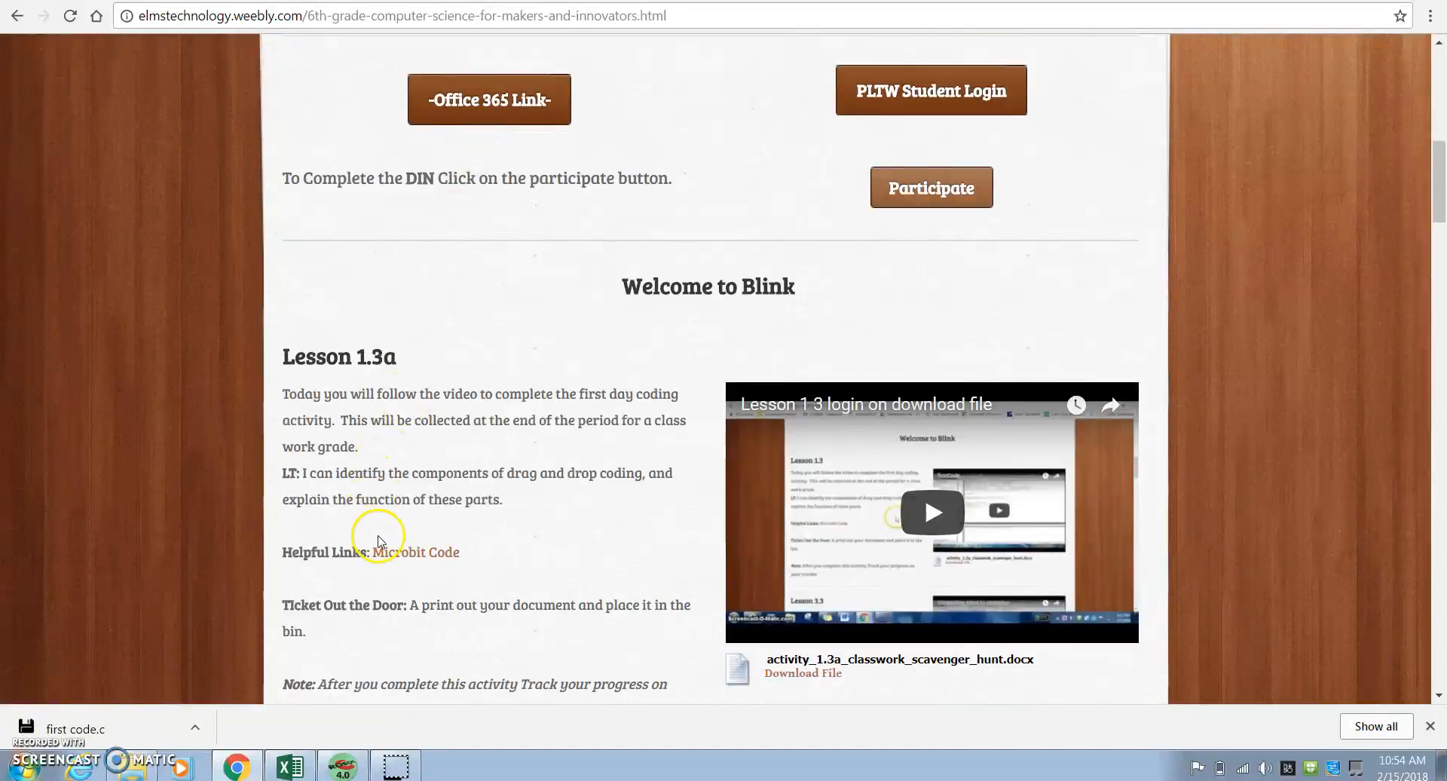
pyautogui.click(421, 552)
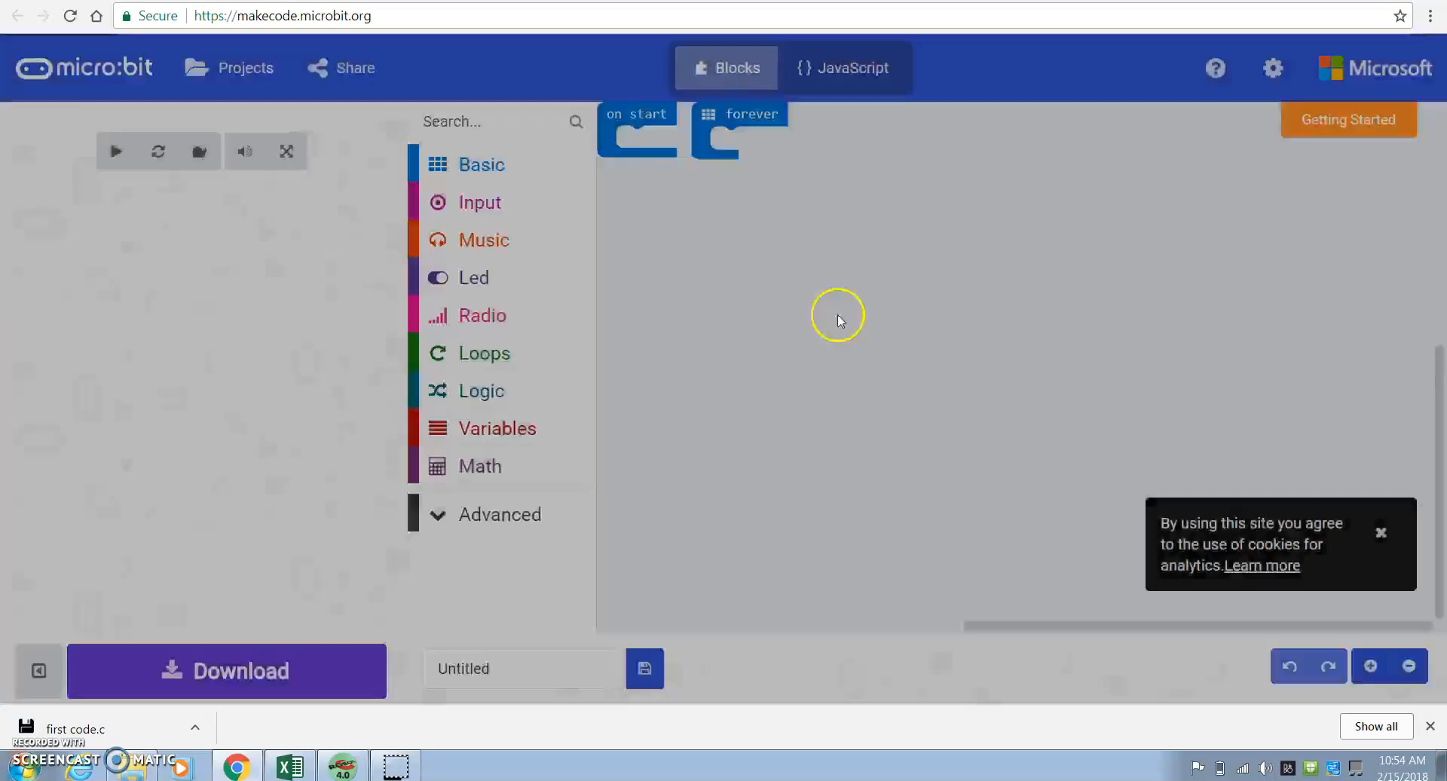
# Place a show leds block and a pause 100 ms block inside on start from Basic
pyautogui.click(116, 150)
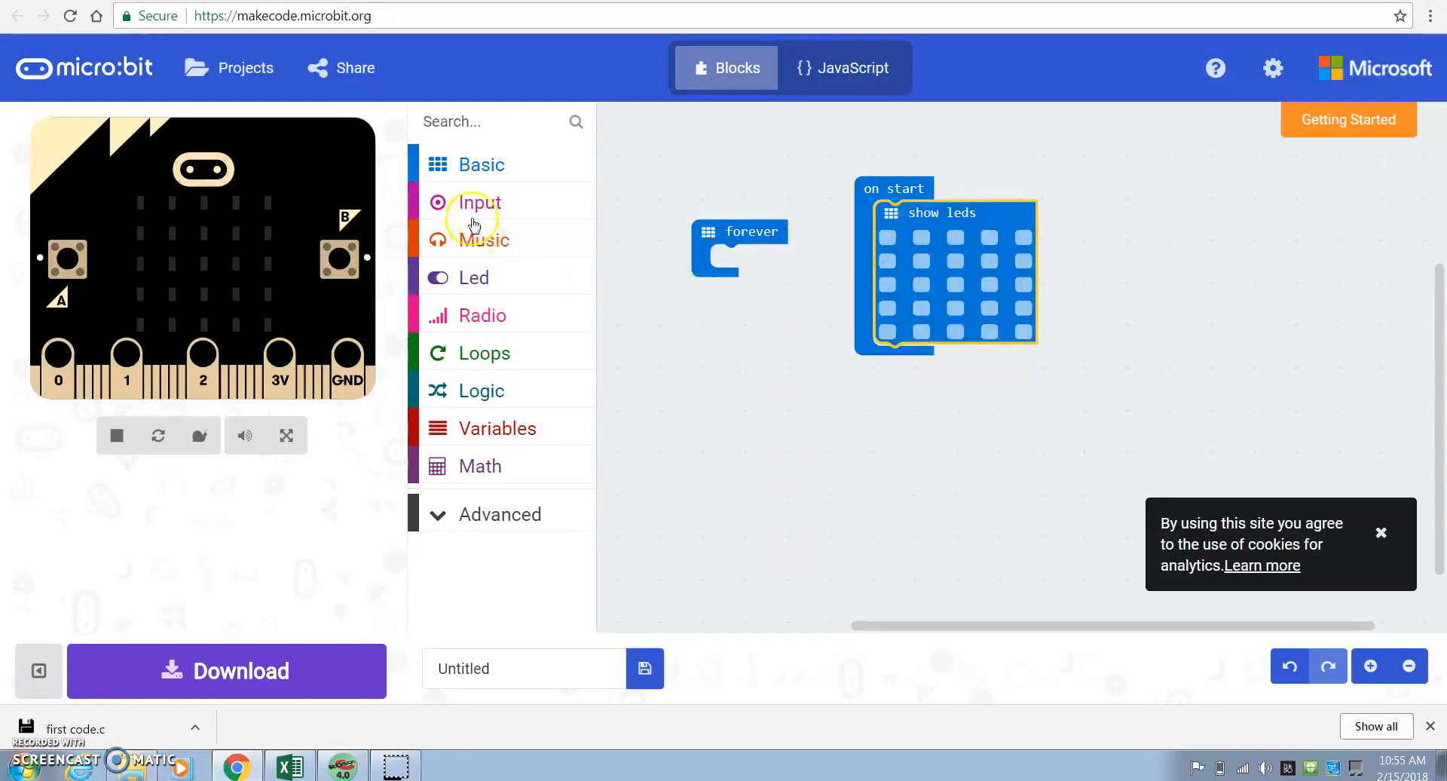
pyautogui.click(479, 164)
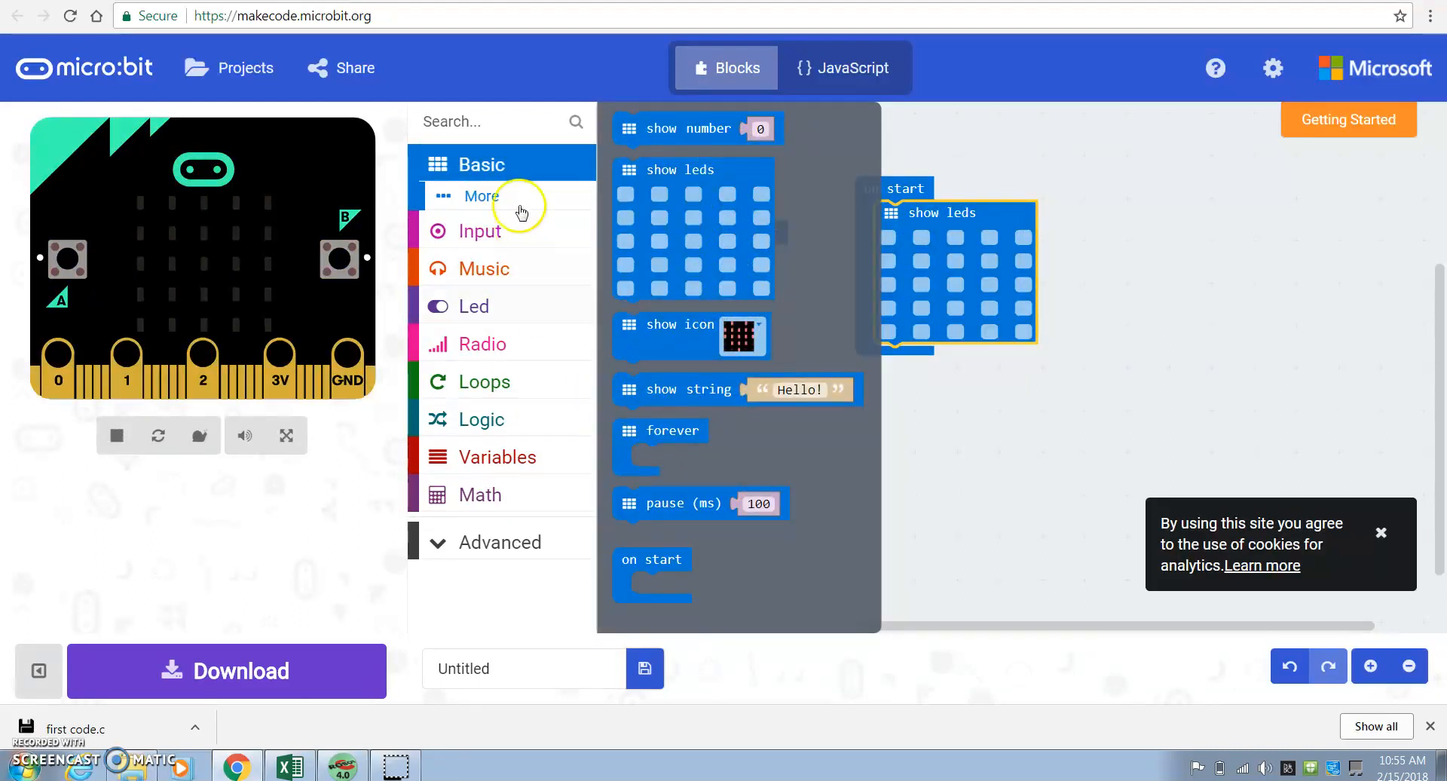
pyautogui.click(483, 195)
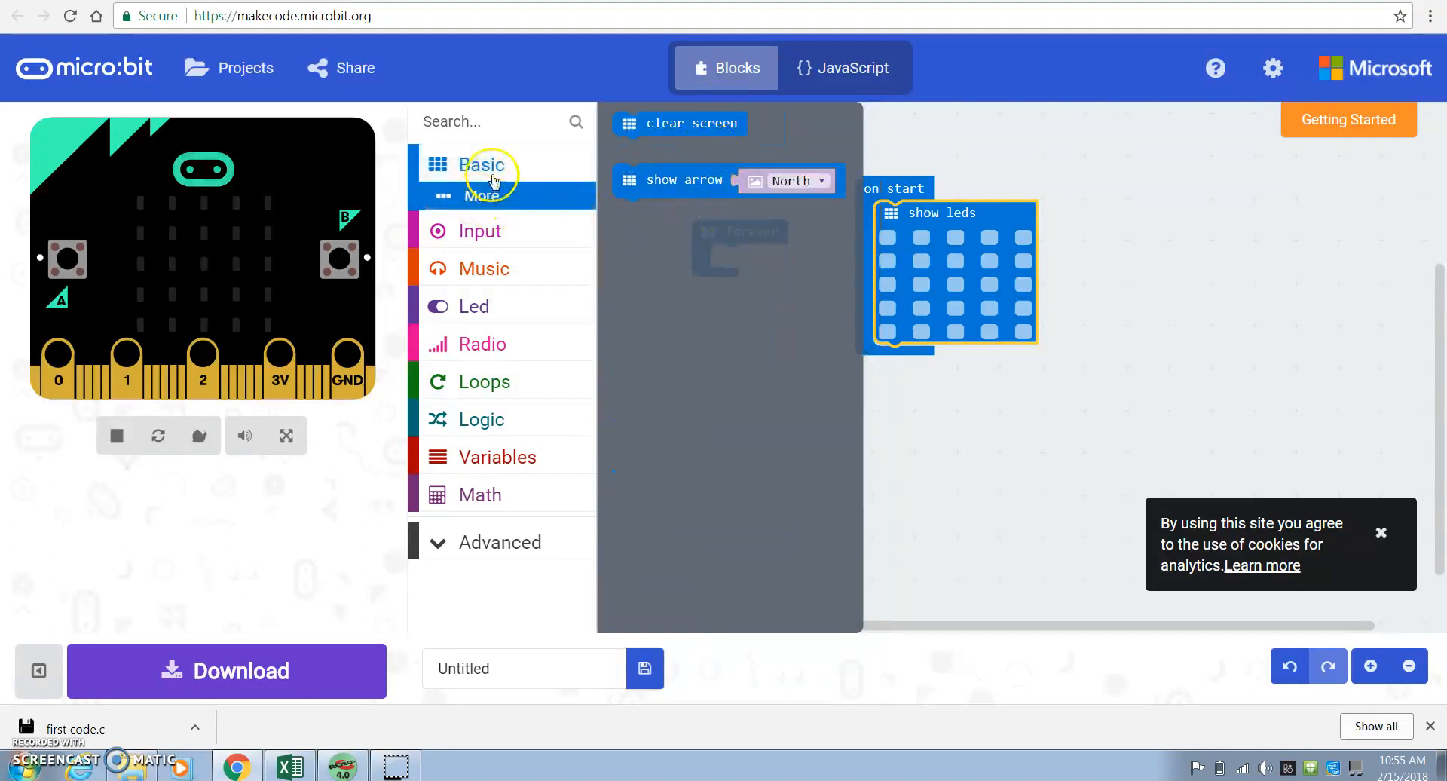
pyautogui.click(487, 164)
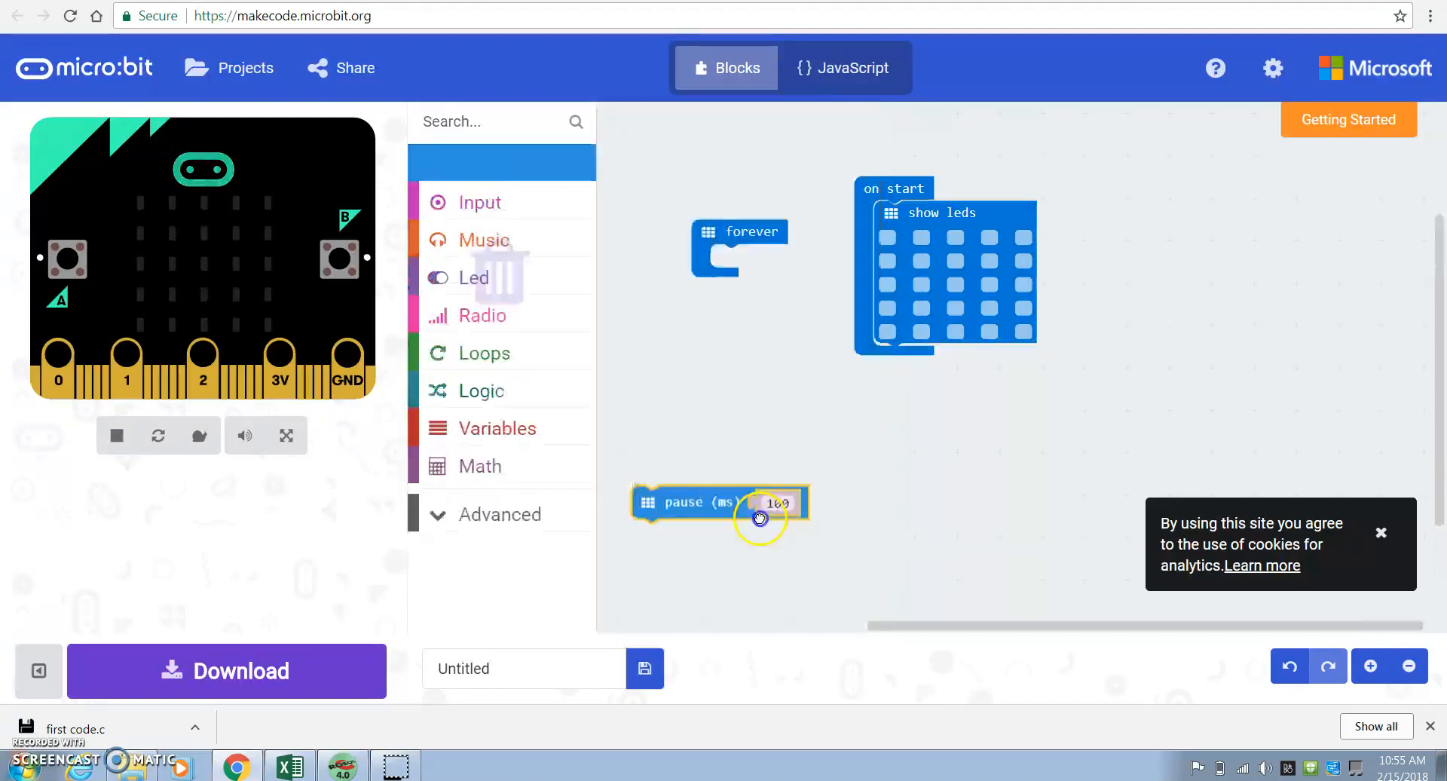
pyautogui.moveTo(720, 502); pyautogui.dragTo(955, 360)
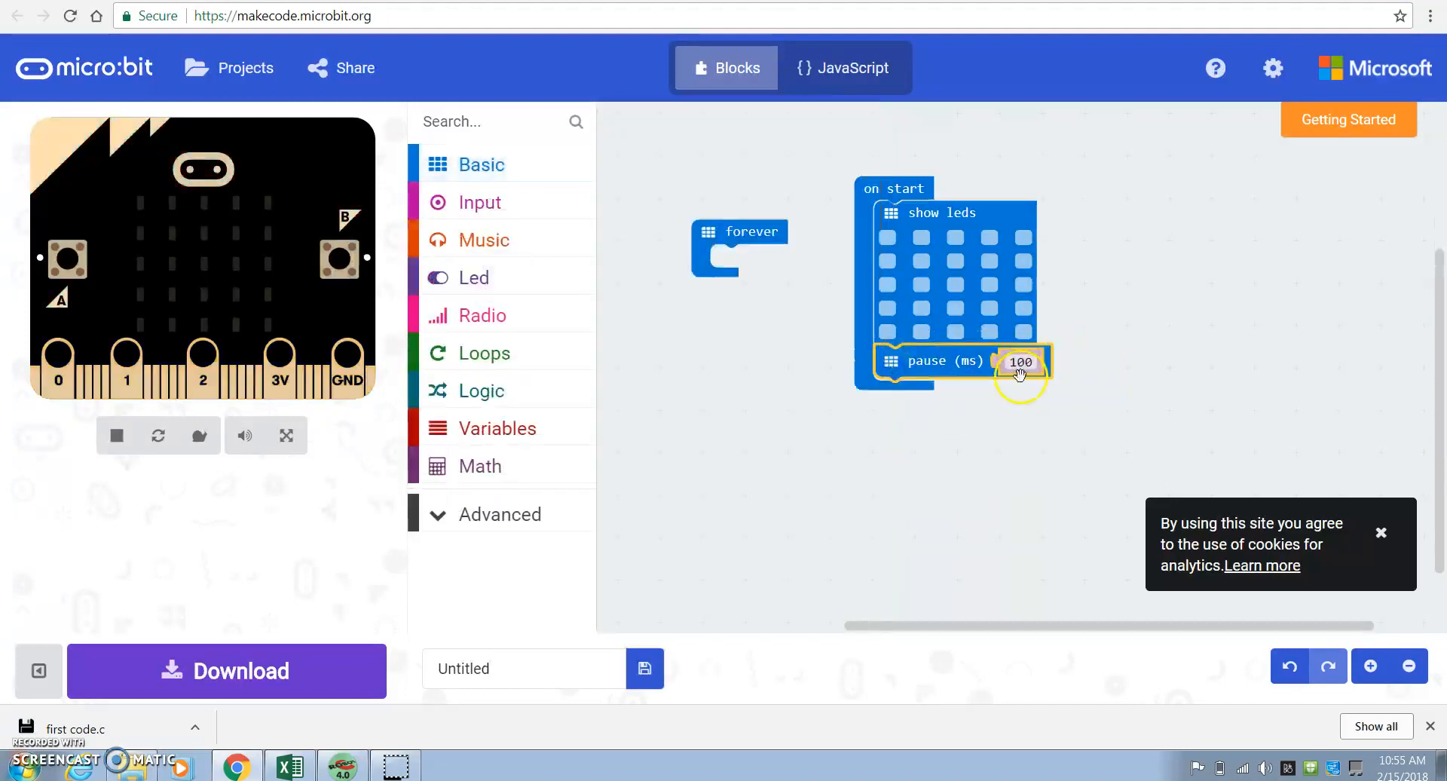
# Add a second show leds, a second pause 100 ms, and clear screen to on start
pyautogui.click(480, 164)
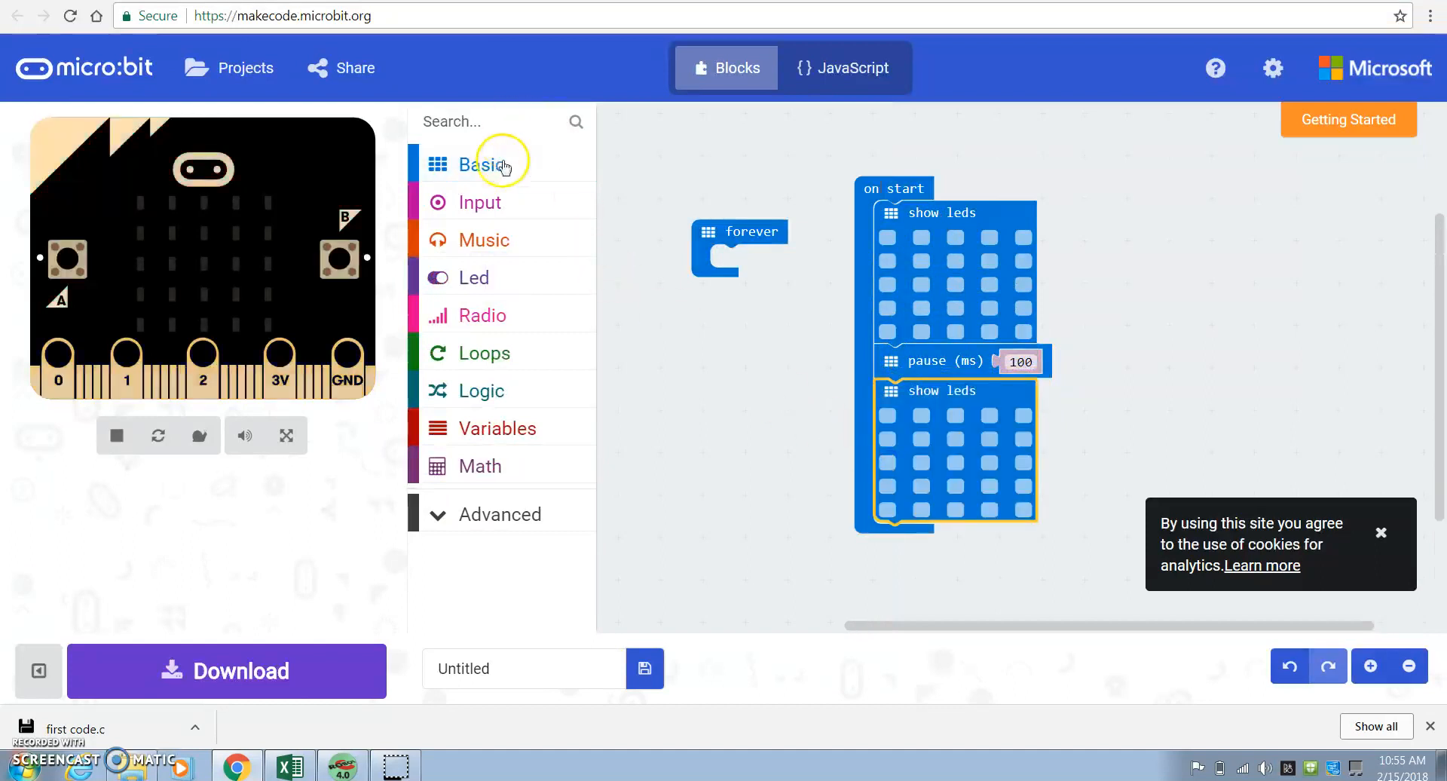
pyautogui.click(483, 164)
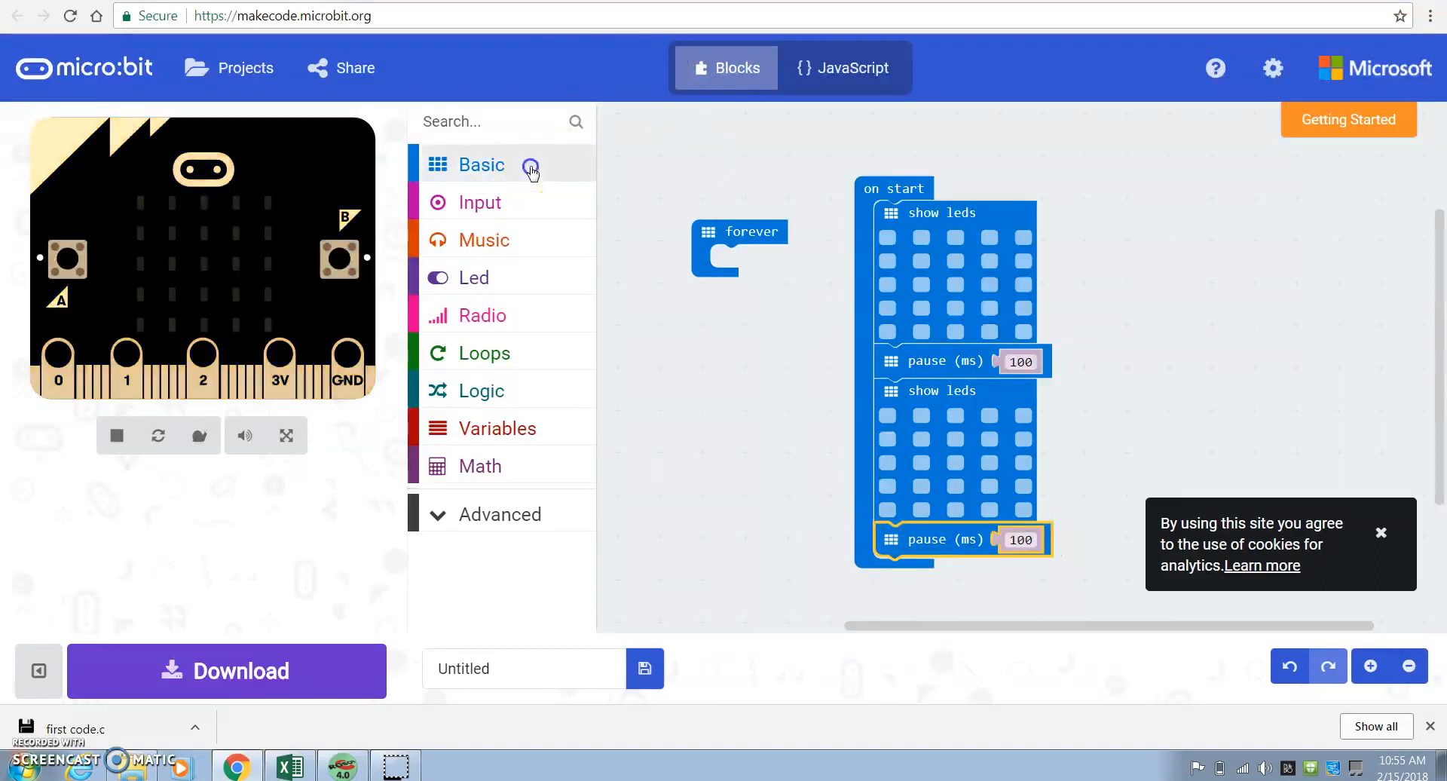
pyautogui.click(481, 165)
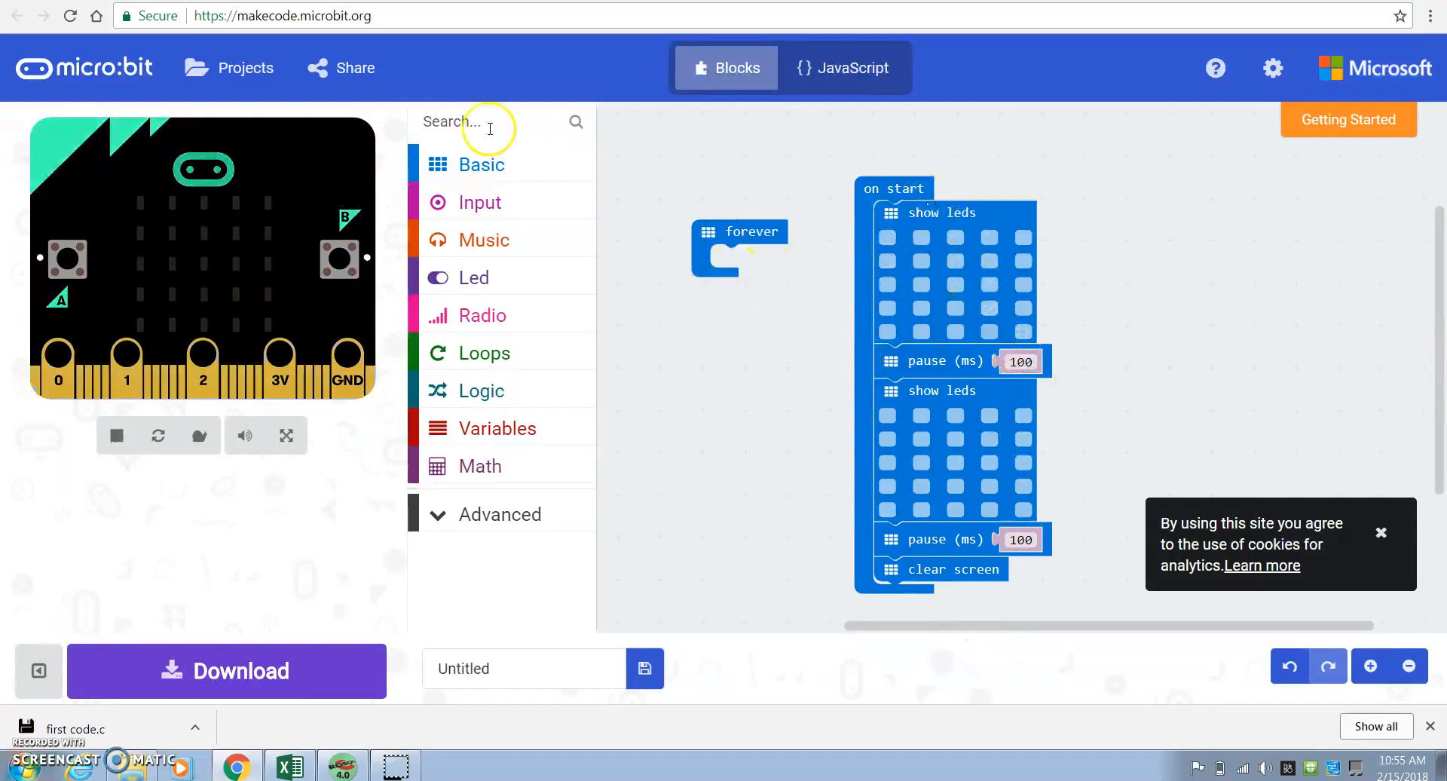
pyautogui.moveTo(898, 219)
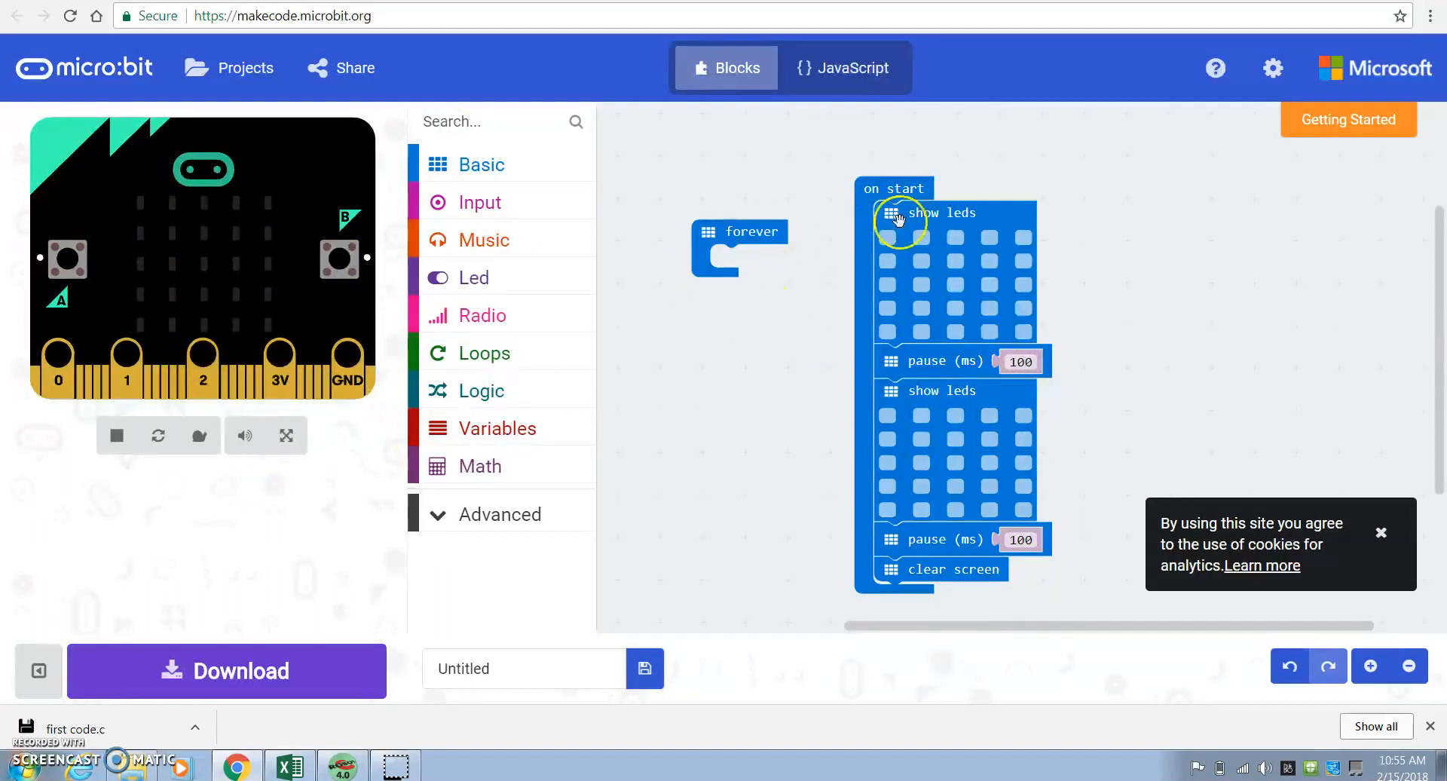
# Light a diagonal pattern in the first LED grid and a vertical centre line in the second
pyautogui.click(887, 236)
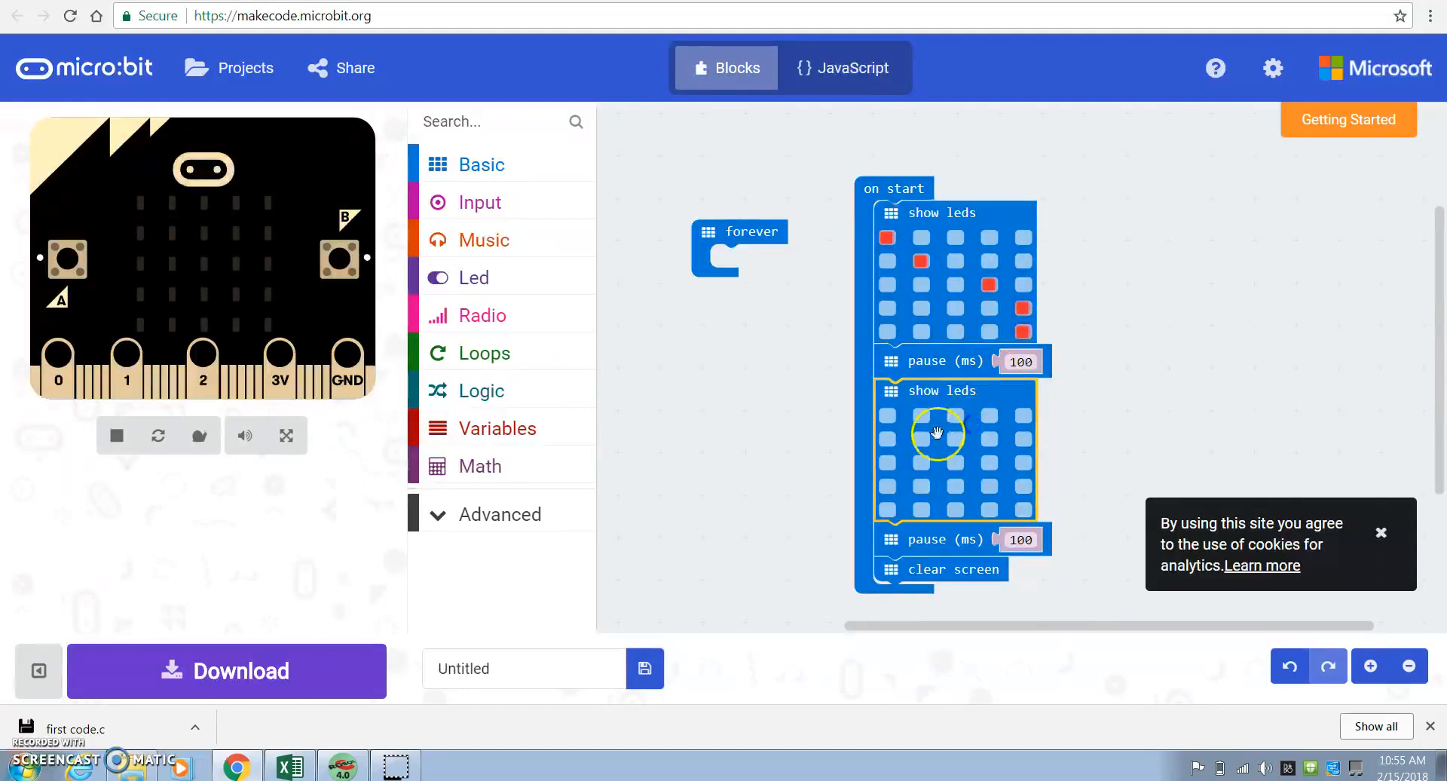
pyautogui.click(954, 416)
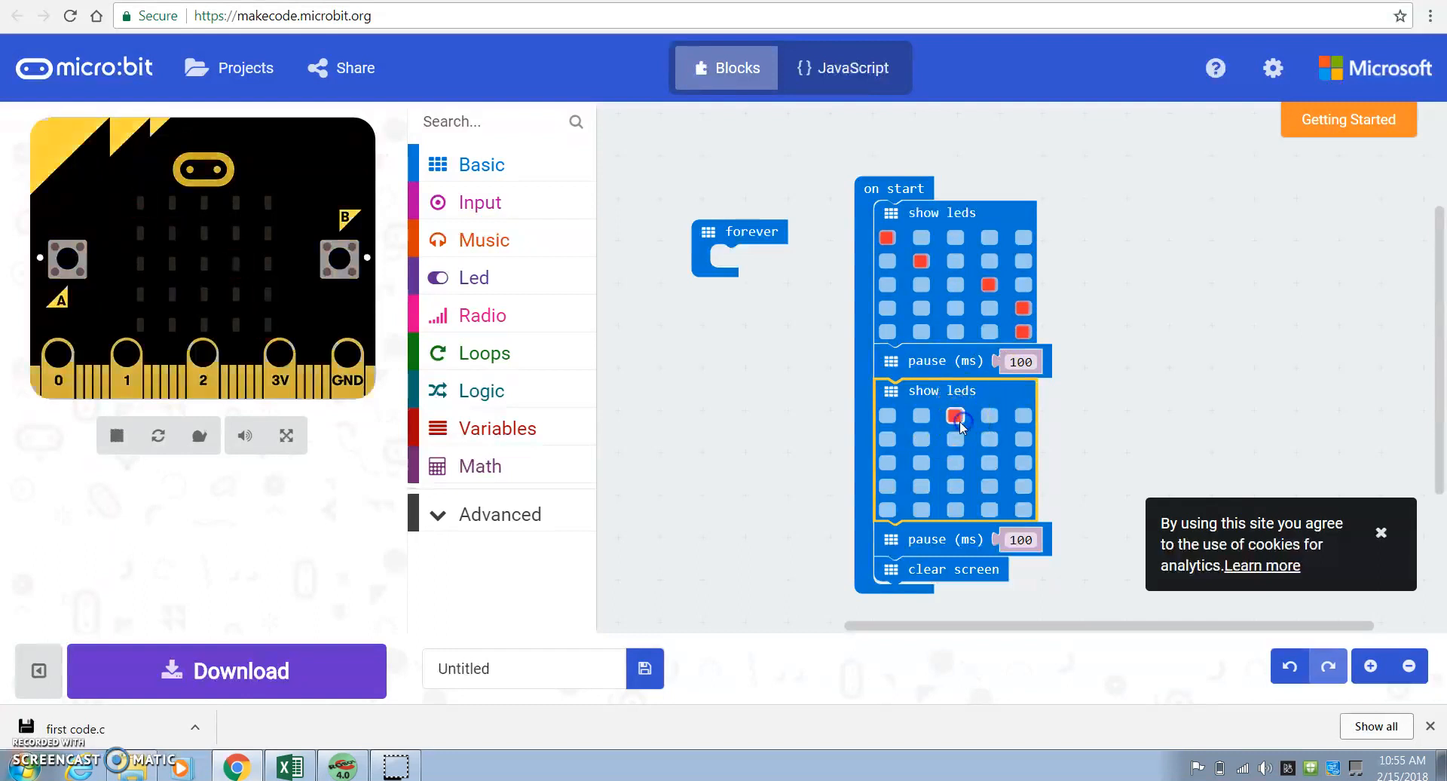
pyautogui.click(955, 486)
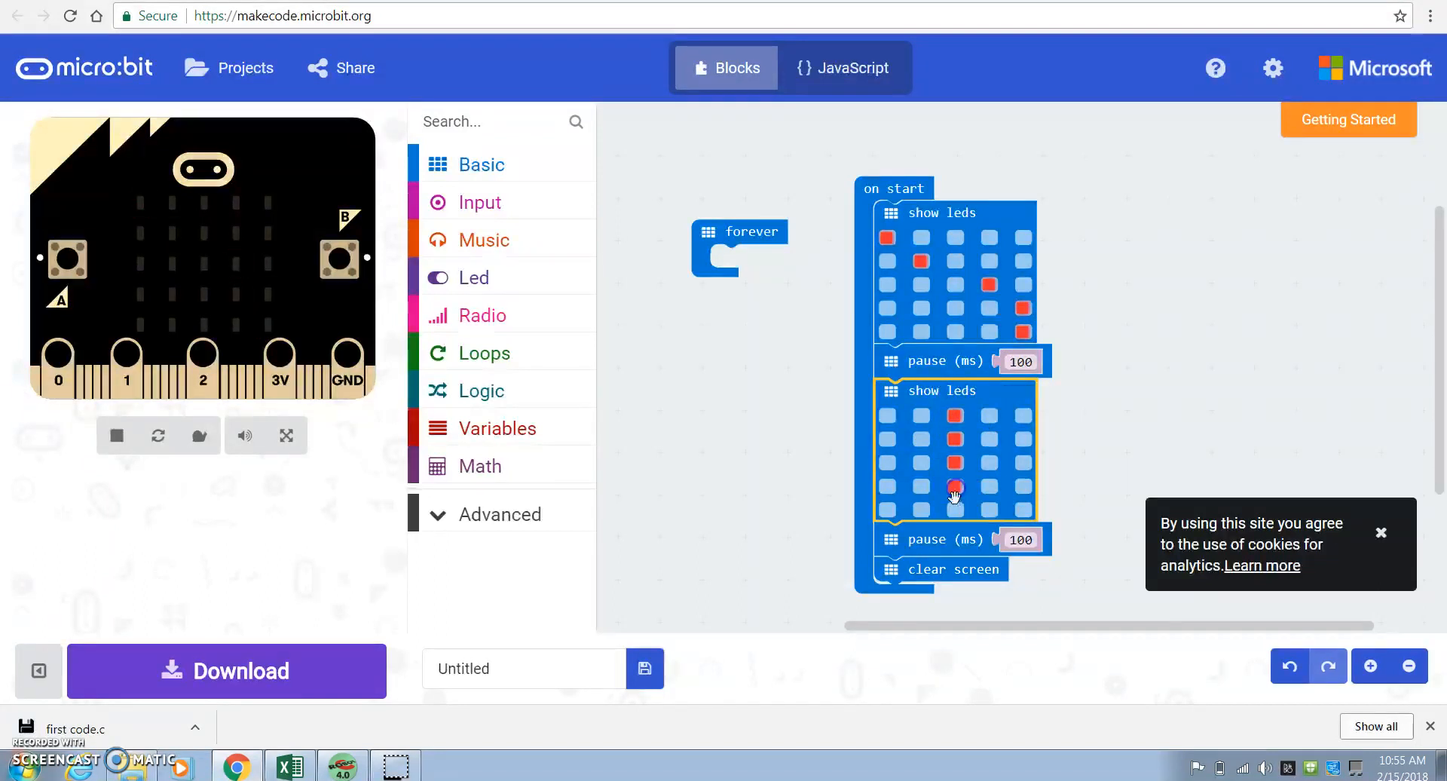
pyautogui.click(954, 487)
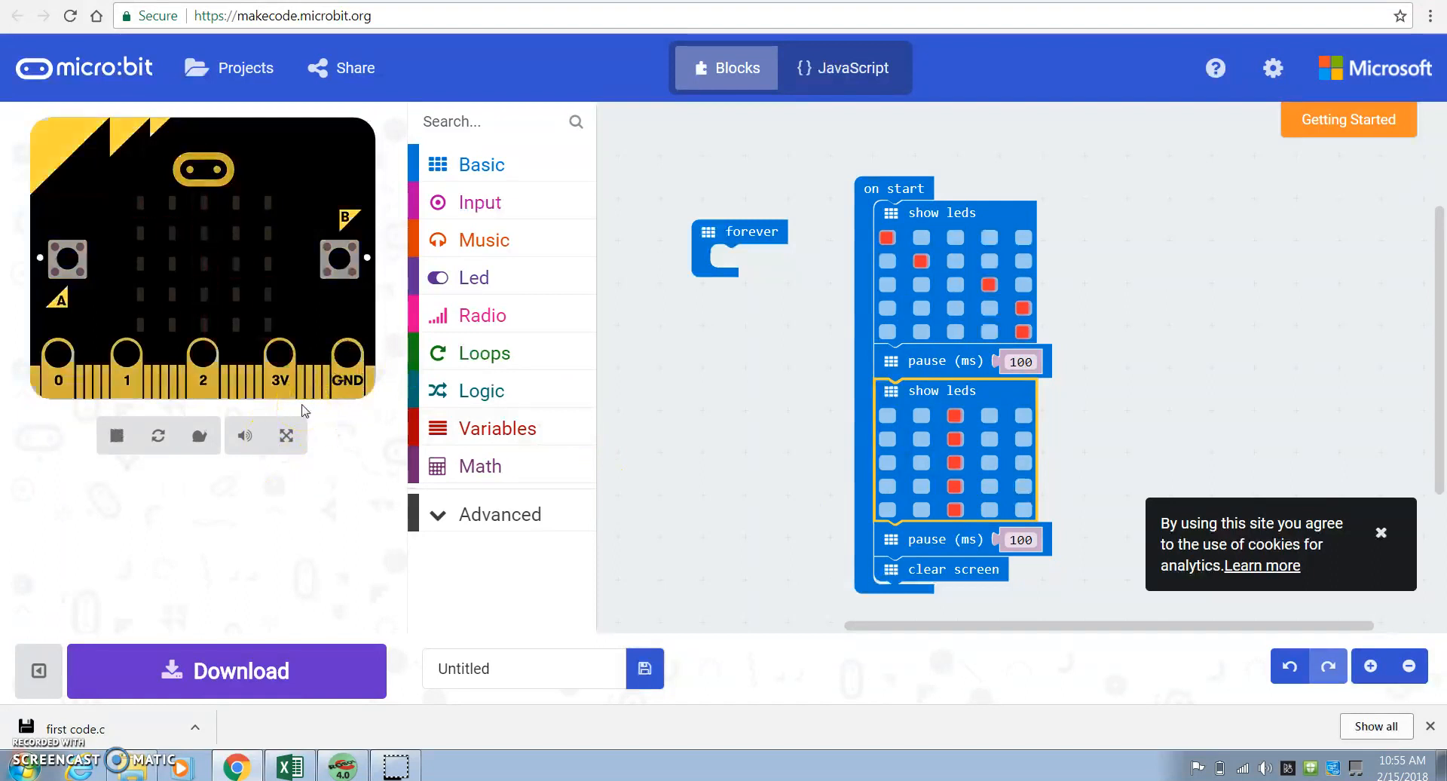
pyautogui.moveTo(888, 180)
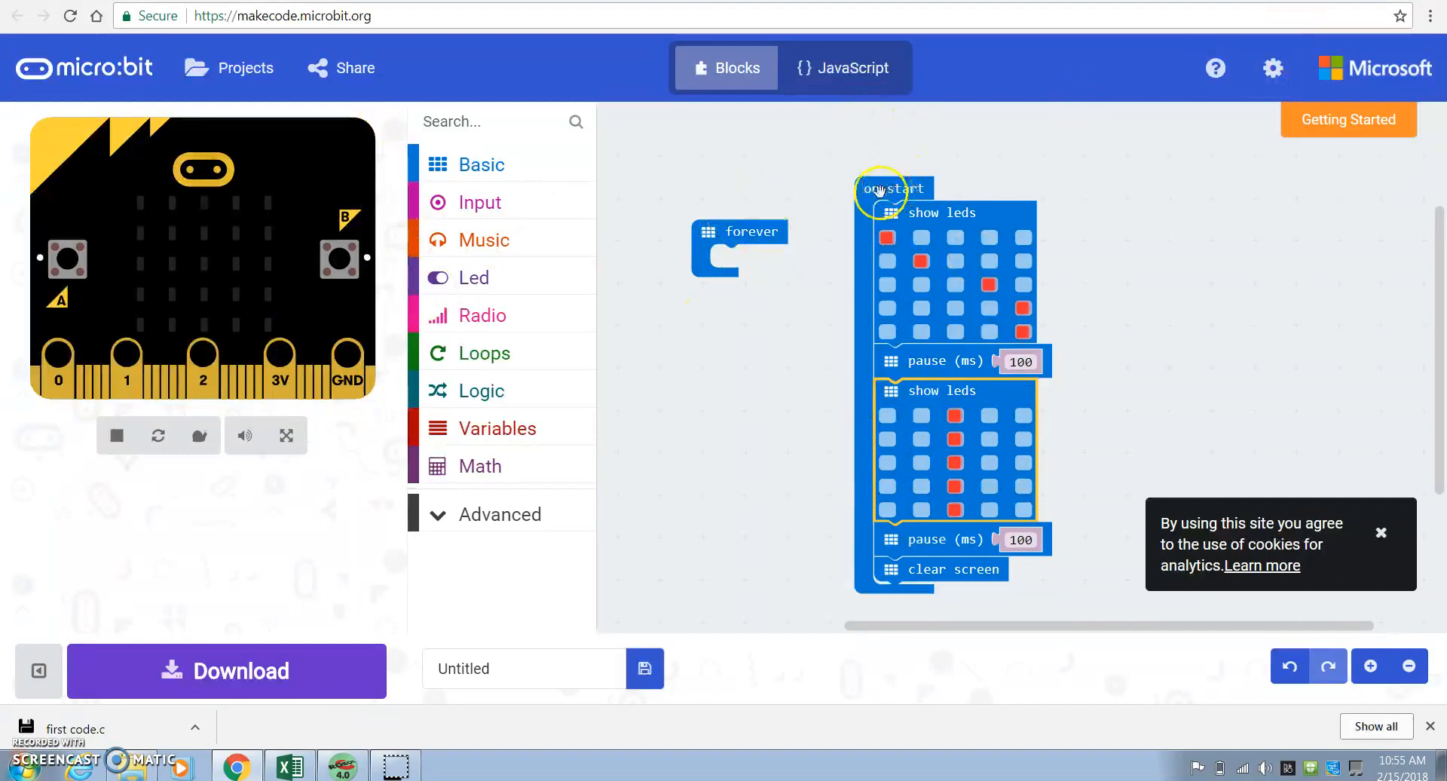
# Download the program as microbit-Untitled.hex to the Downloads folder
pyautogui.click(224, 671)
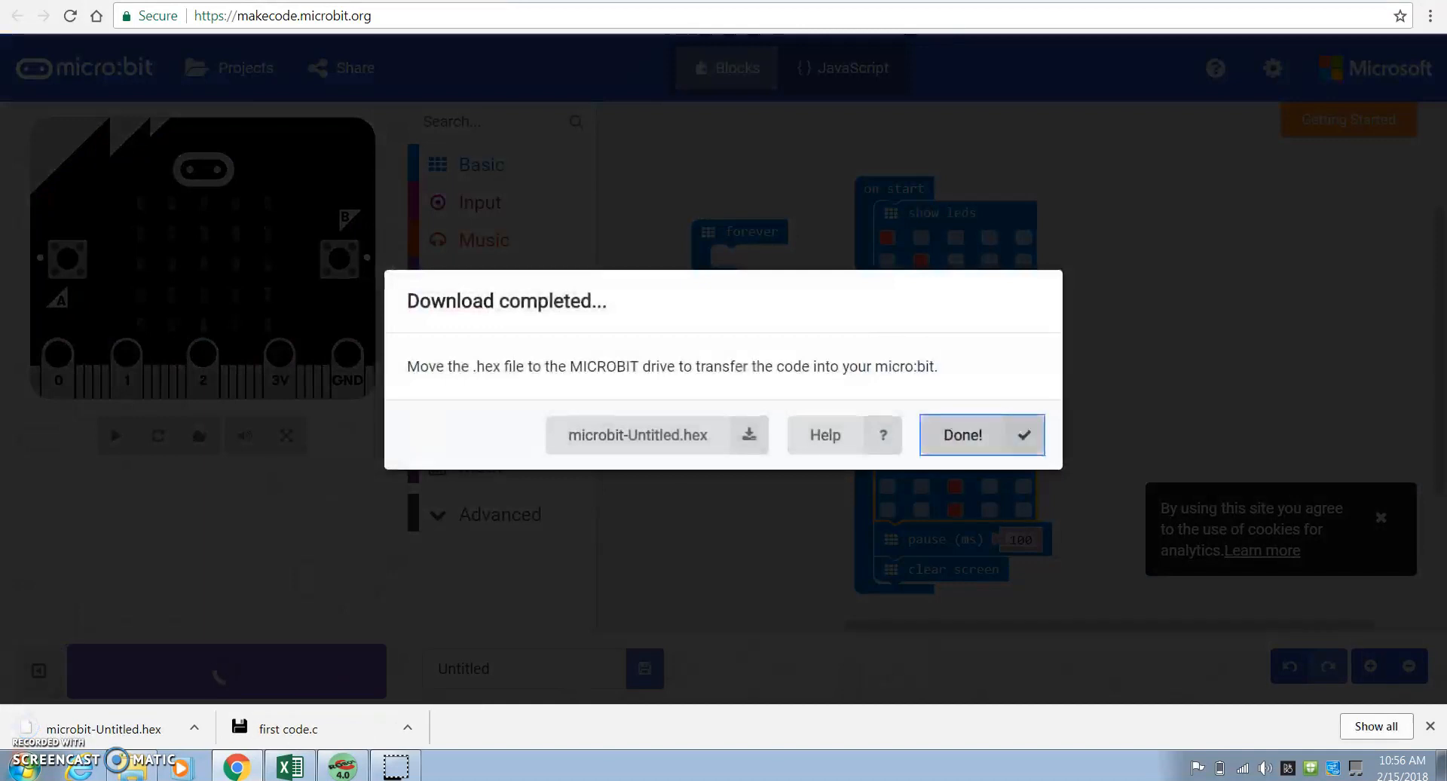
pyautogui.moveTo(656, 425)
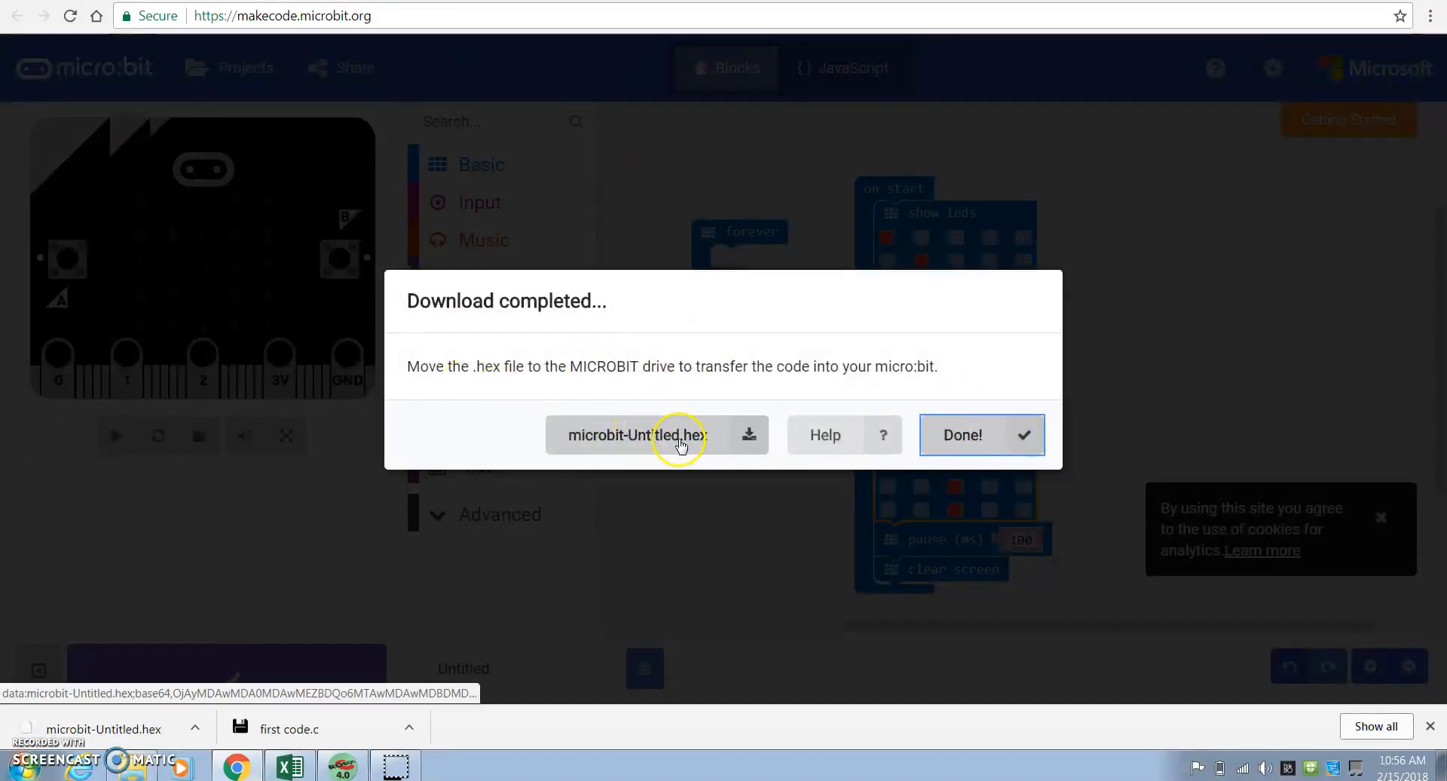
pyautogui.click(981, 434)
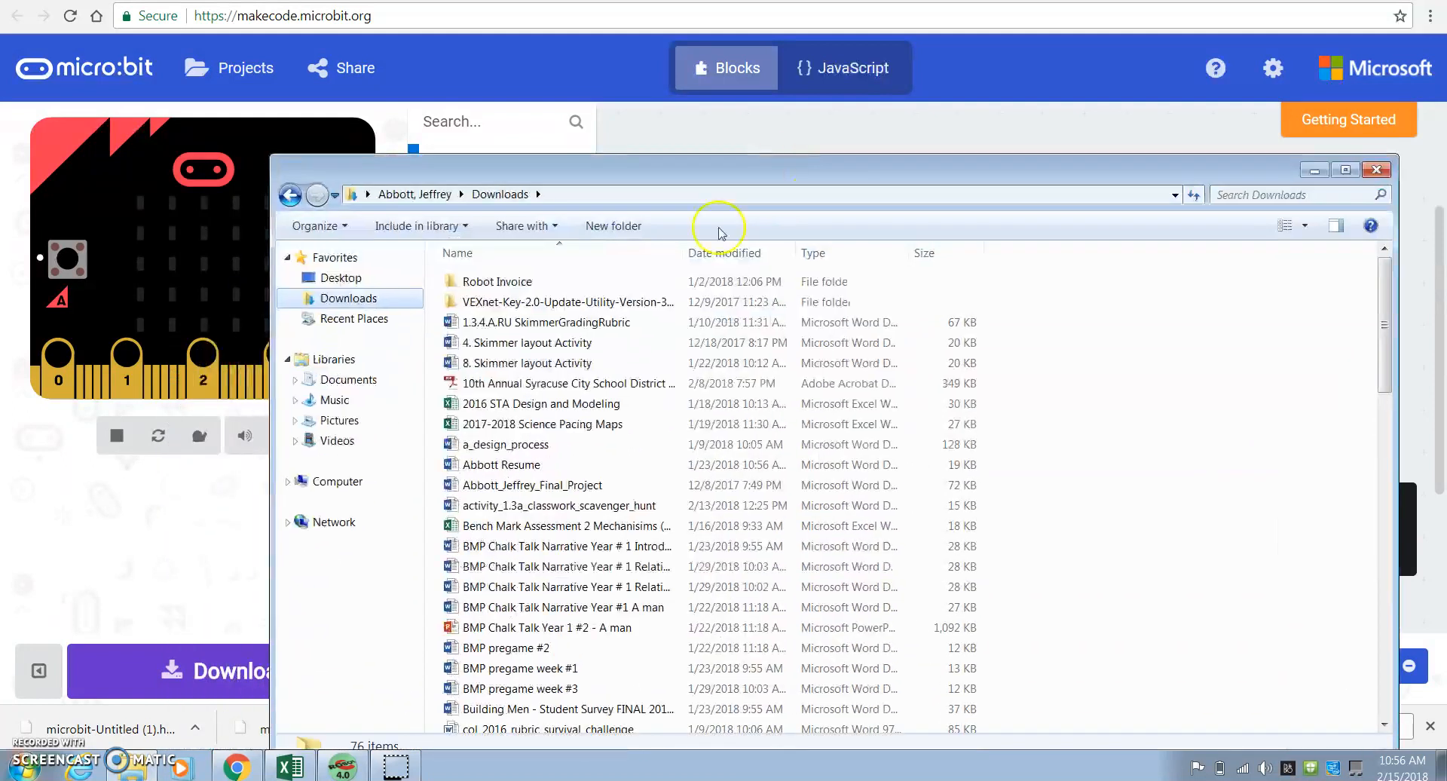
# Dismiss the cannot-open warning and show microbit-Untitled.hex in the Downloads folder
pyautogui.click(568, 302)
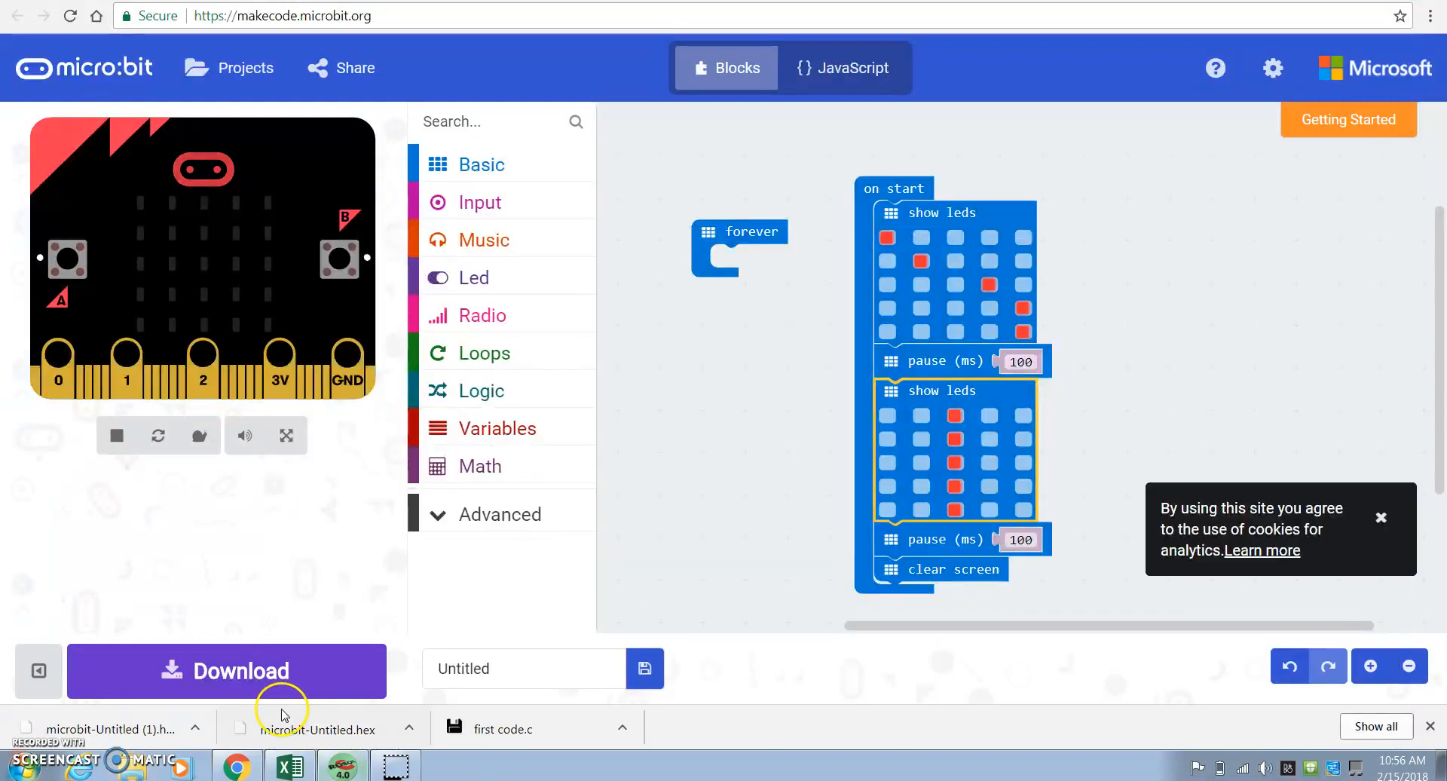
pyautogui.moveTo(229, 746)
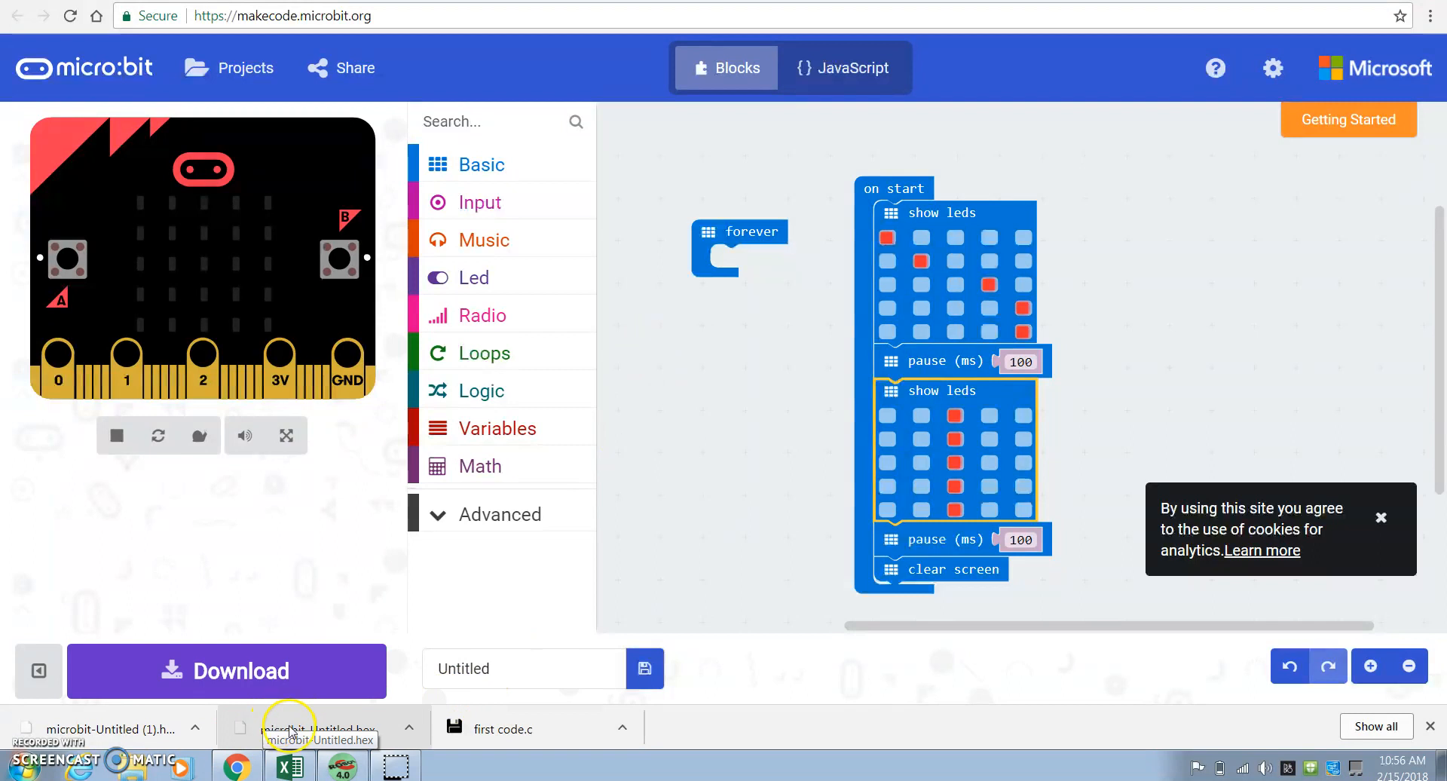
pyautogui.click(321, 728)
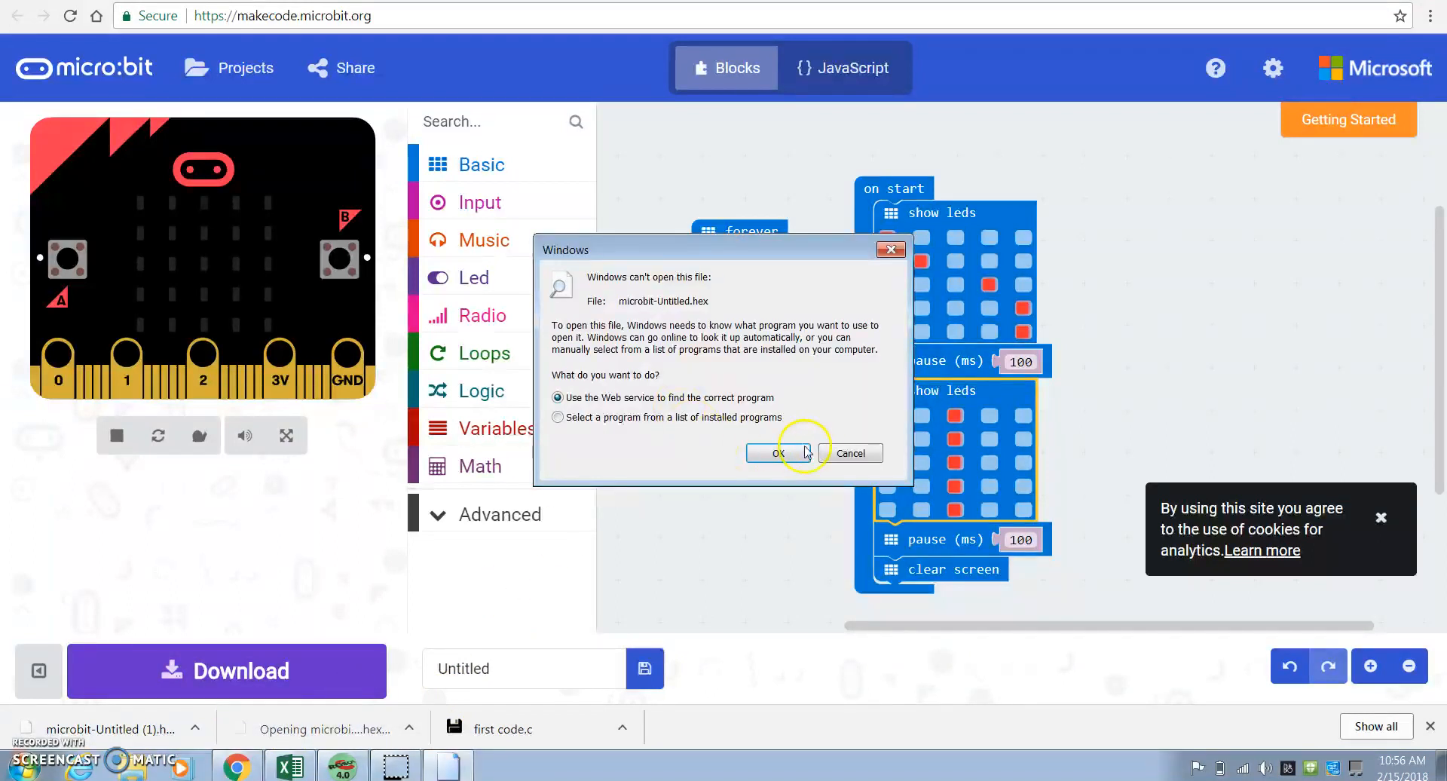
pyautogui.click(778, 454)
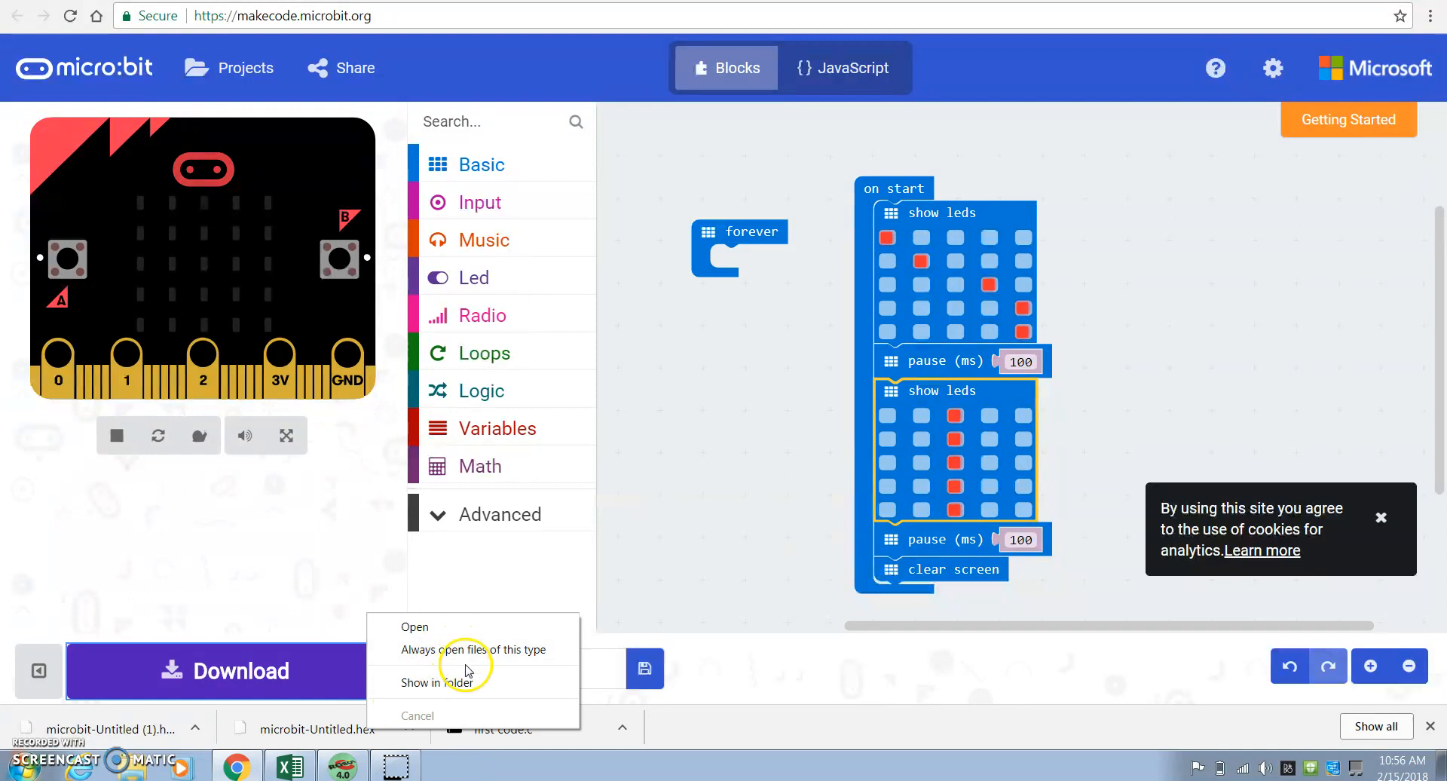
pyautogui.click(440, 681)
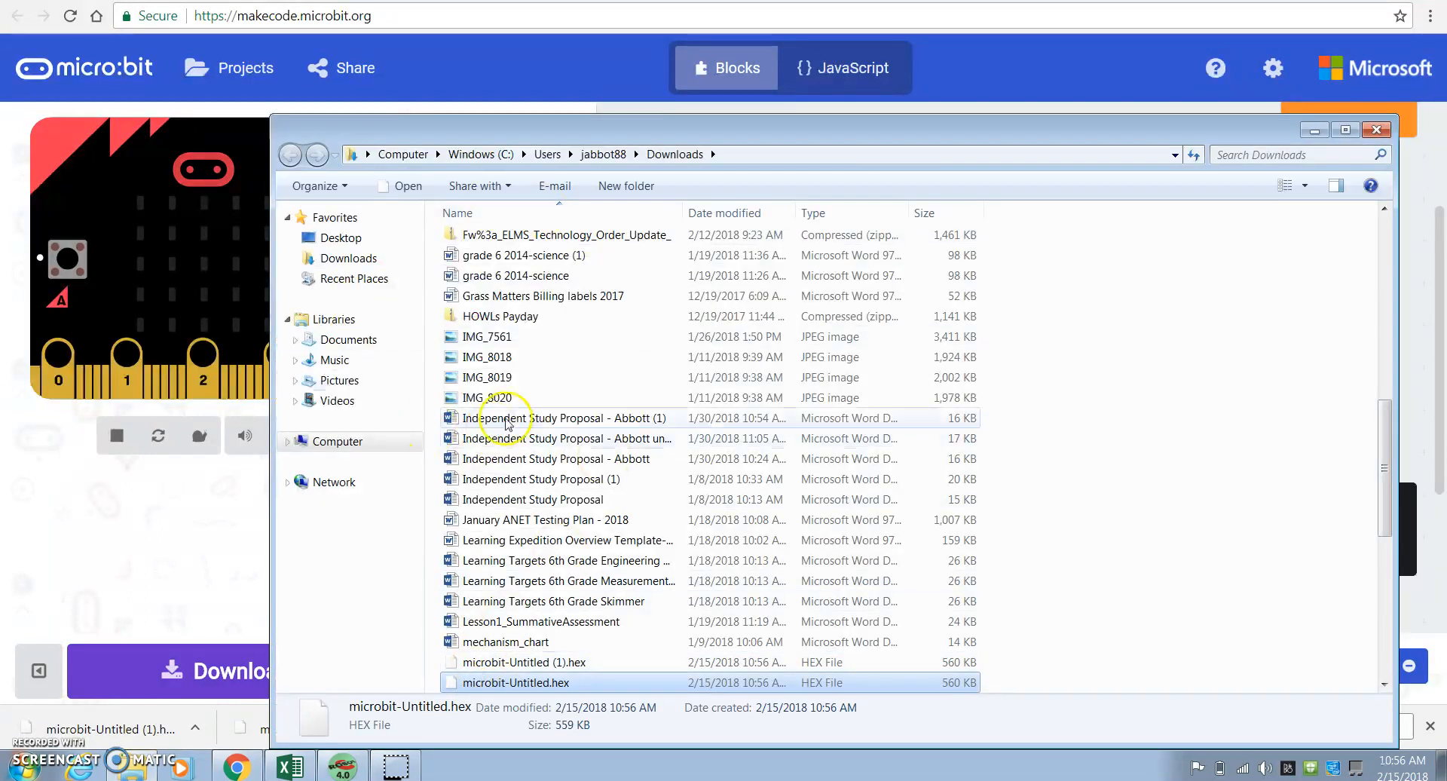
pyautogui.moveTo(829, 179)
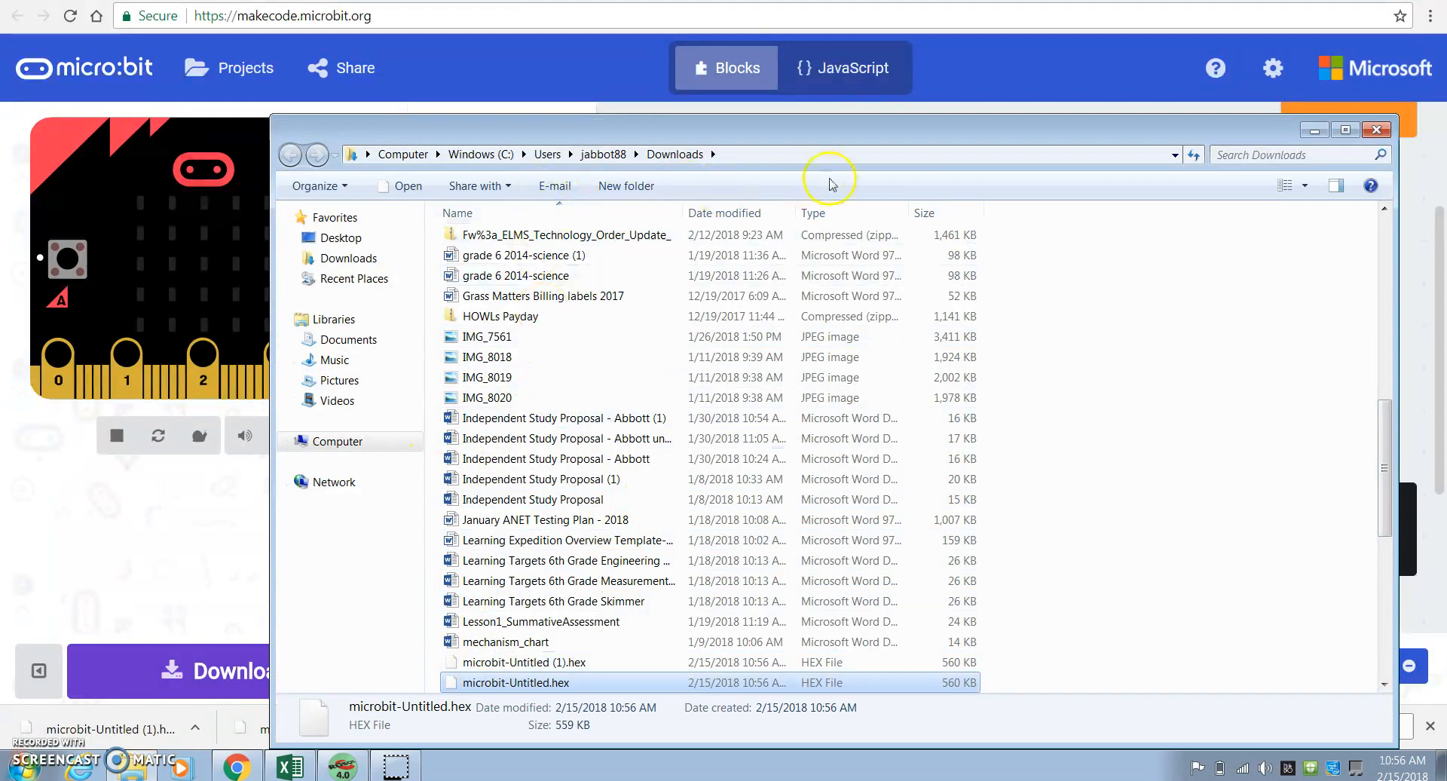
# Sort Downloads newest first and rename microbit-Untitled.hex to LED light.hex
pyautogui.click(786, 213)
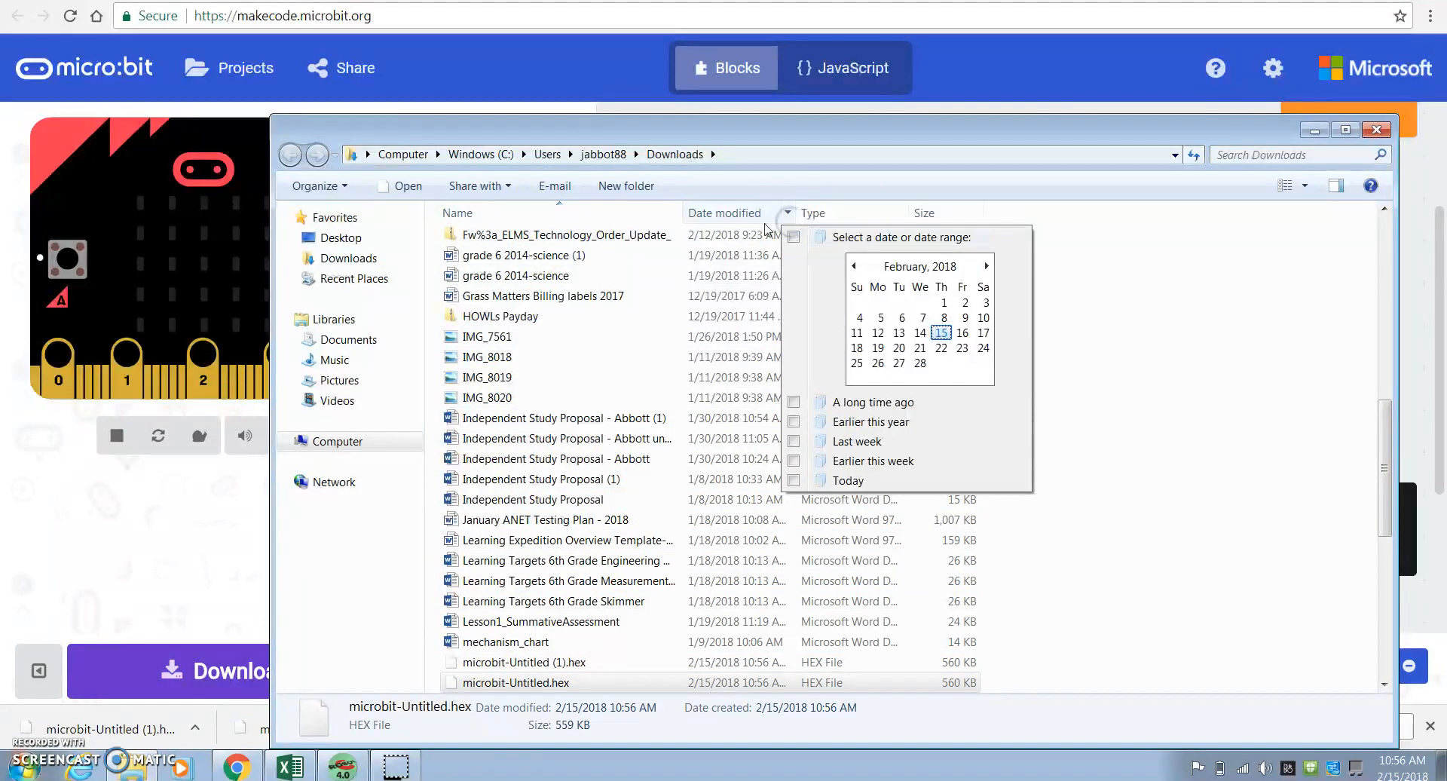
pyautogui.click(725, 212)
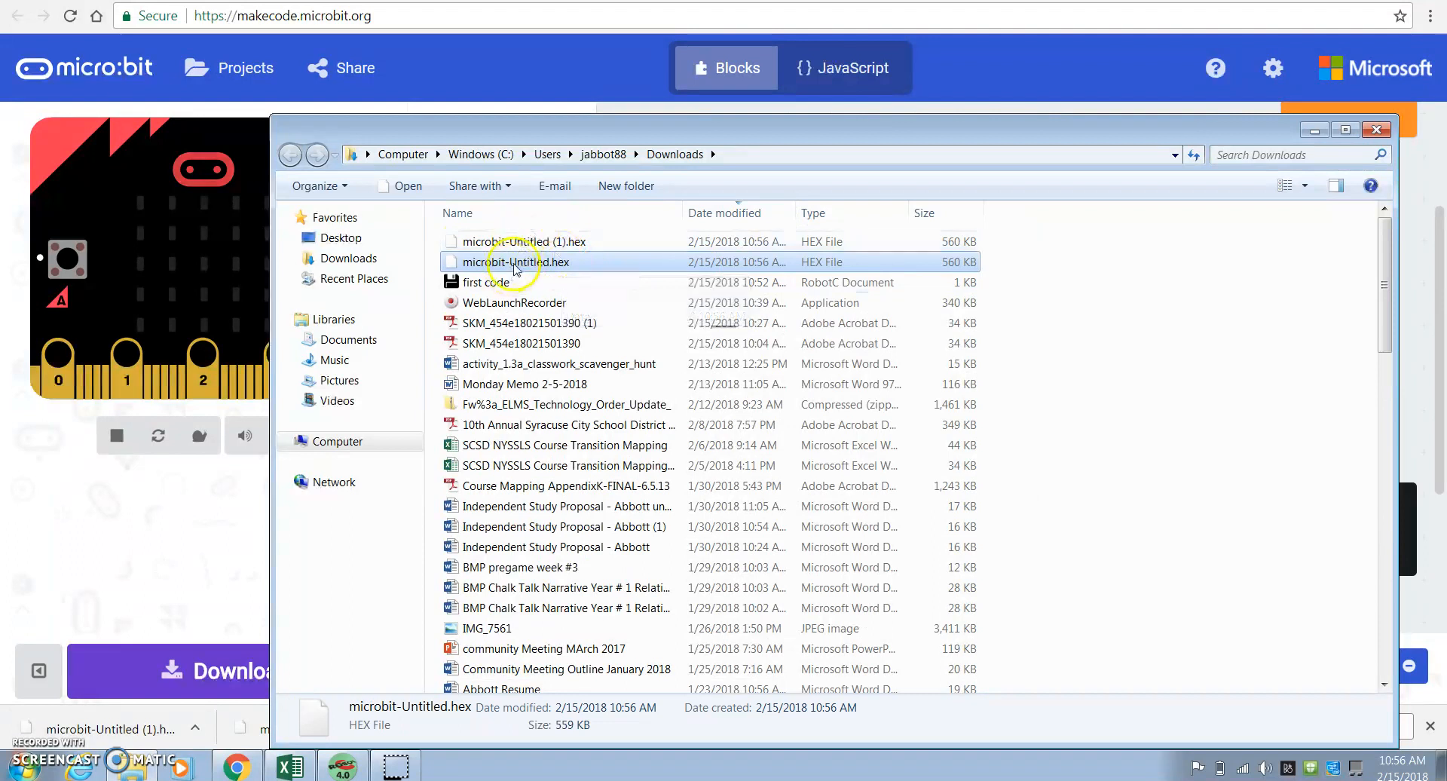
pyautogui.rightClick(524, 260)
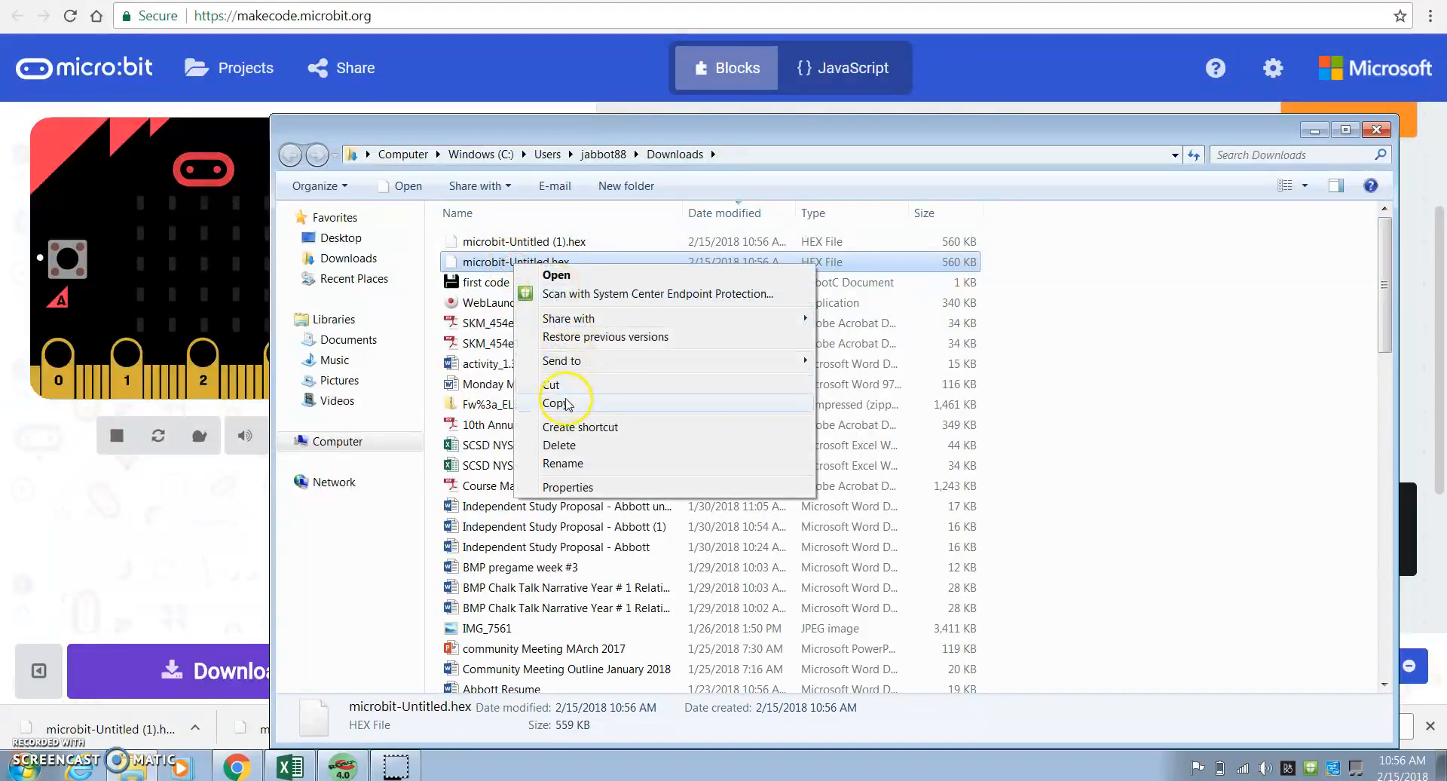
pyautogui.moveTo(595, 462)
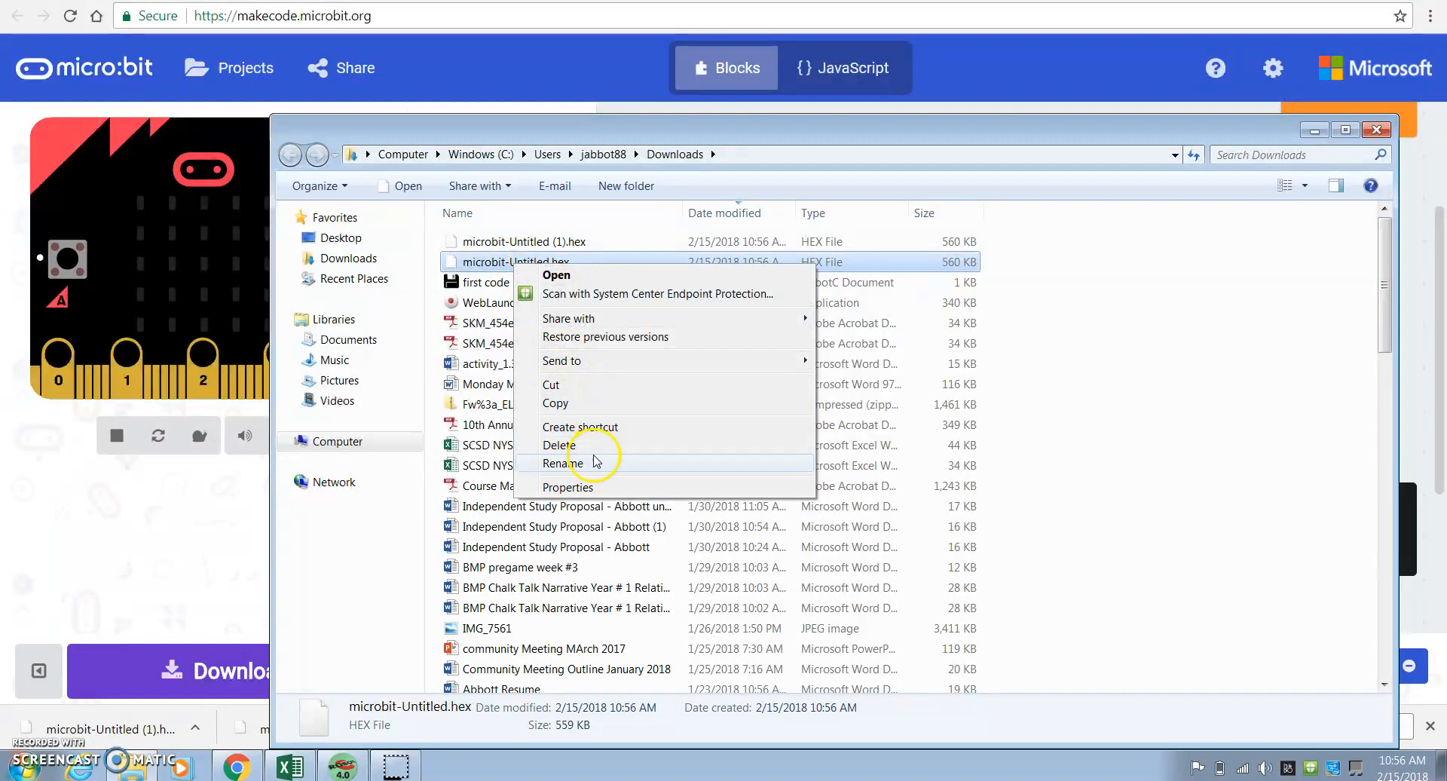
pyautogui.click(564, 463)
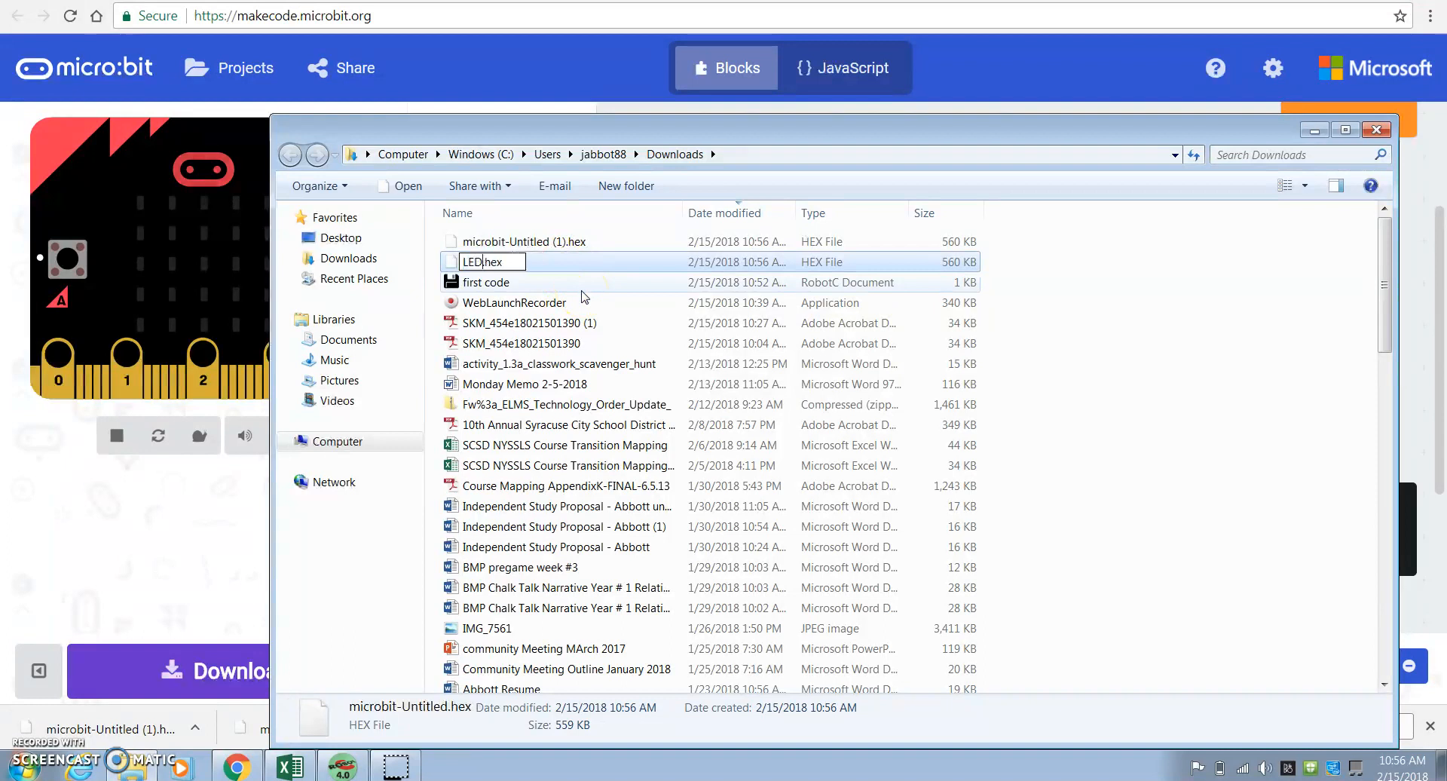
pyautogui.write('light')
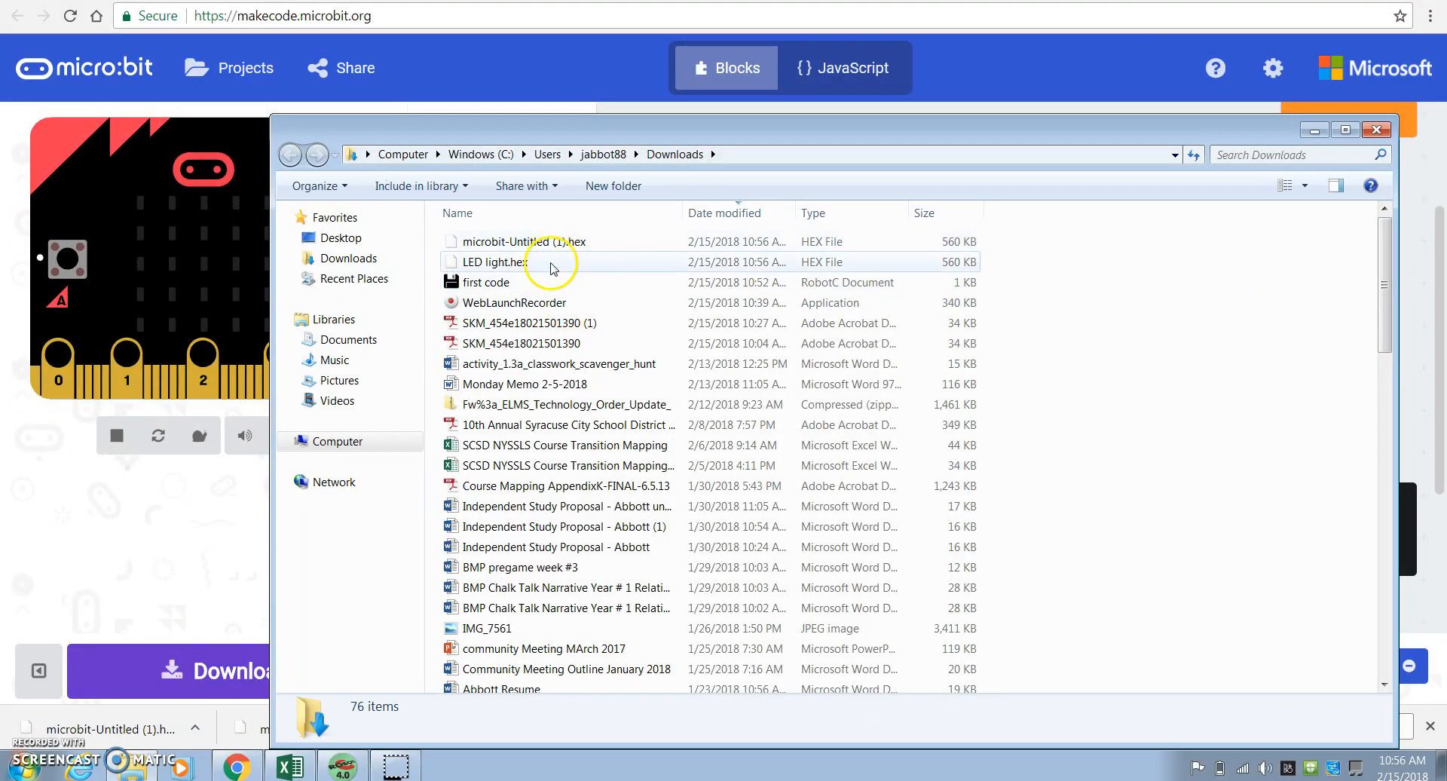
pyautogui.click(336, 441)
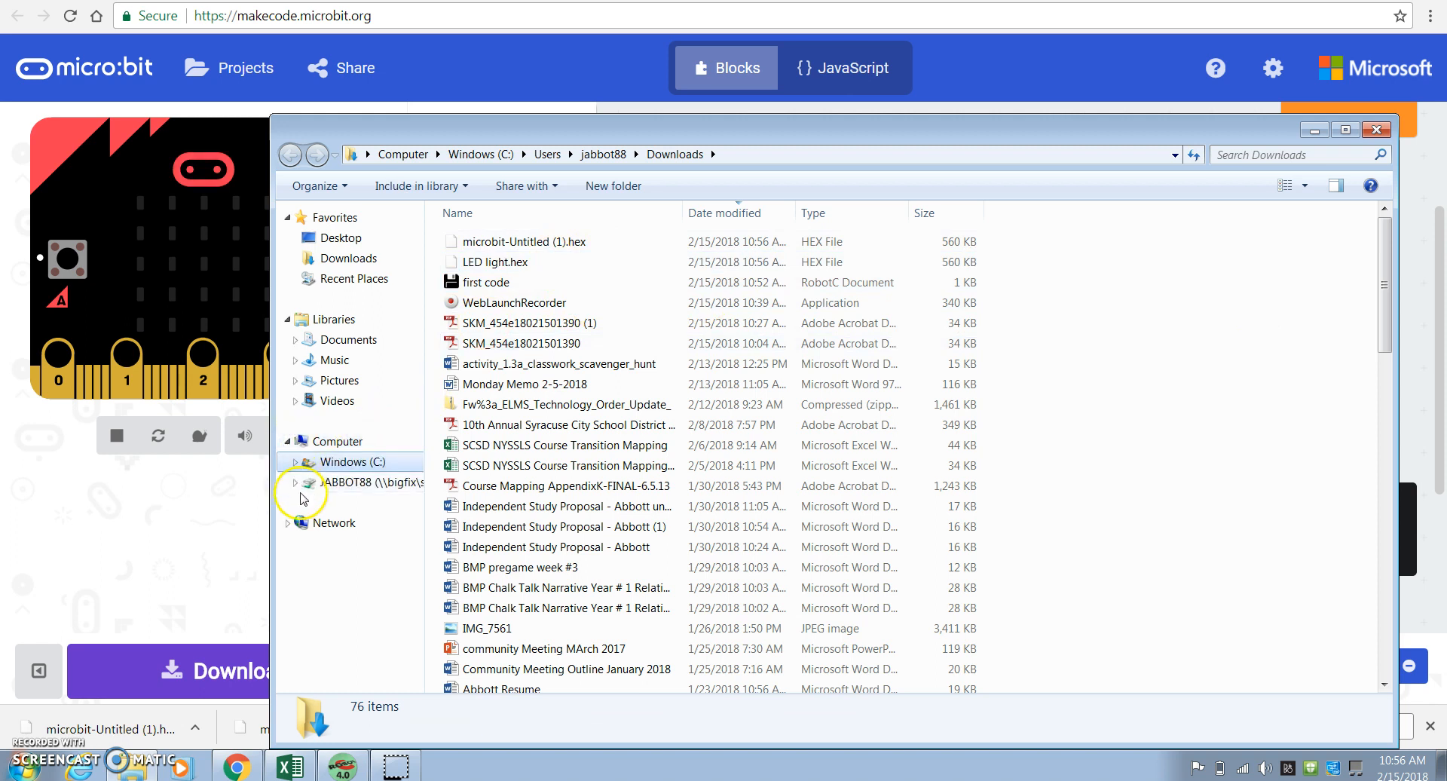
# Create a folder named PLTW IM on the H: network drive and enter it
pyautogui.click(296, 483)
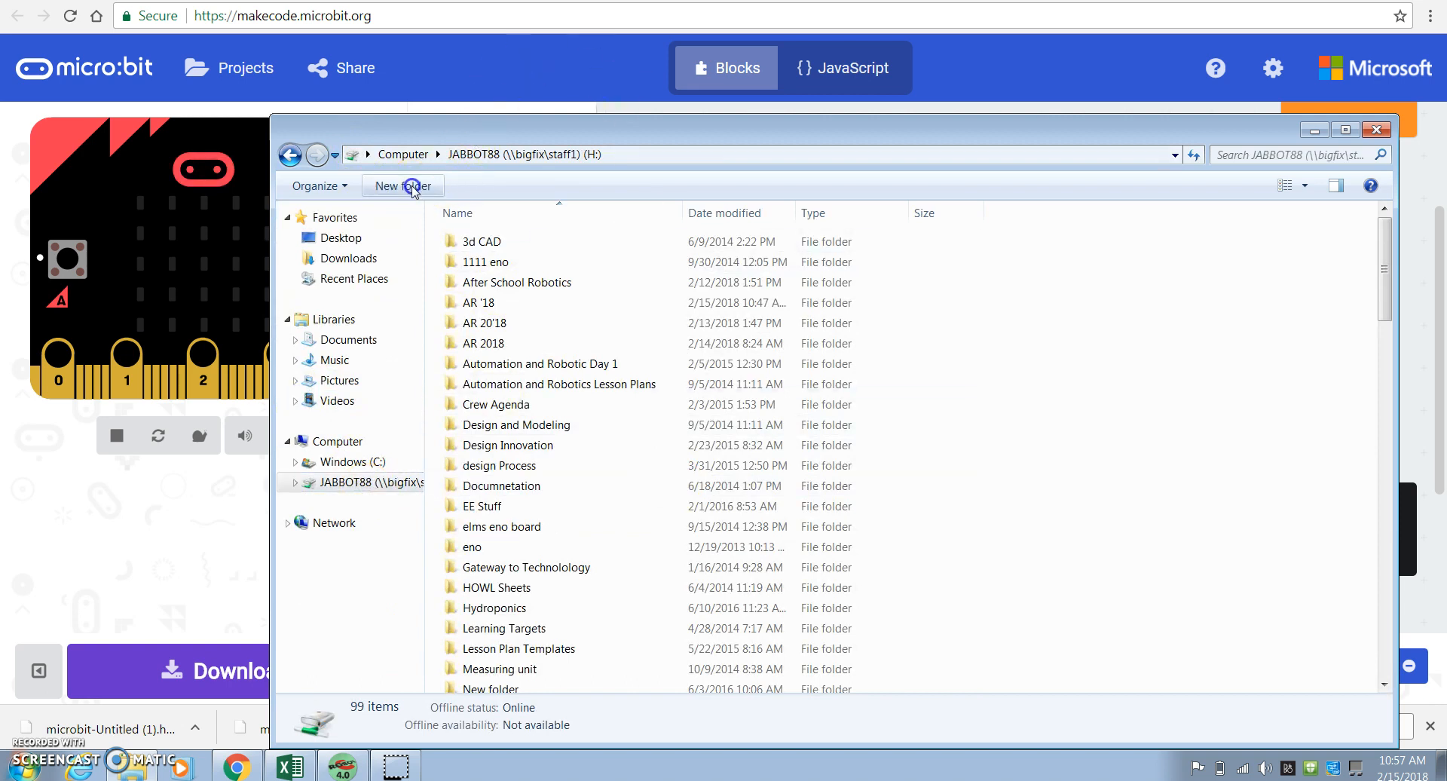
pyautogui.click(402, 186)
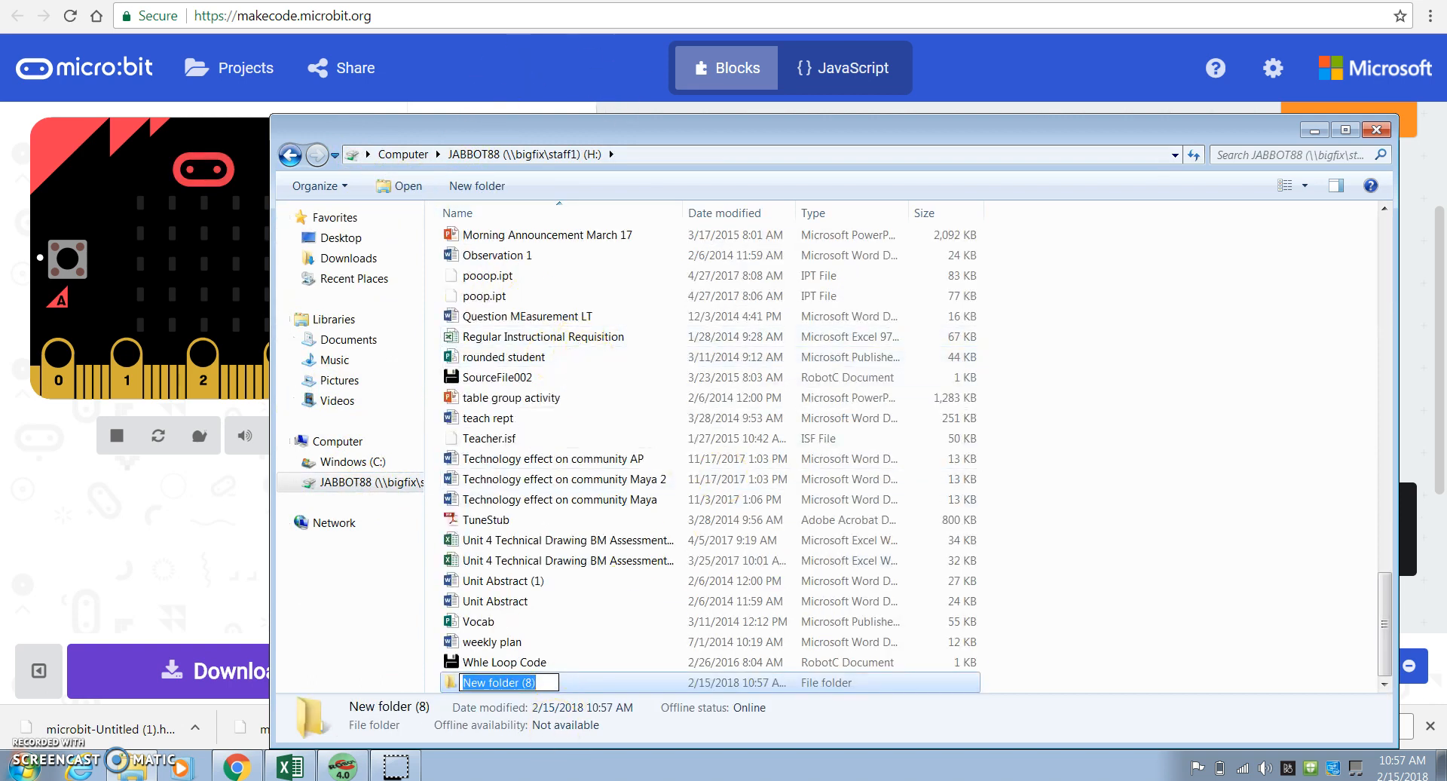
pyautogui.write('PLTW')
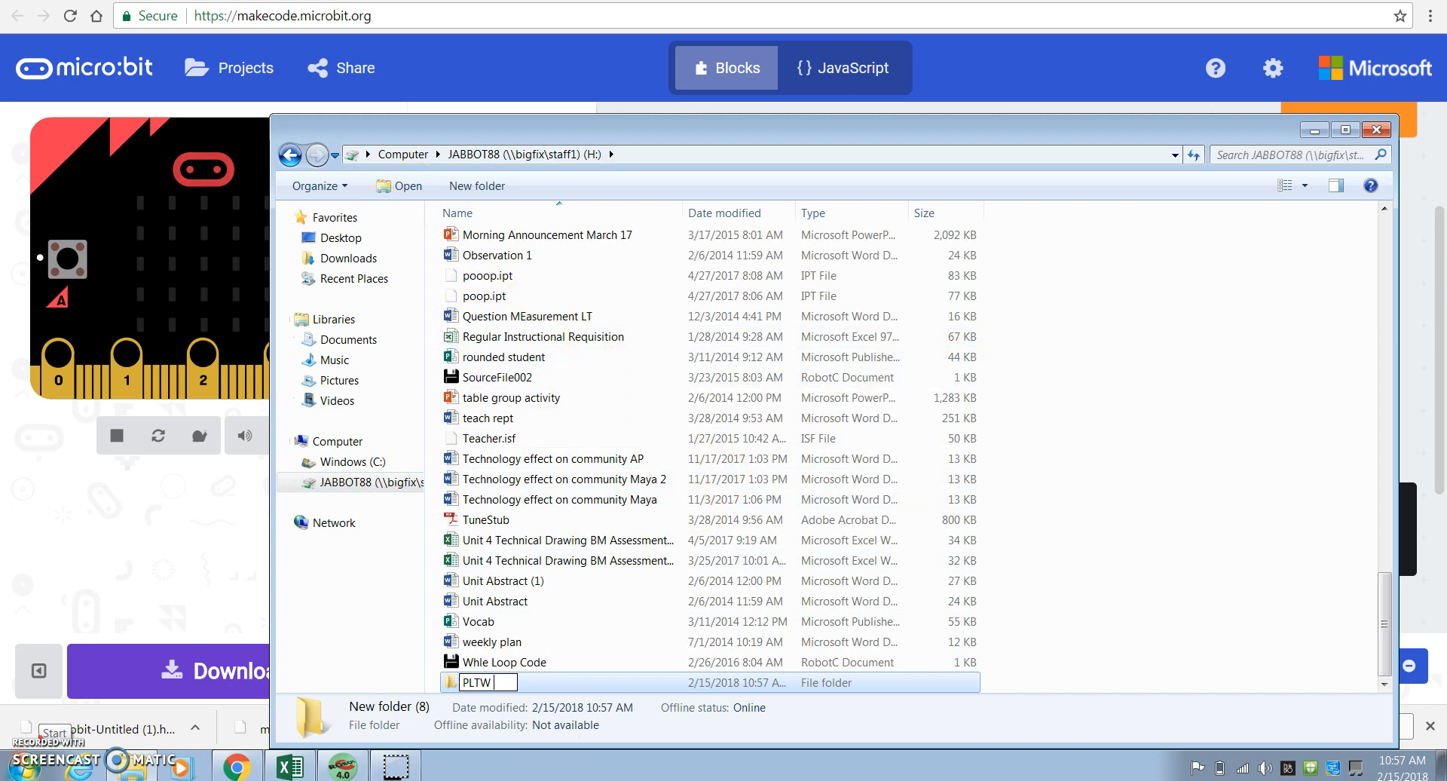
pyautogui.write('IM')
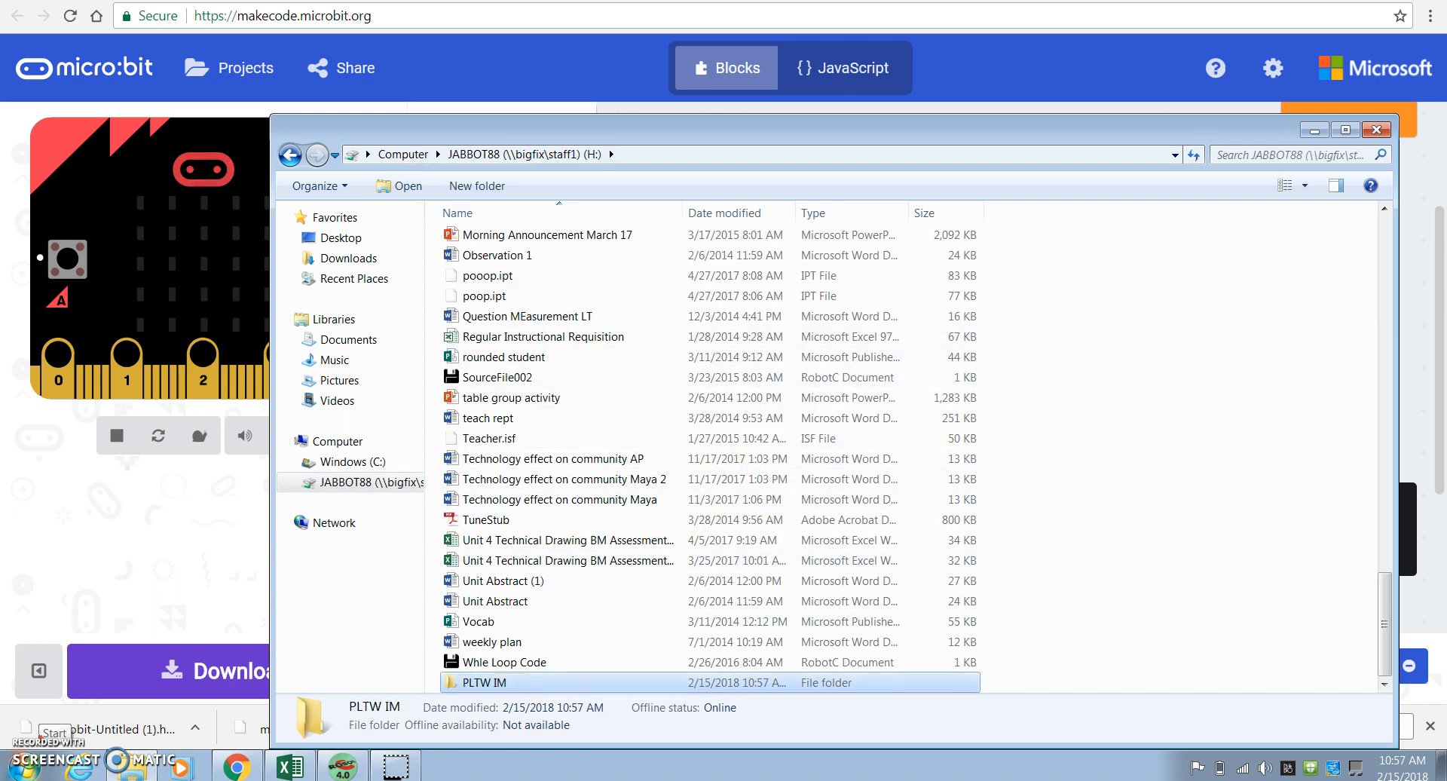
pyautogui.doubleClick(481, 681)
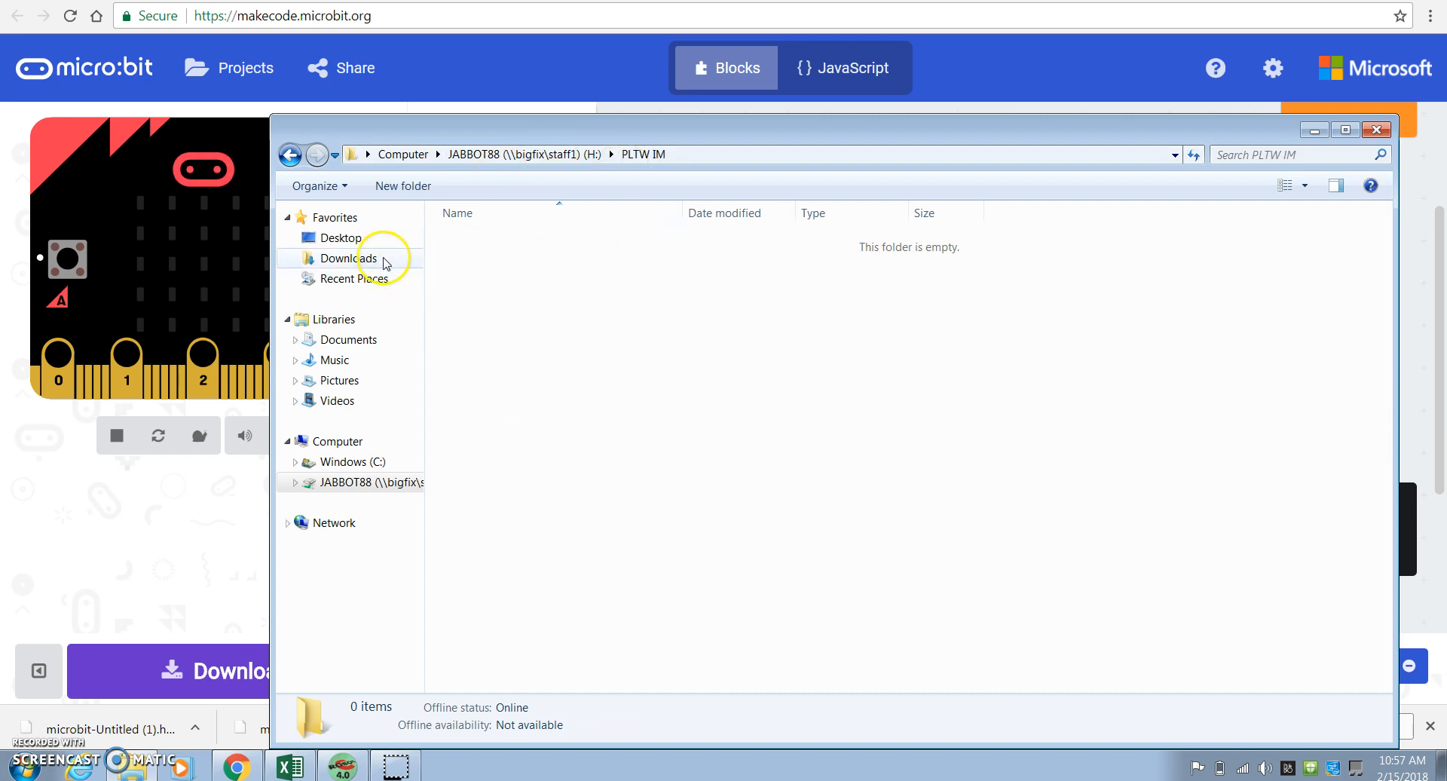
# Copy LED light.hex from Downloads into the PLTW IM folder on H:
pyautogui.click(348, 258)
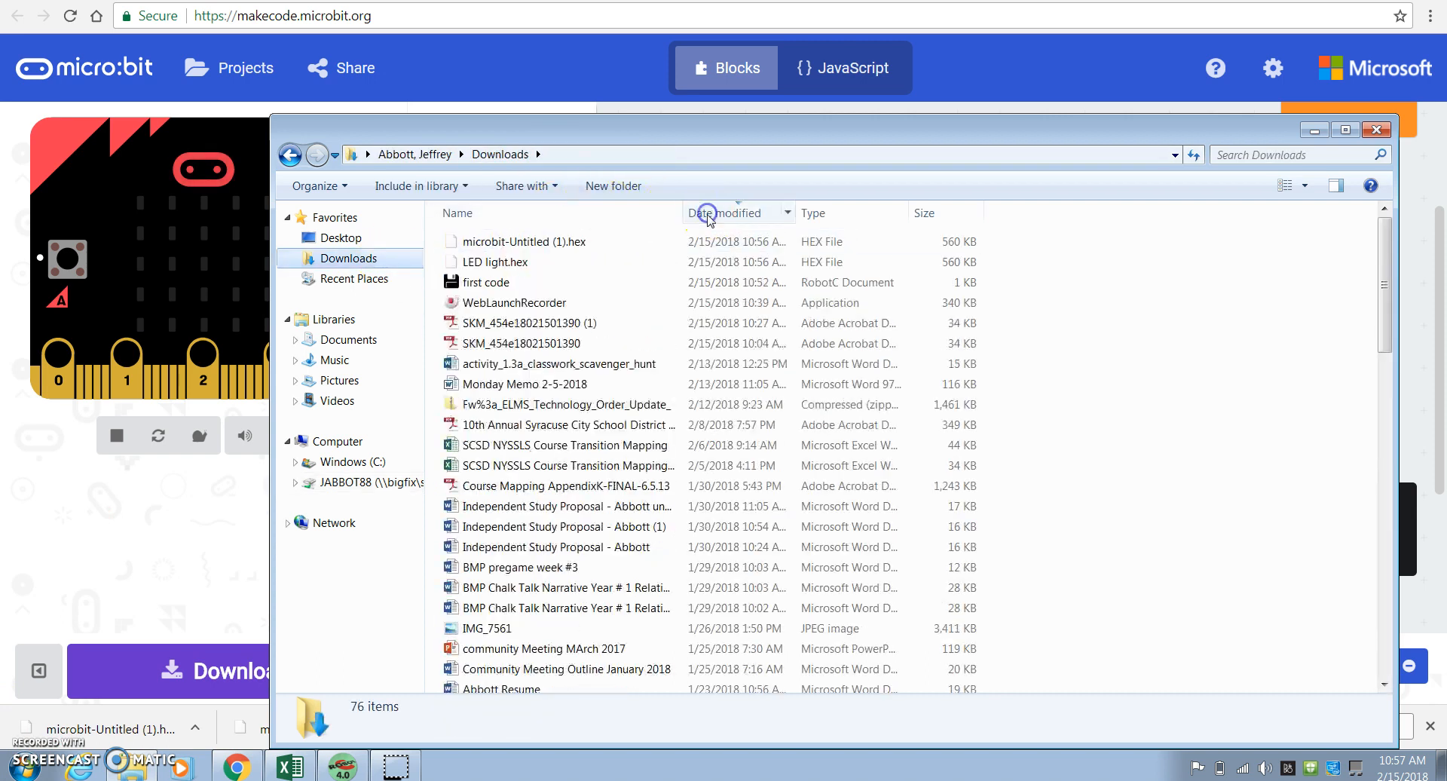
pyautogui.click(495, 261)
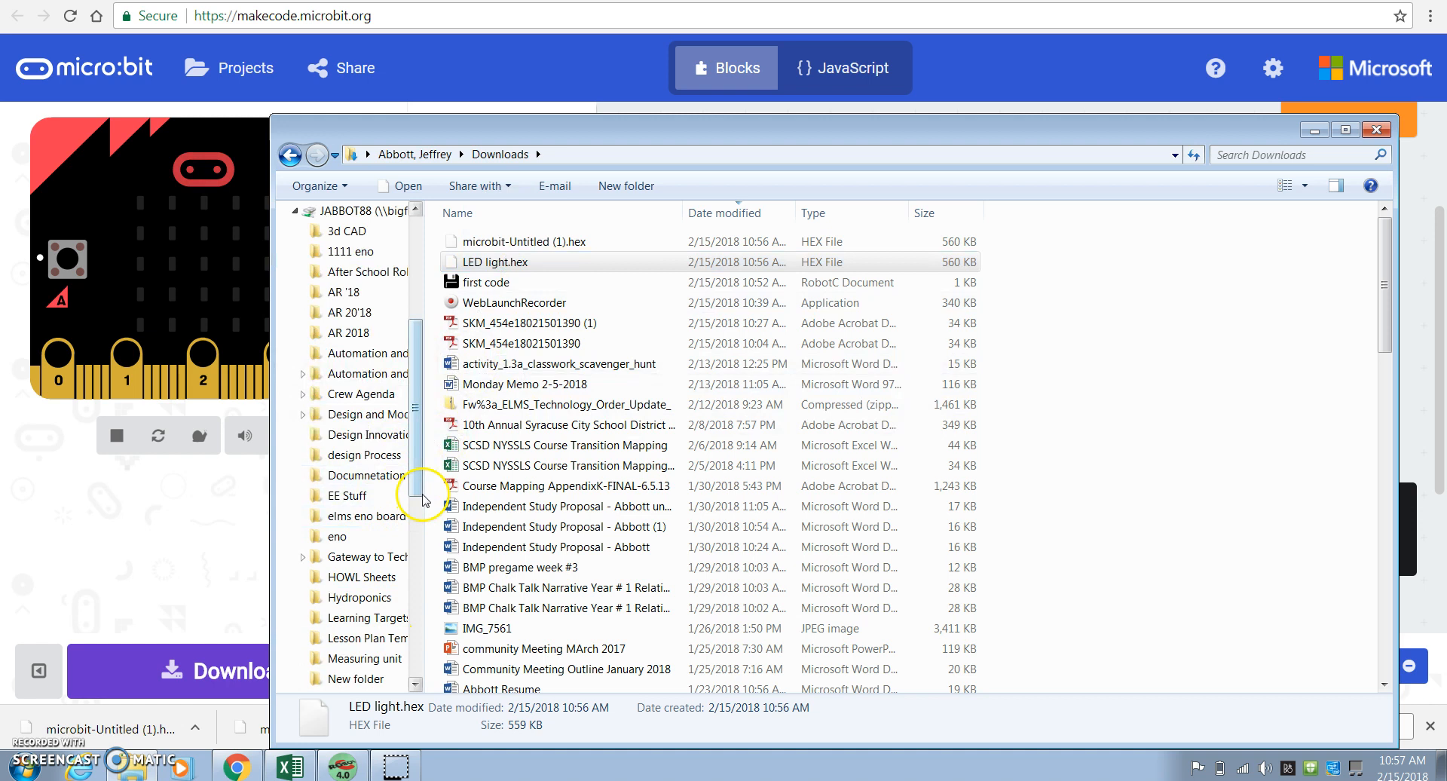
pyautogui.scroll(-3)
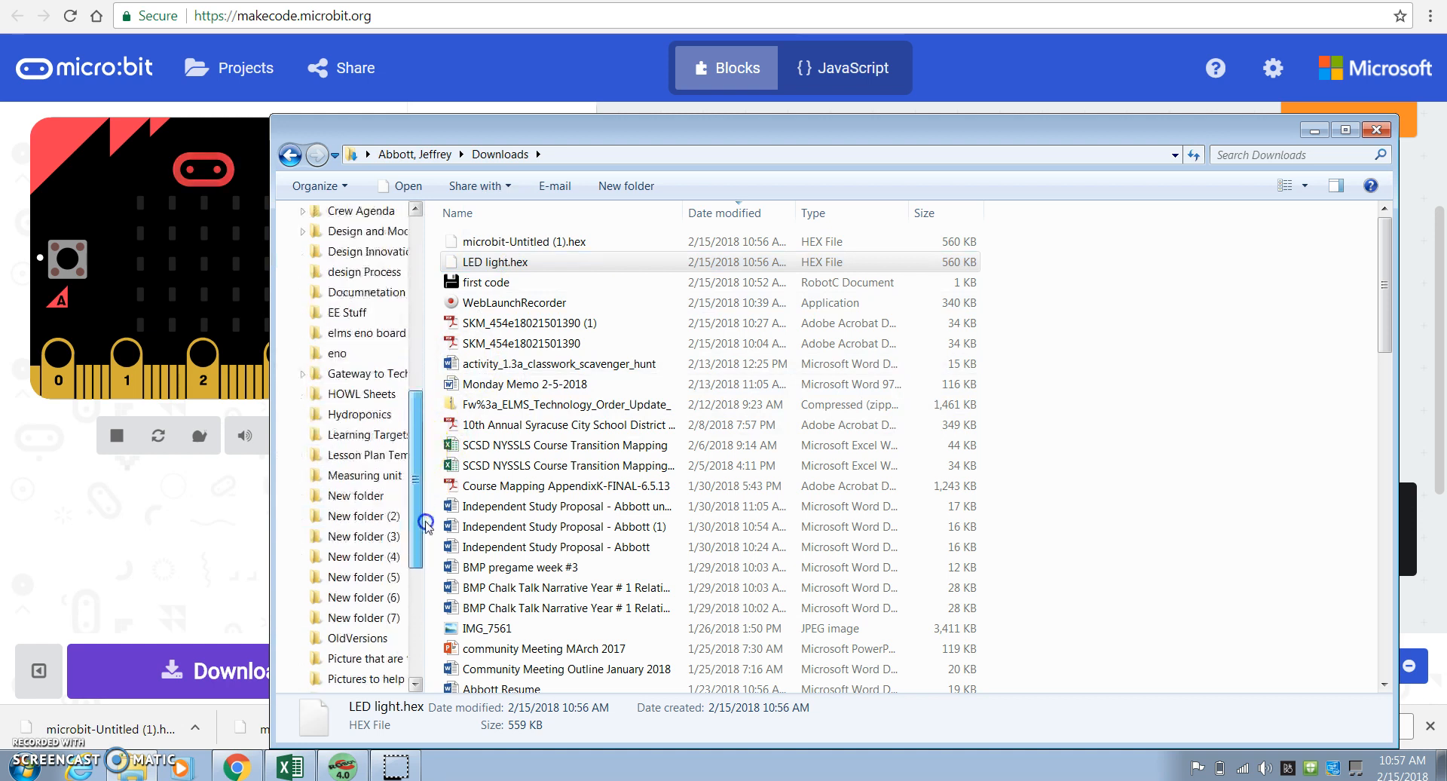
pyautogui.scroll(-3)
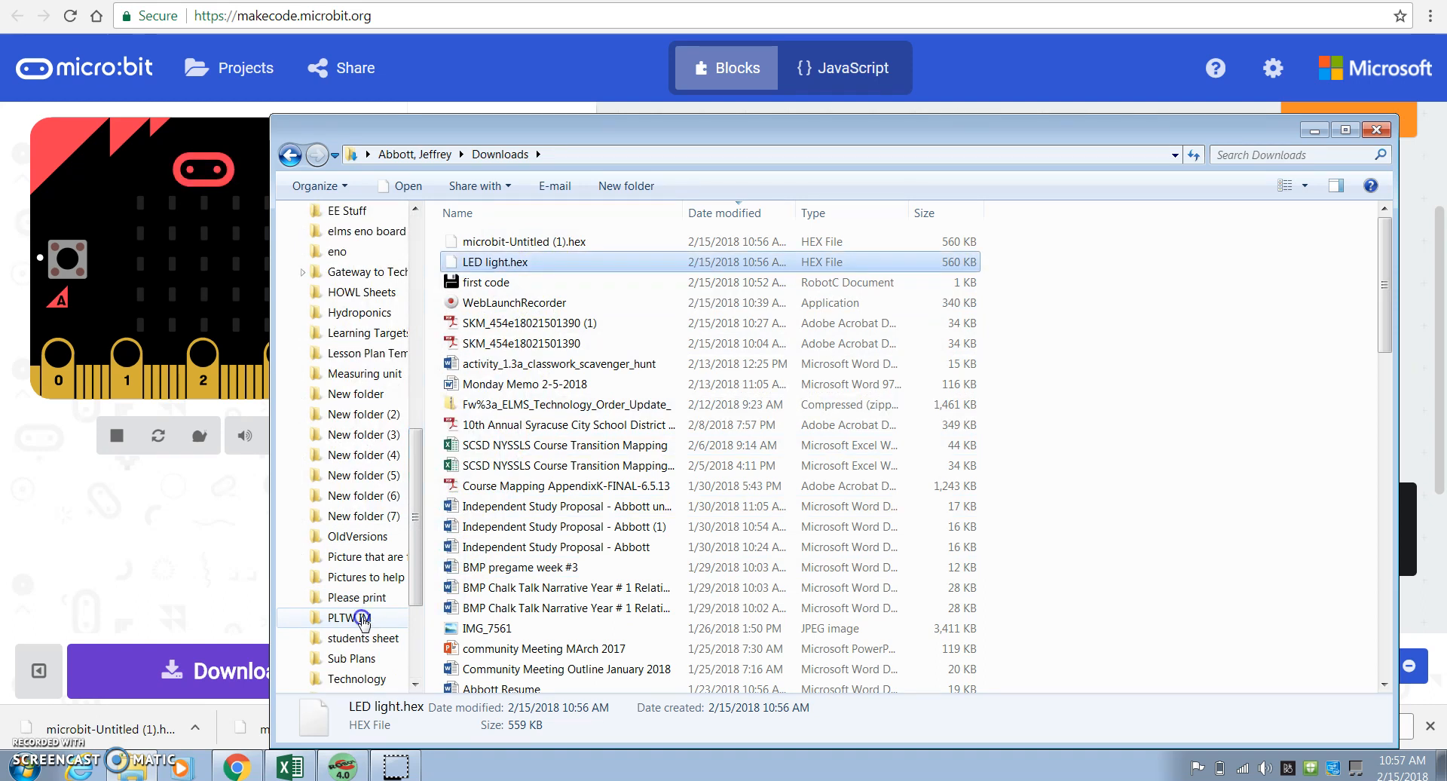
pyautogui.click(350, 618)
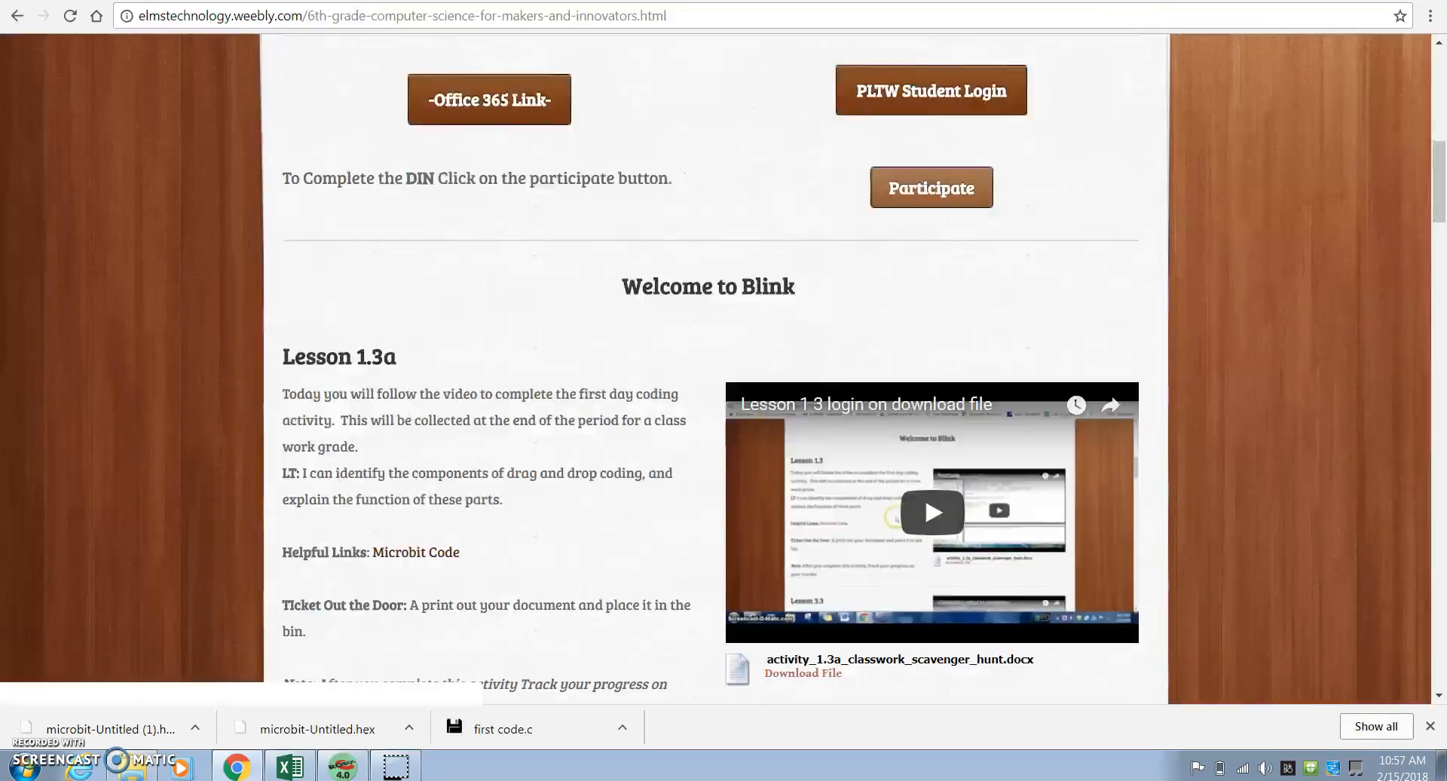
# Go to the Office 365 portal from the class site and launch OneDrive
pyautogui.click(488, 99)
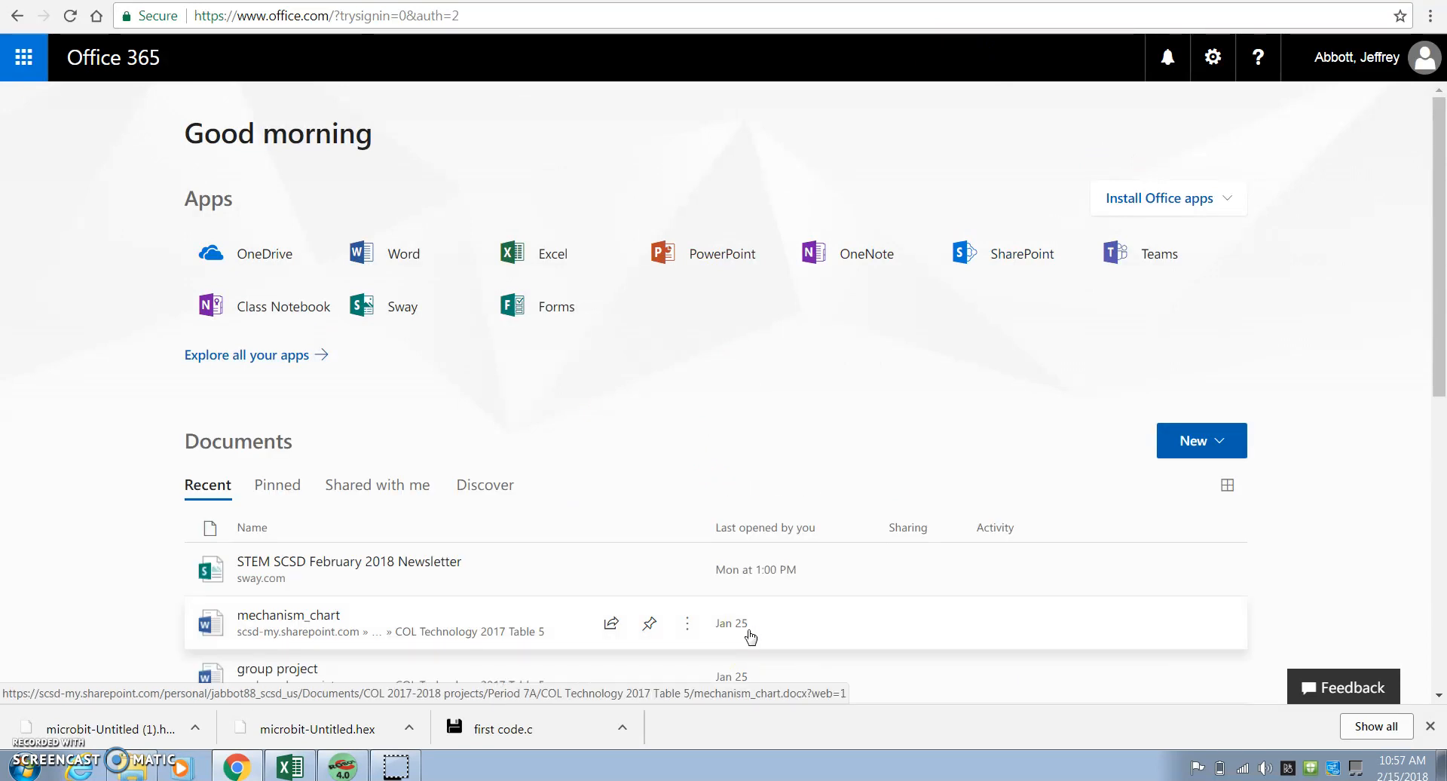
pyautogui.moveTo(110, 282)
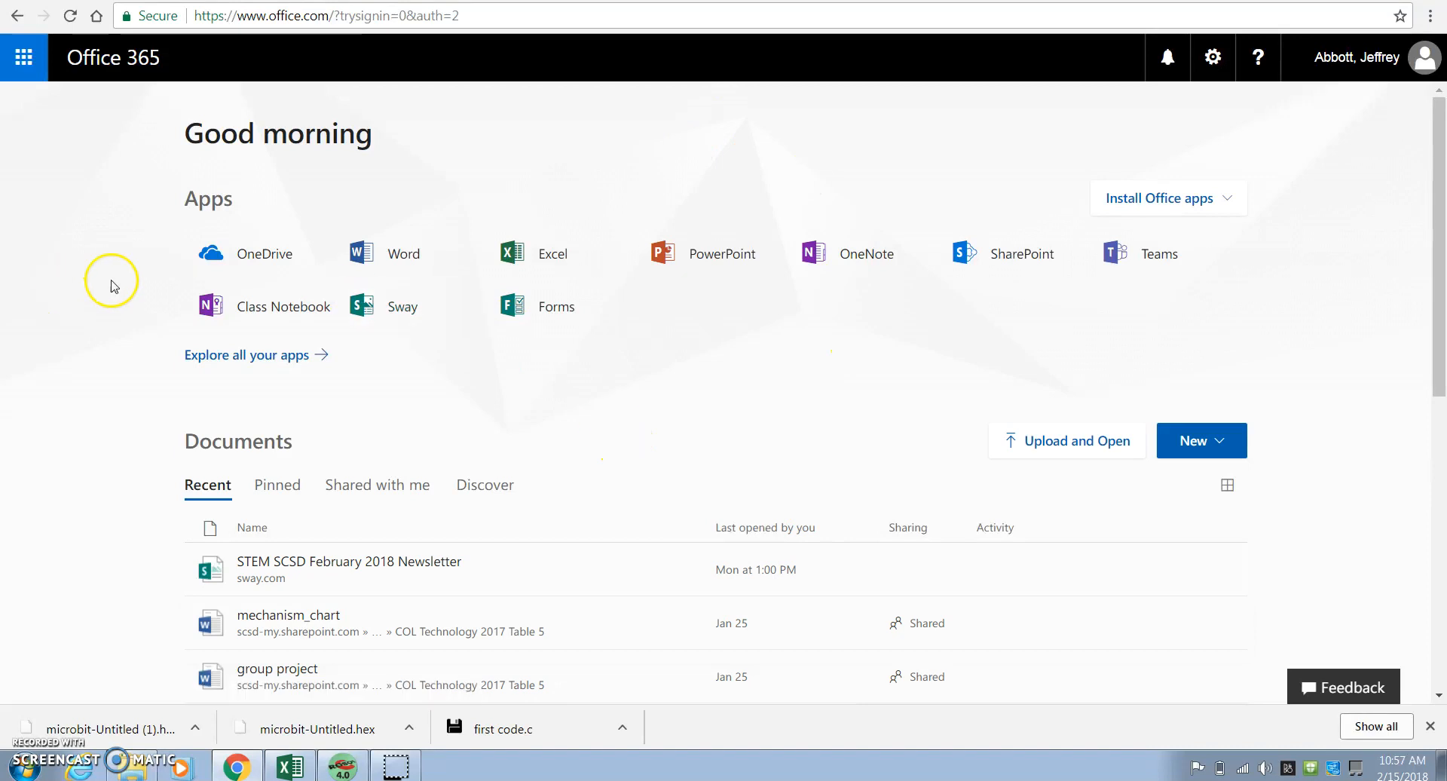
pyautogui.click(262, 253)
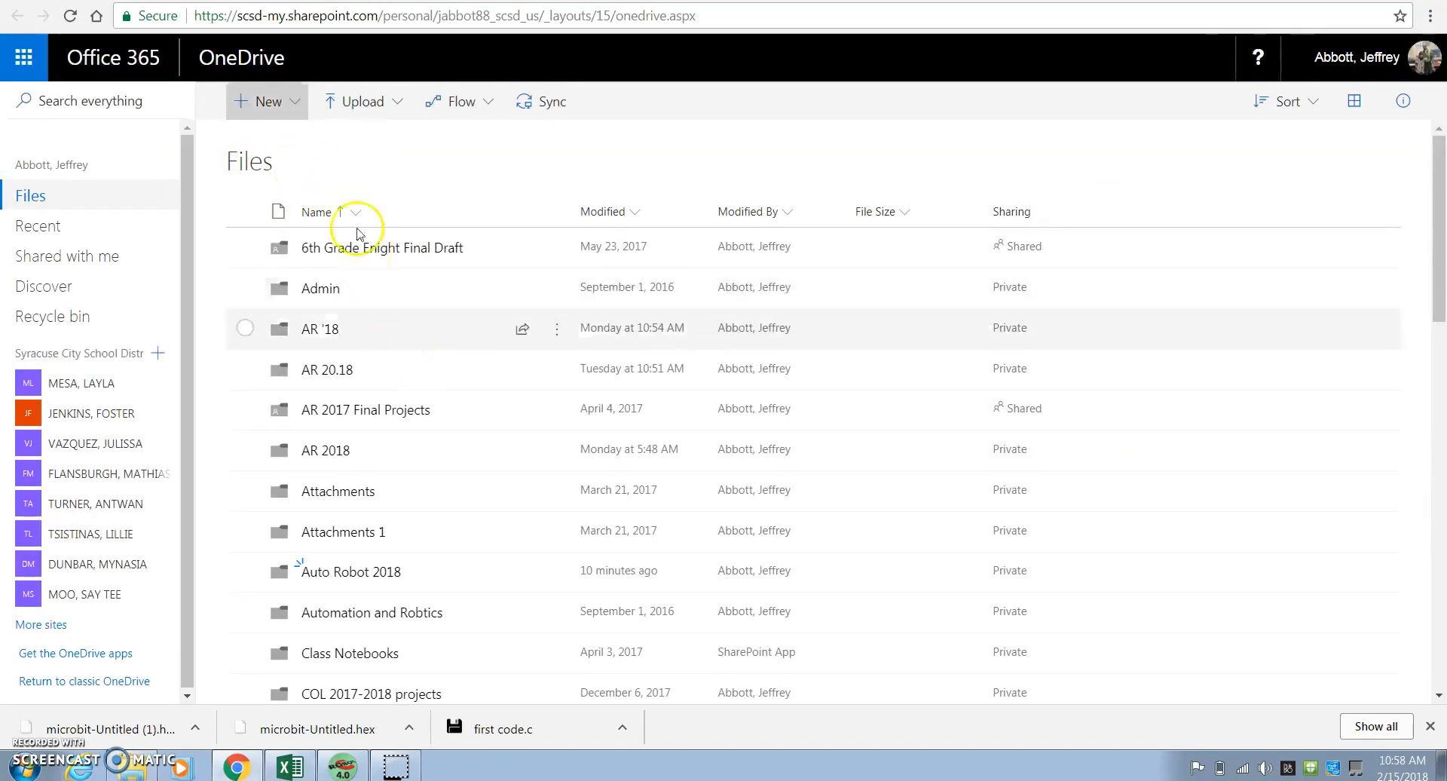
# Create a new OneDrive folder named PLTW IM and enter it
pyautogui.click(267, 101)
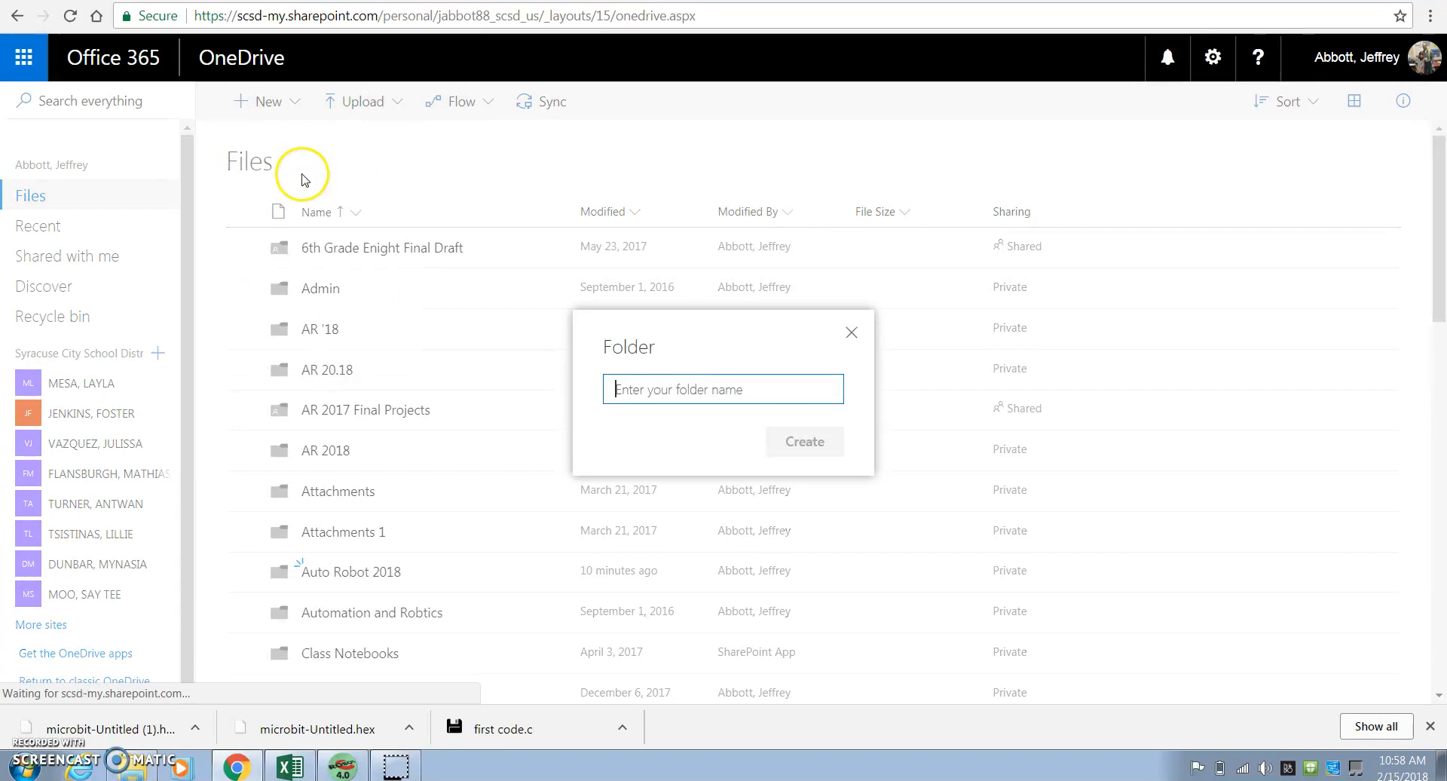
pyautogui.write('PLTW')
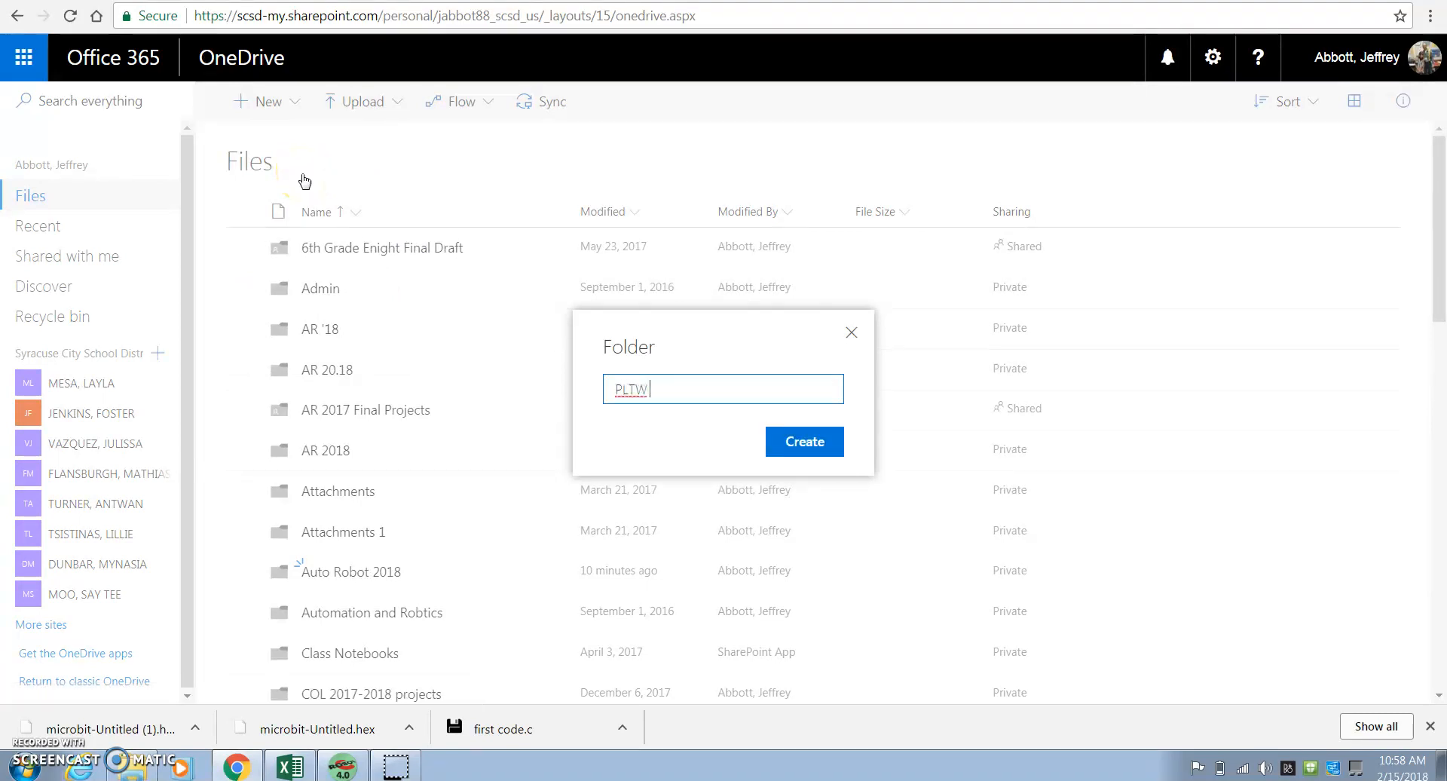
pyautogui.write('IM')
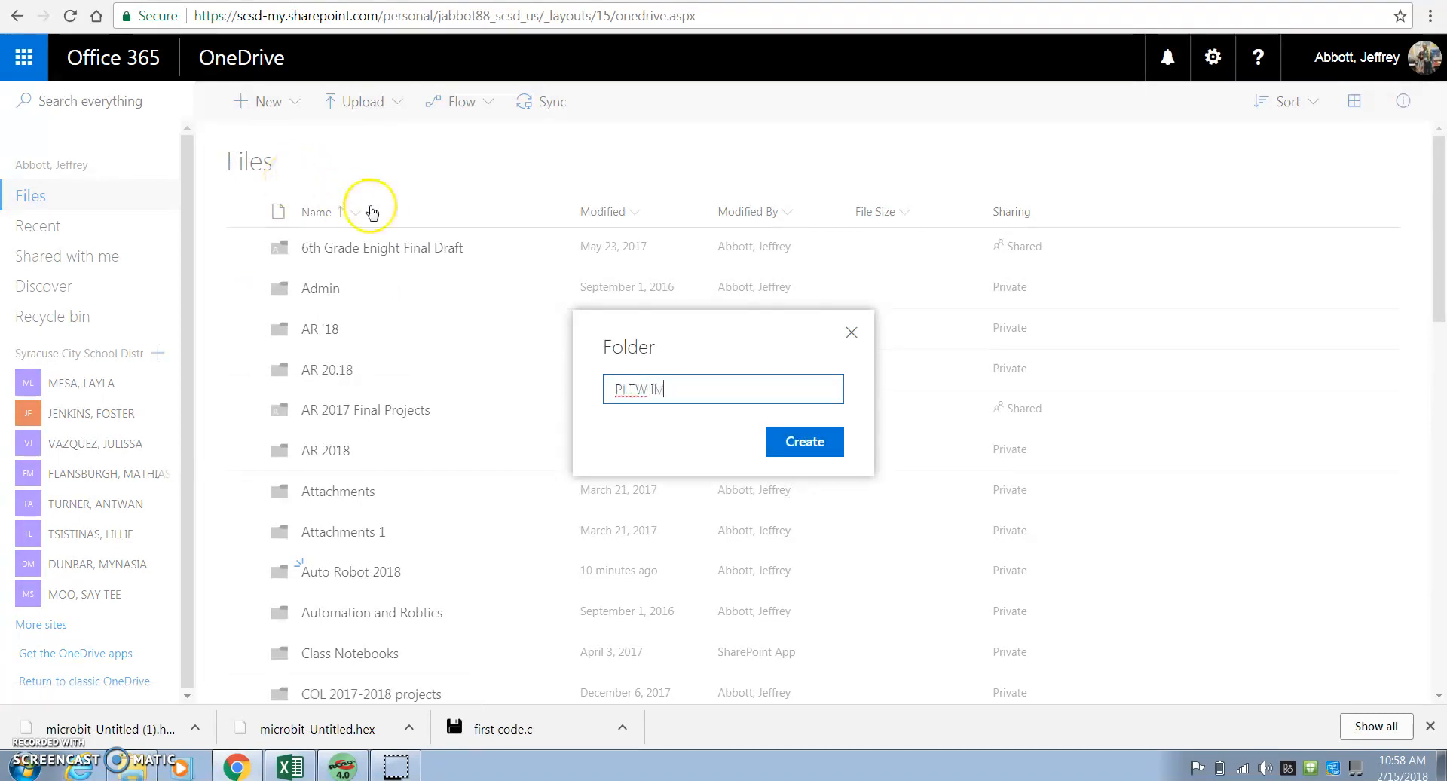
pyautogui.click(804, 441)
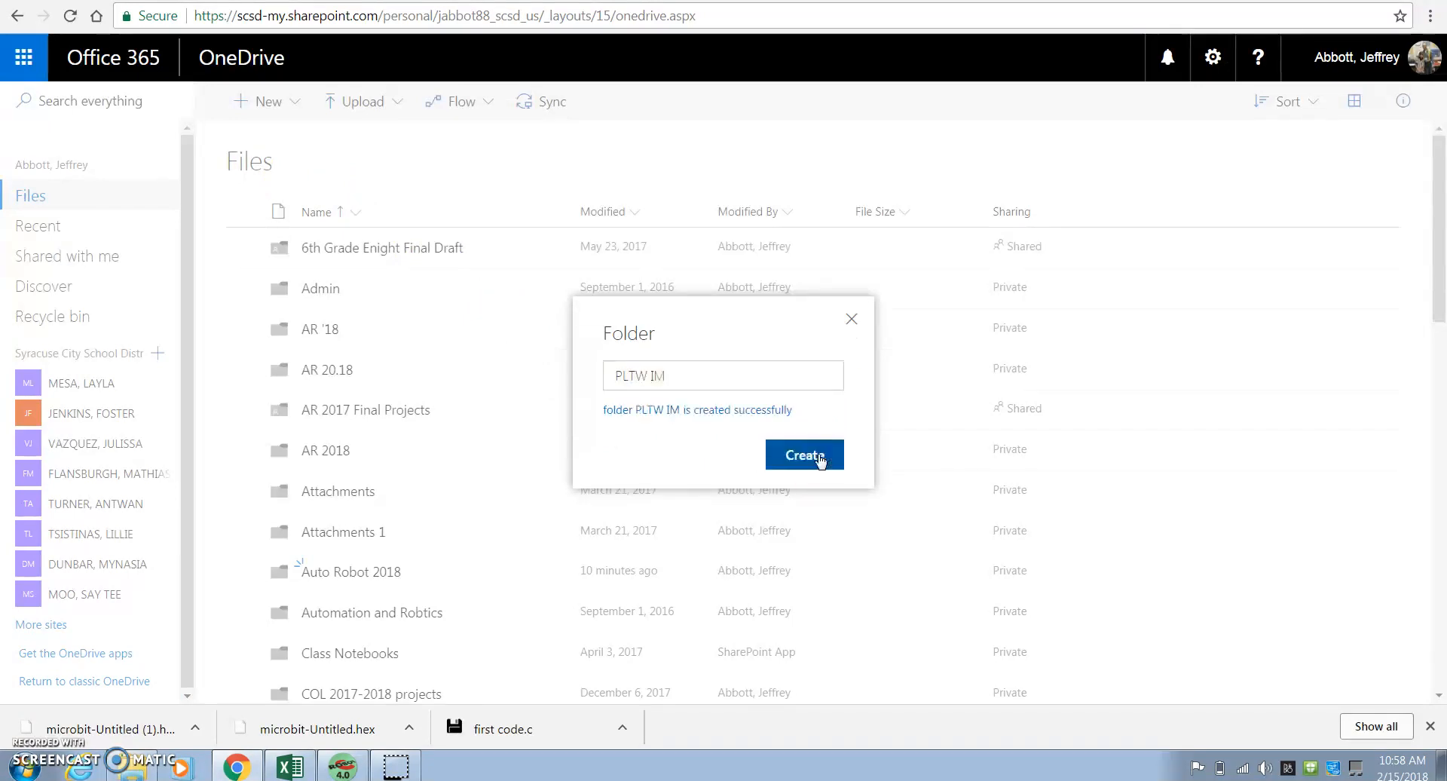
pyautogui.click(802, 455)
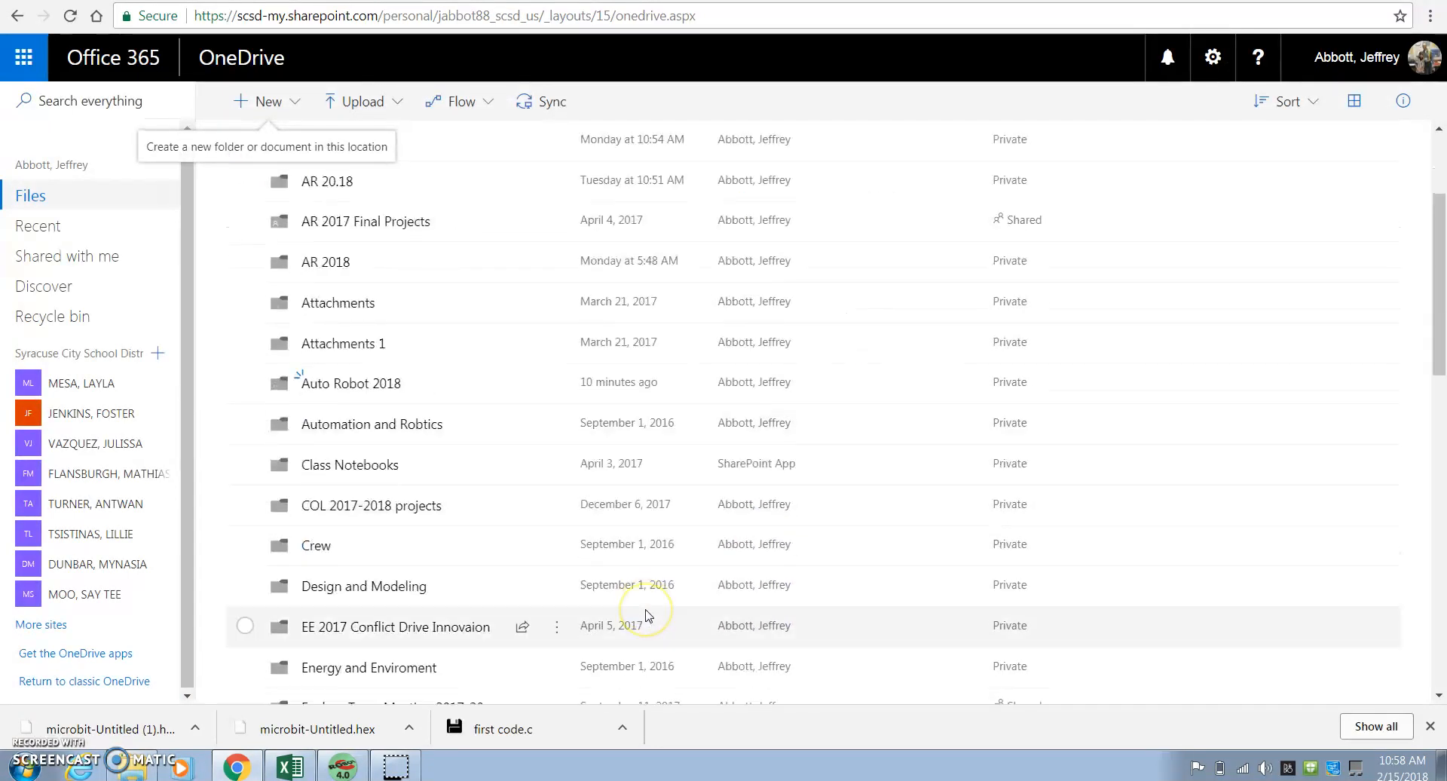
pyautogui.scroll(-3)
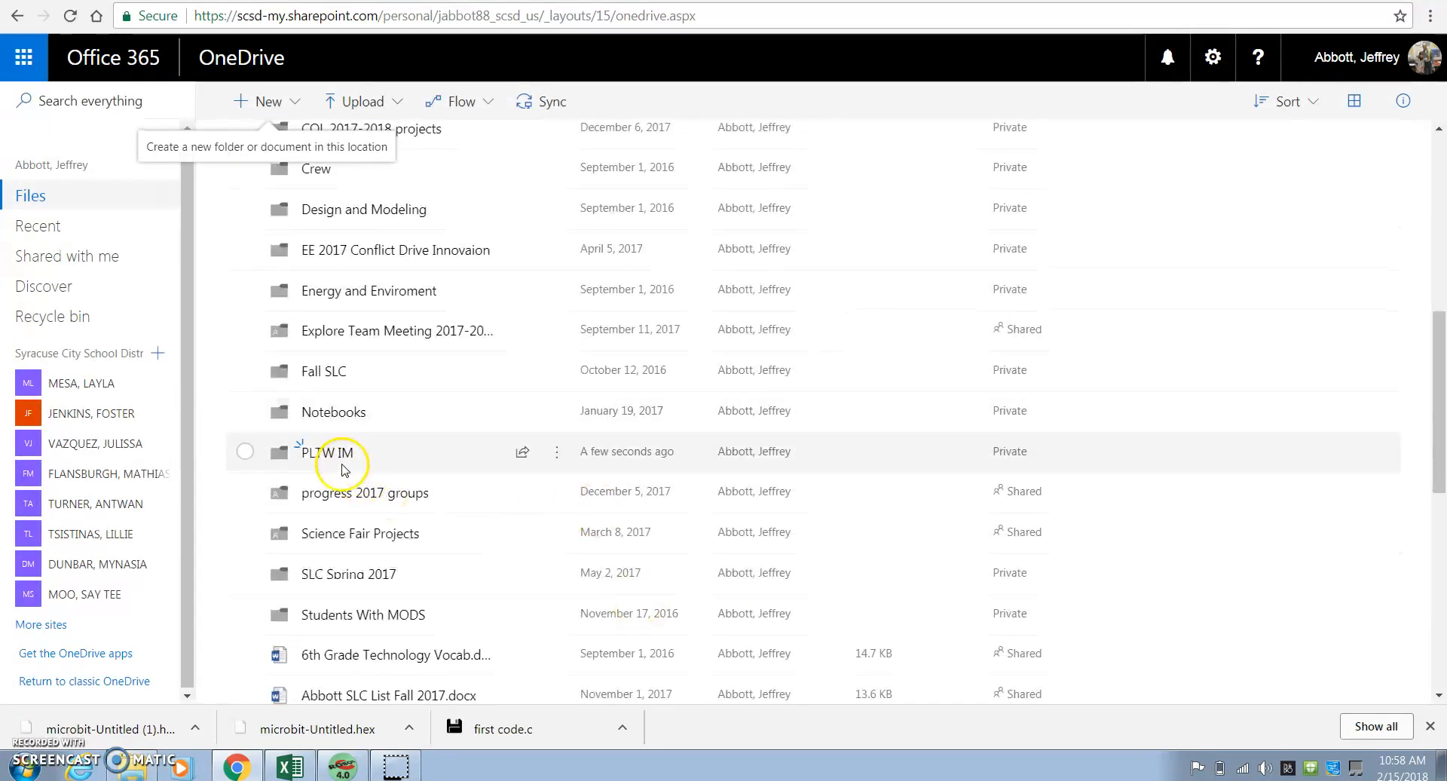
pyautogui.click(318, 452)
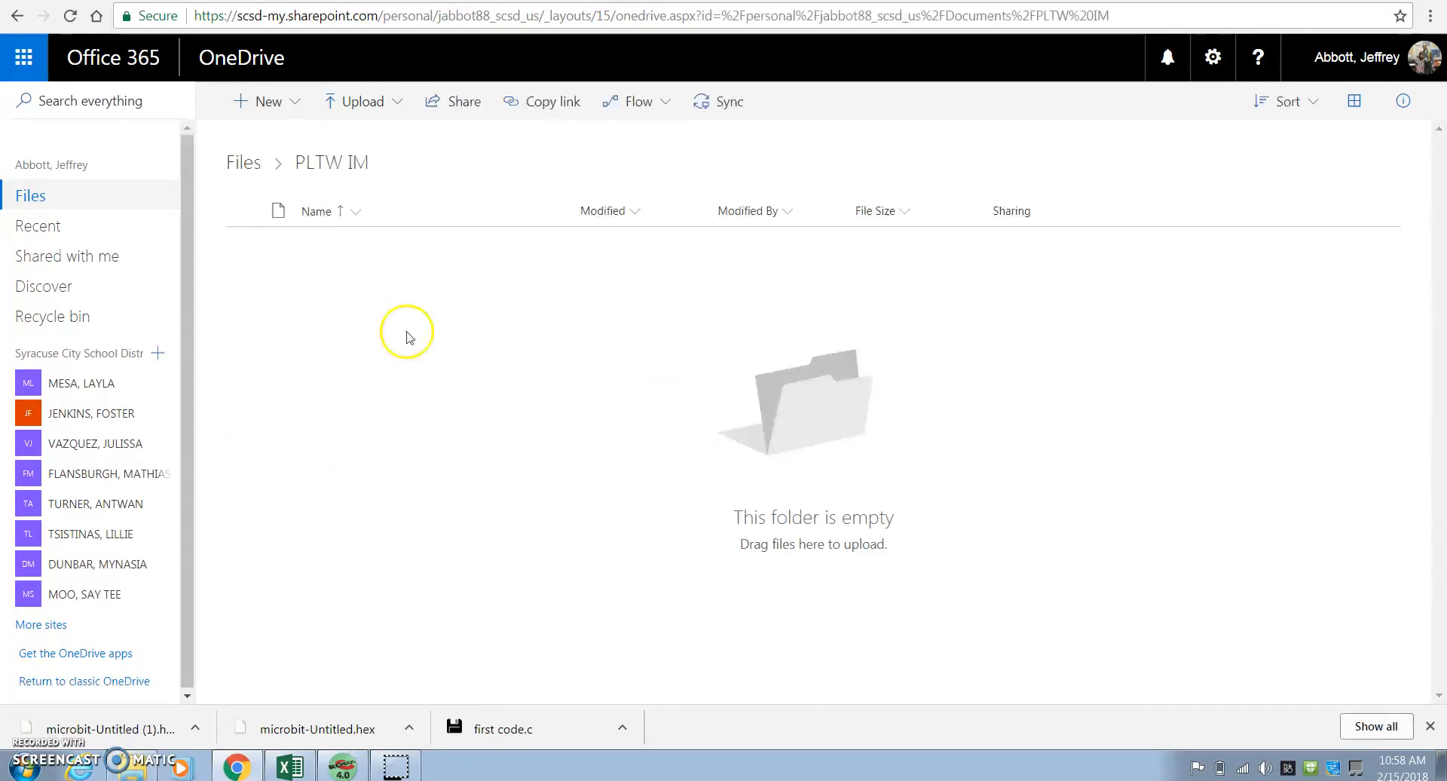
pyautogui.moveTo(363, 101)
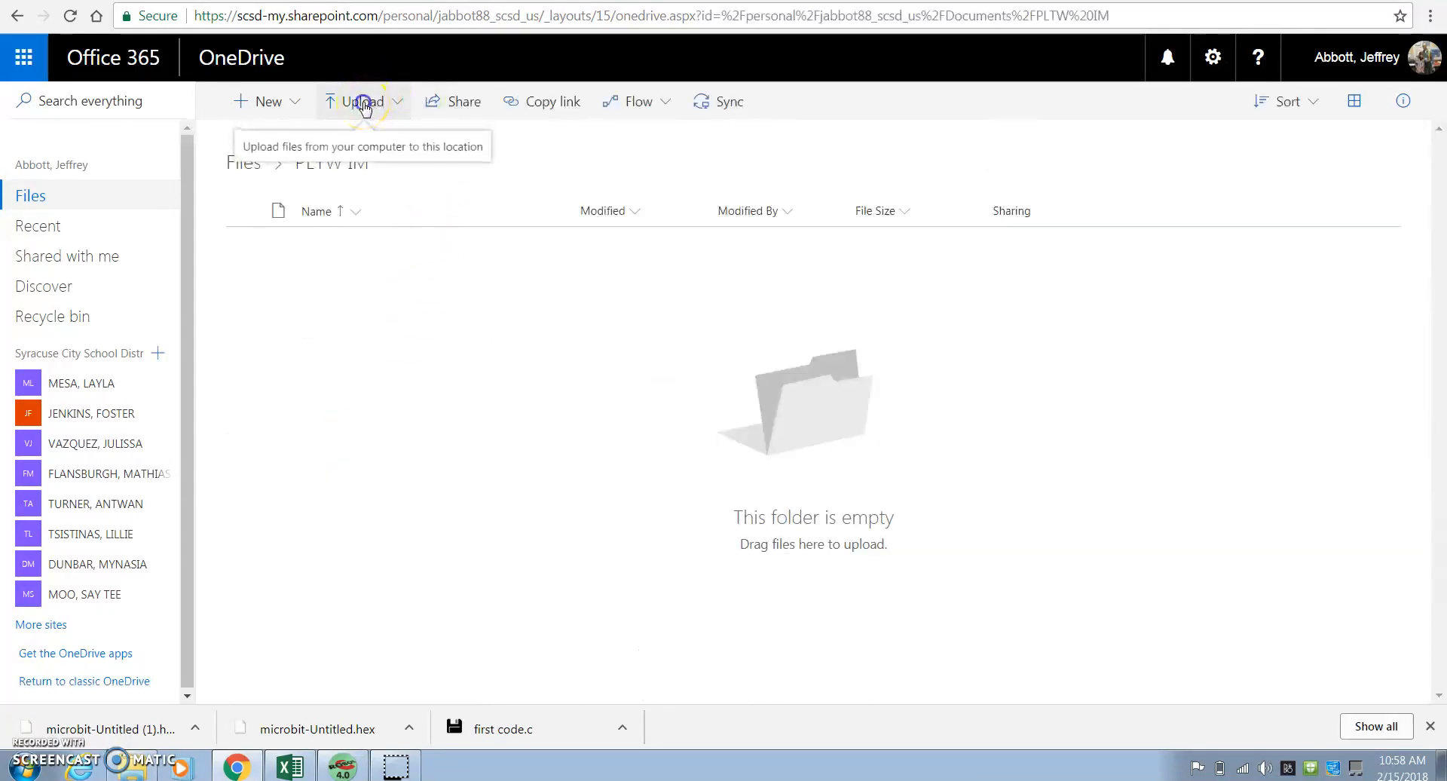
# Upload LED light.hex from H:\PLTW IM into the OneDrive PLTW IM folder
pyautogui.click(363, 101)
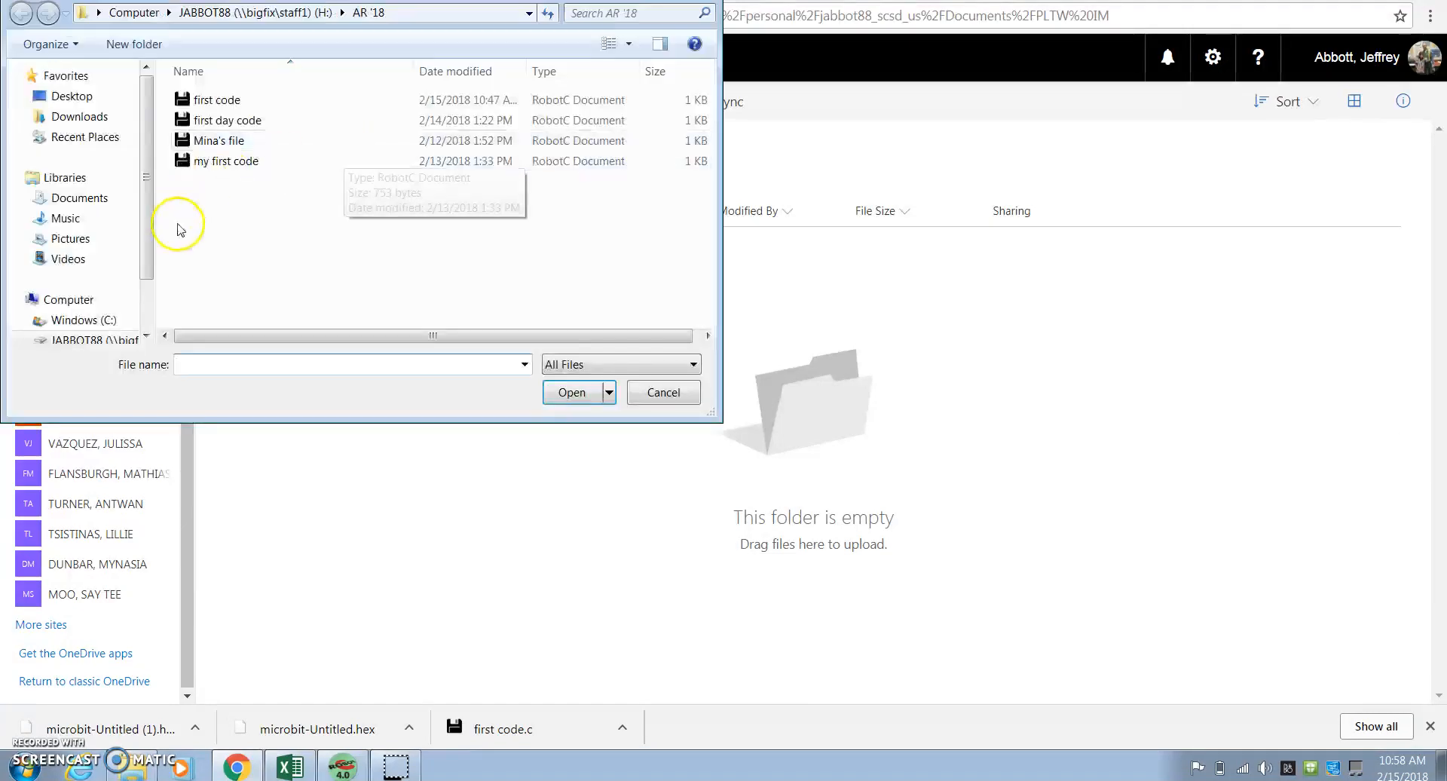
pyautogui.scroll(-3)
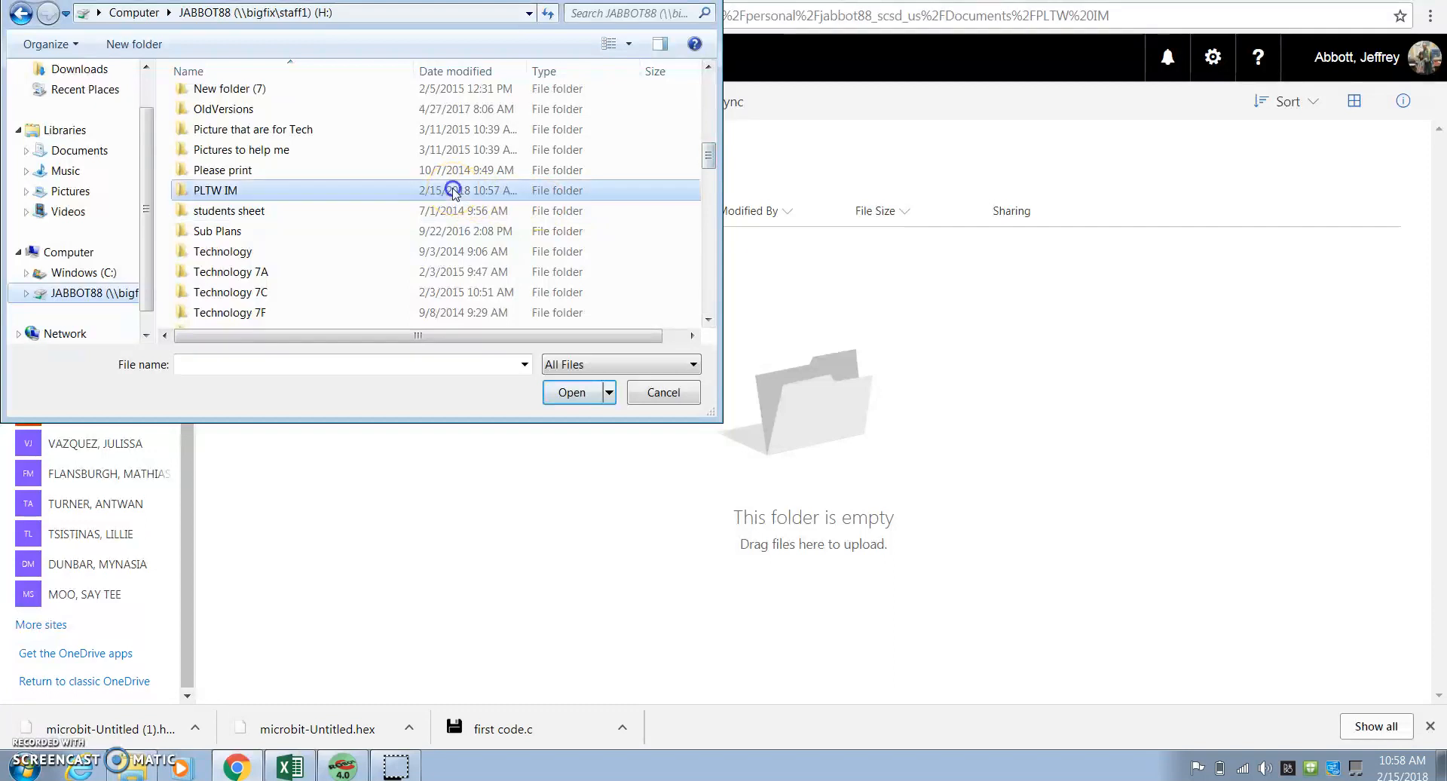
pyautogui.doubleClick(215, 190)
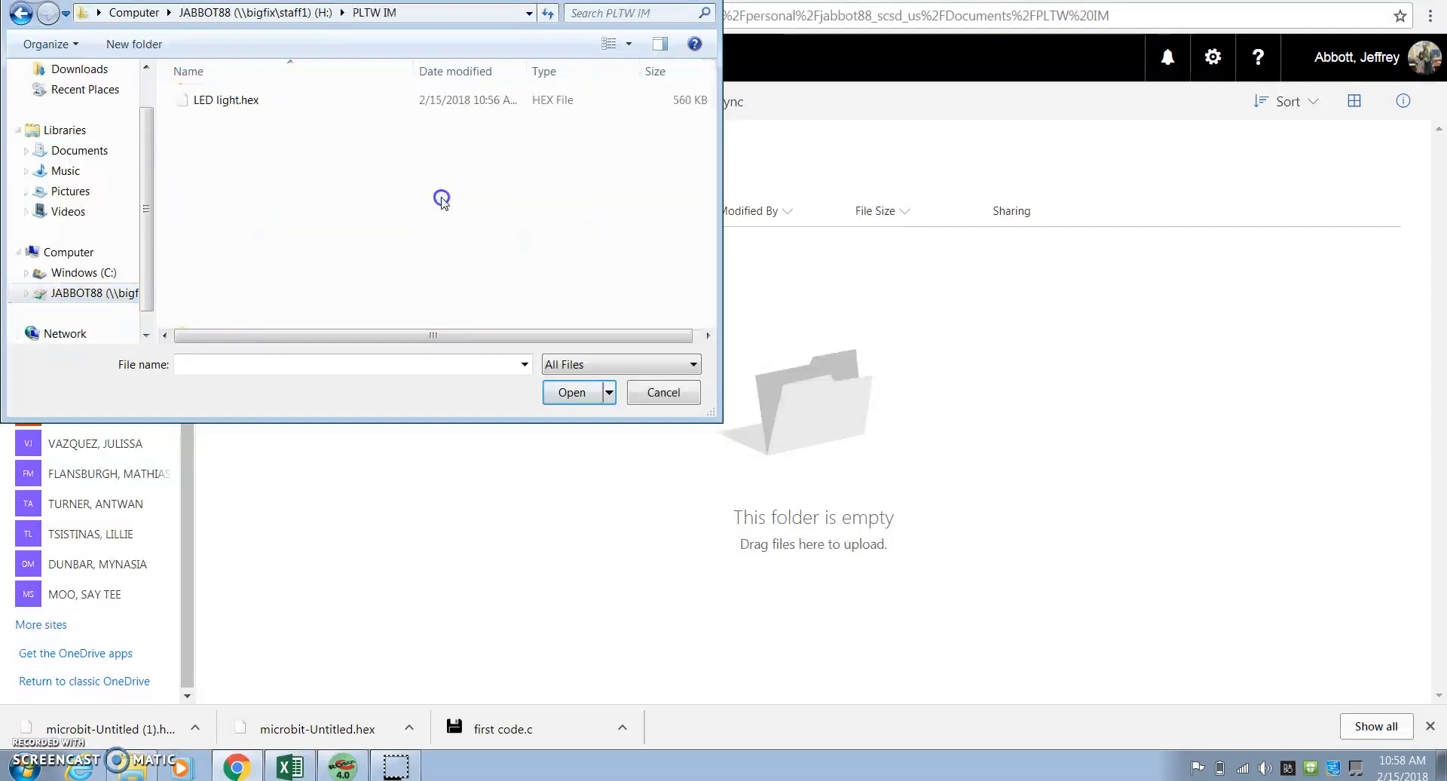
pyautogui.click(570, 391)
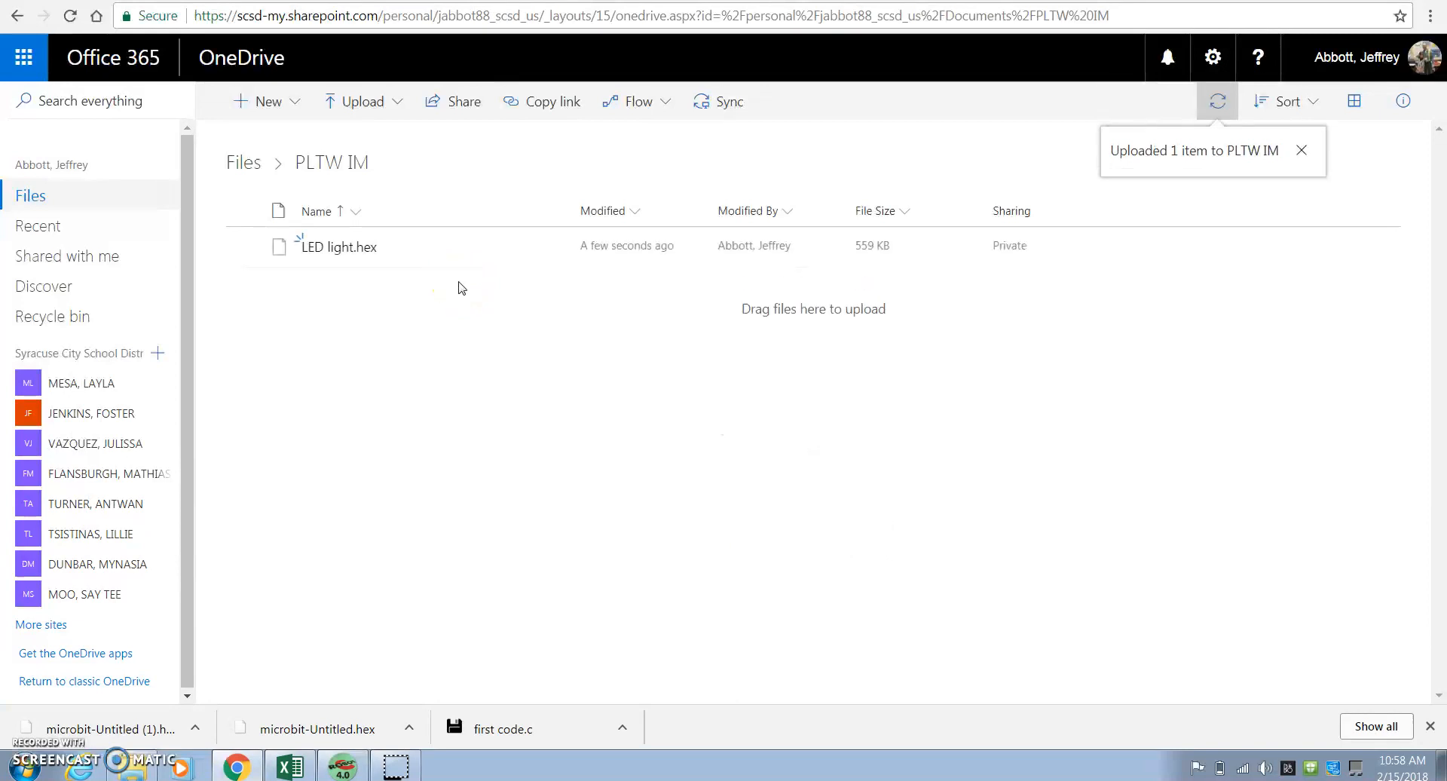
pyautogui.moveTo(469, 336)
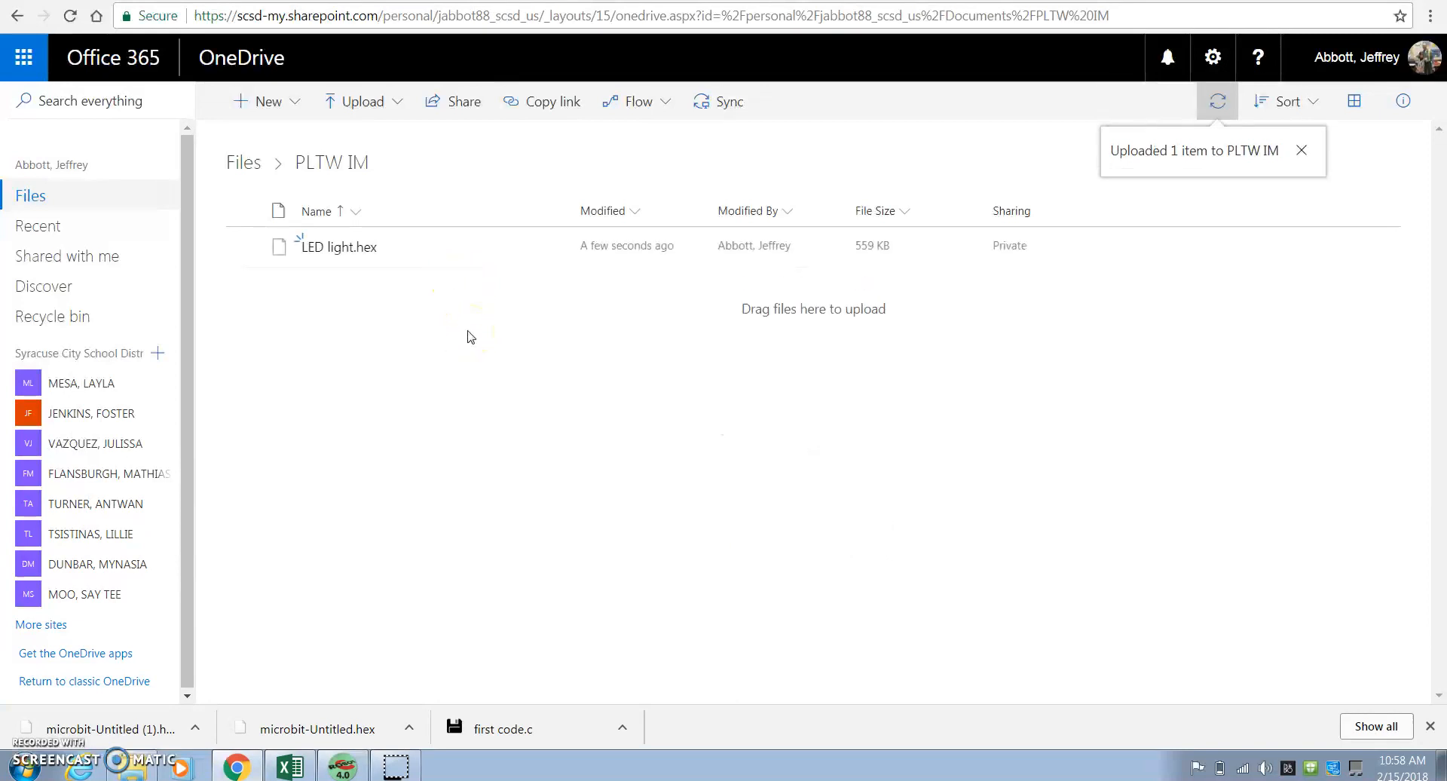
pyautogui.click(1300, 151)
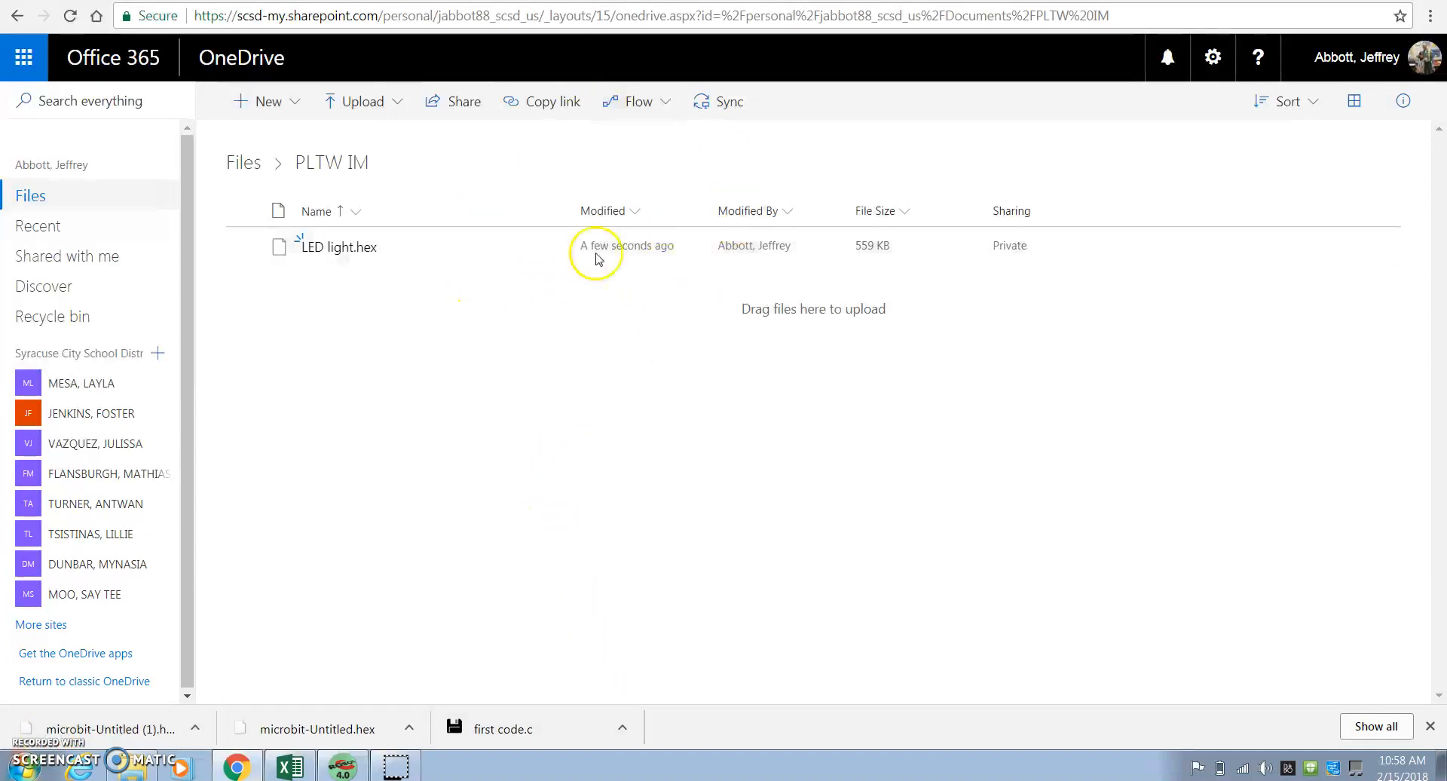
pyautogui.moveTo(434, 254)
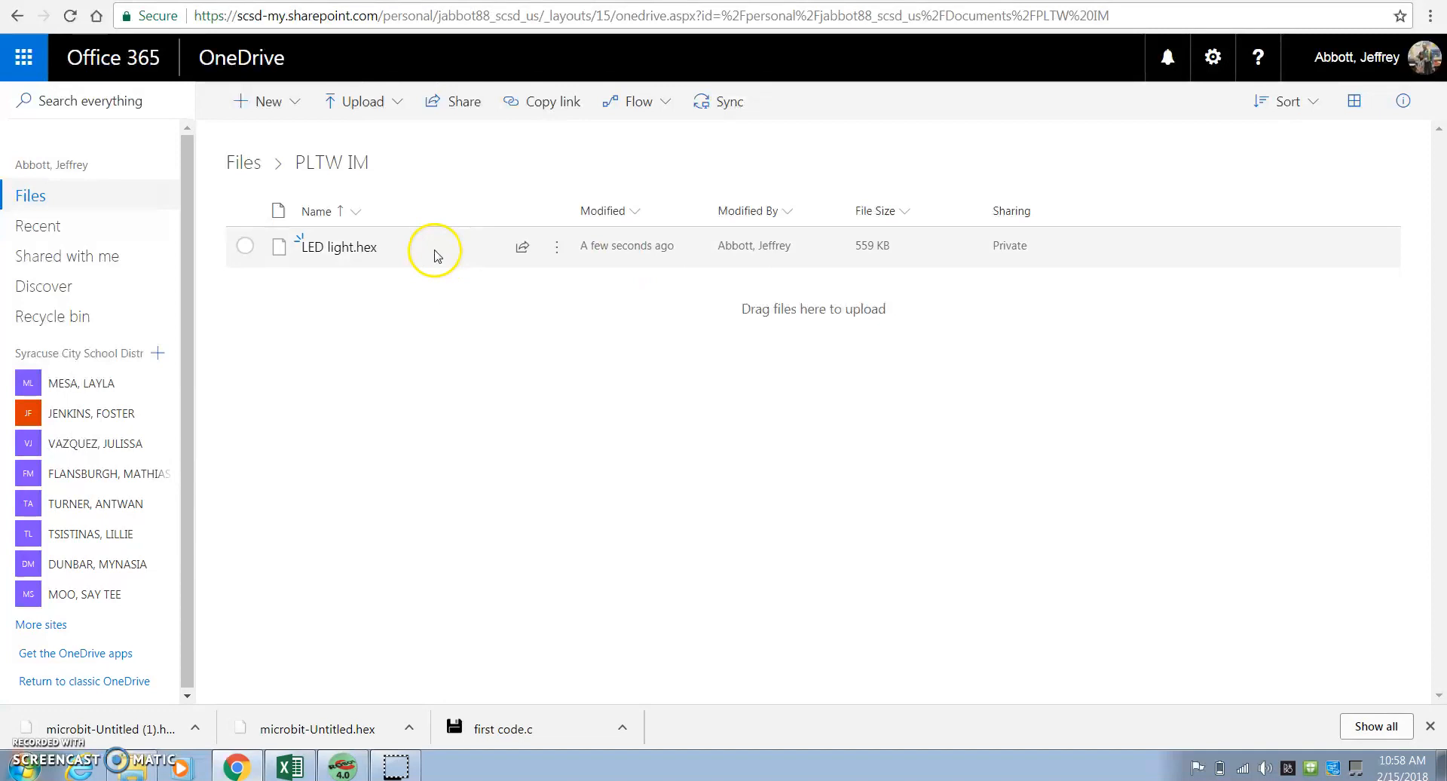
# Select LED light.hex in PLTW IM and download it to the computer
pyautogui.click(244, 245)
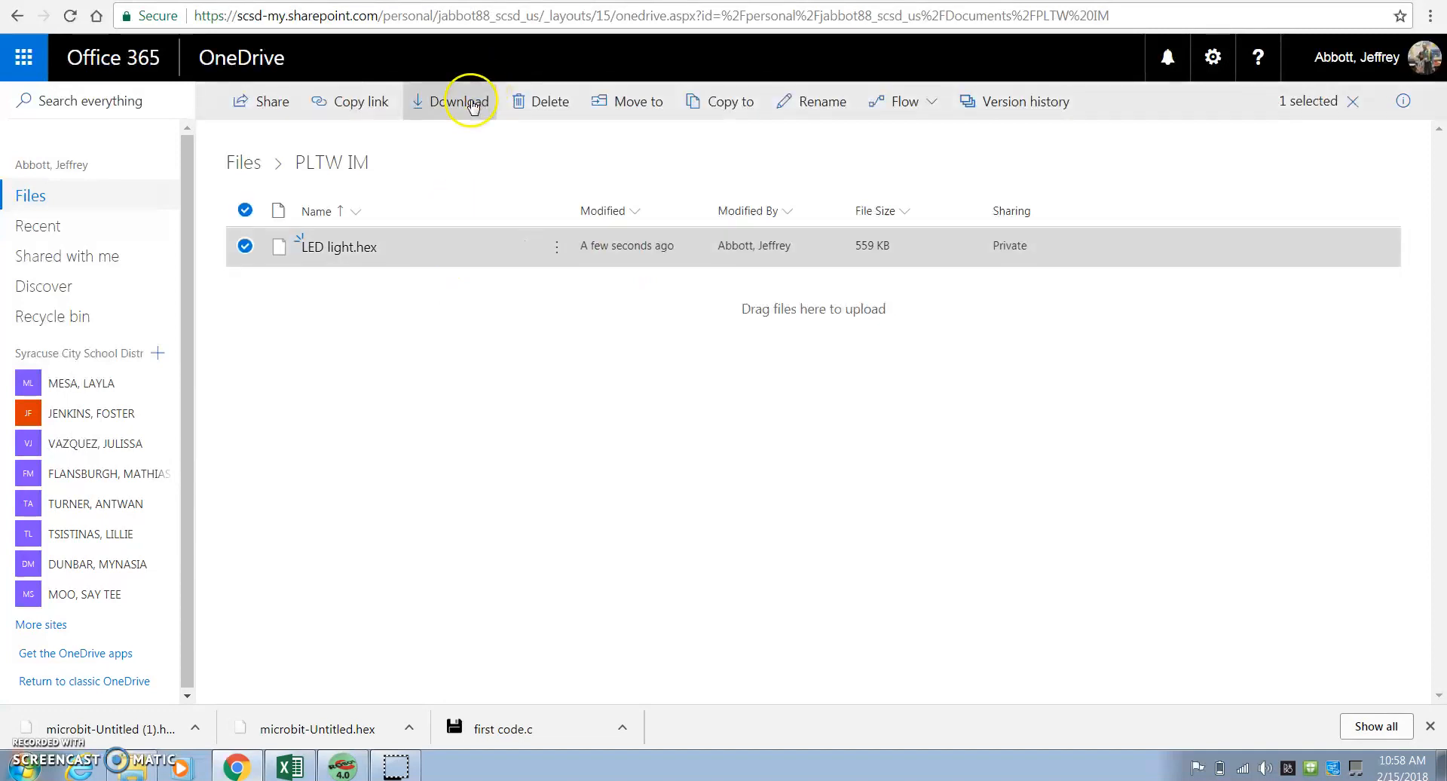
pyautogui.click(460, 101)
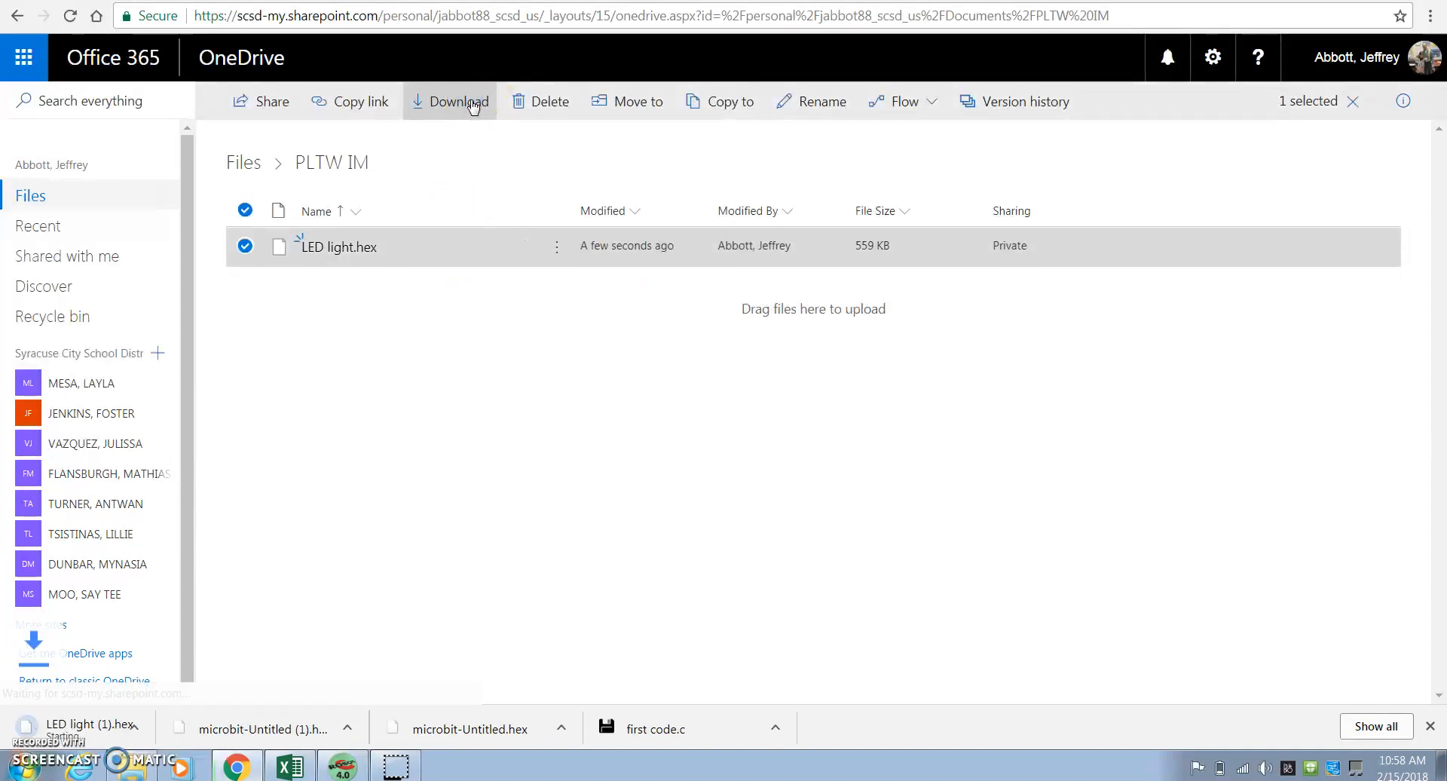
pyautogui.click(460, 101)
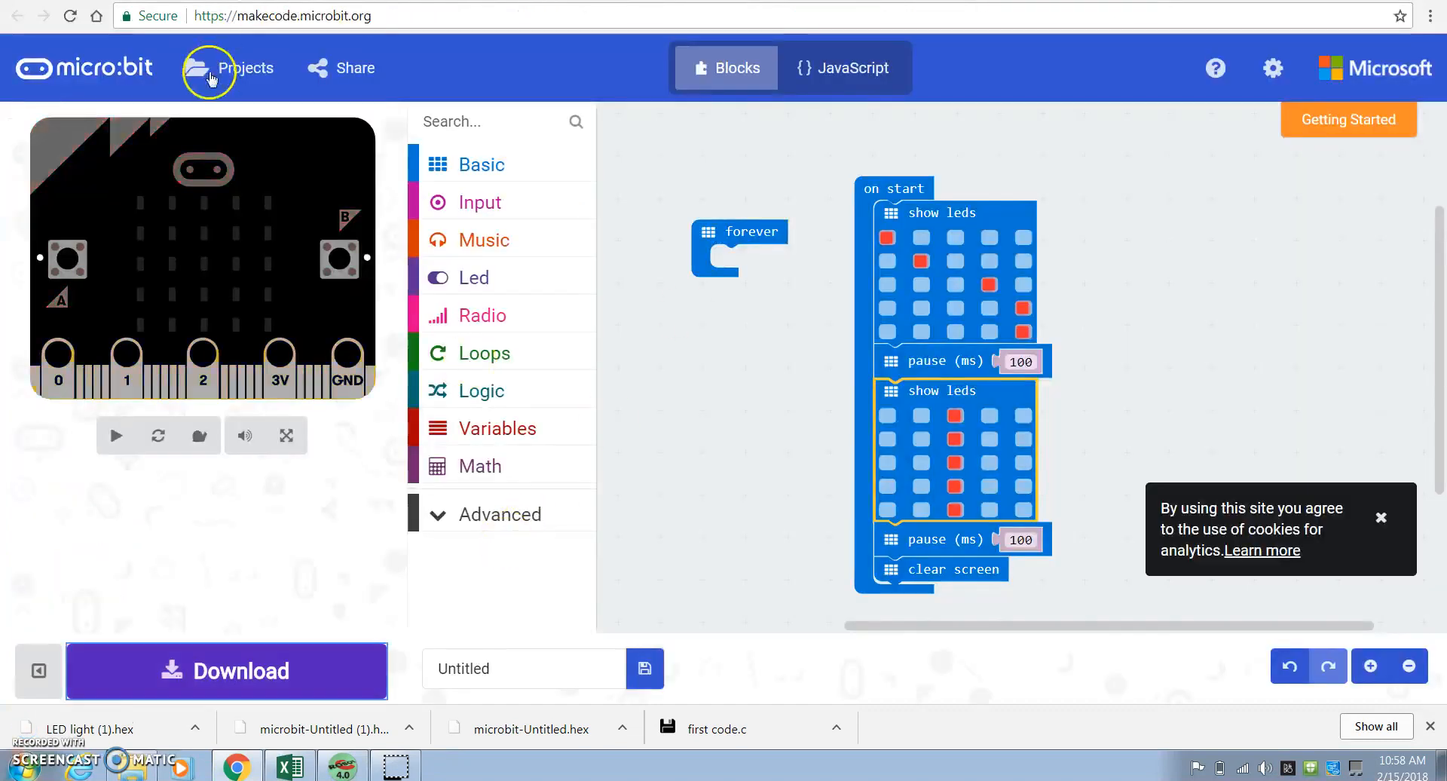
# Import LED light (1).hex from Downloads into the MakeCode editor via Projects > Import File
pyautogui.click(229, 67)
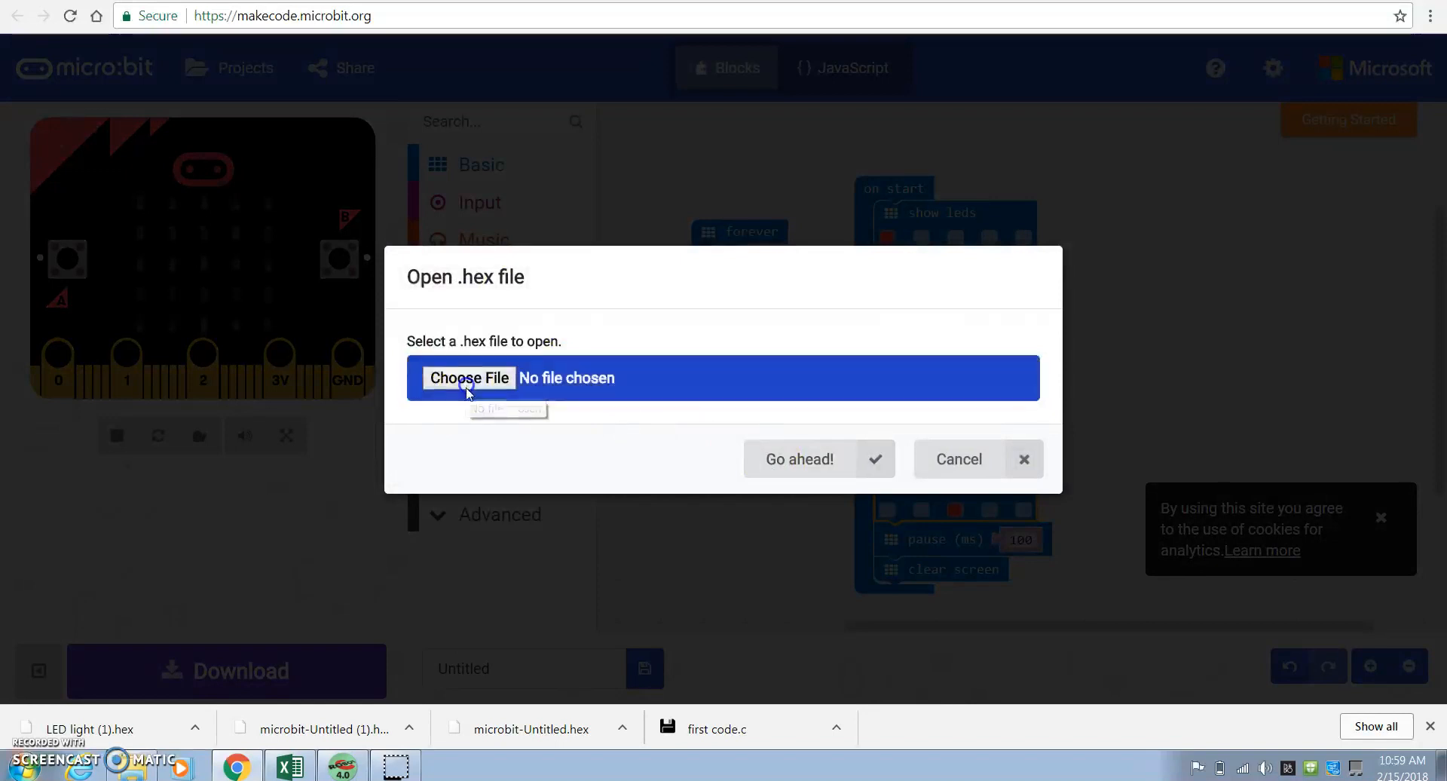
pyautogui.click(468, 377)
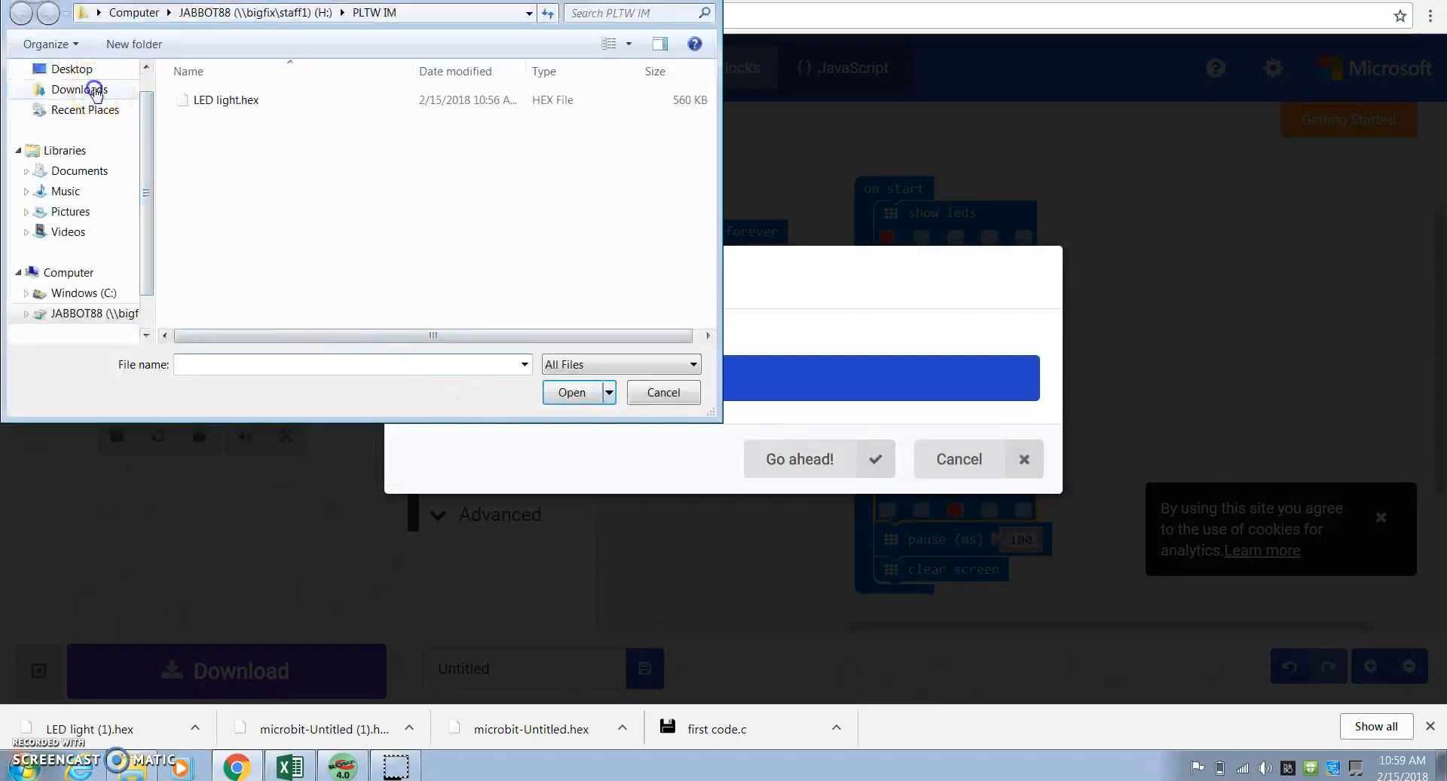
pyautogui.click(79, 89)
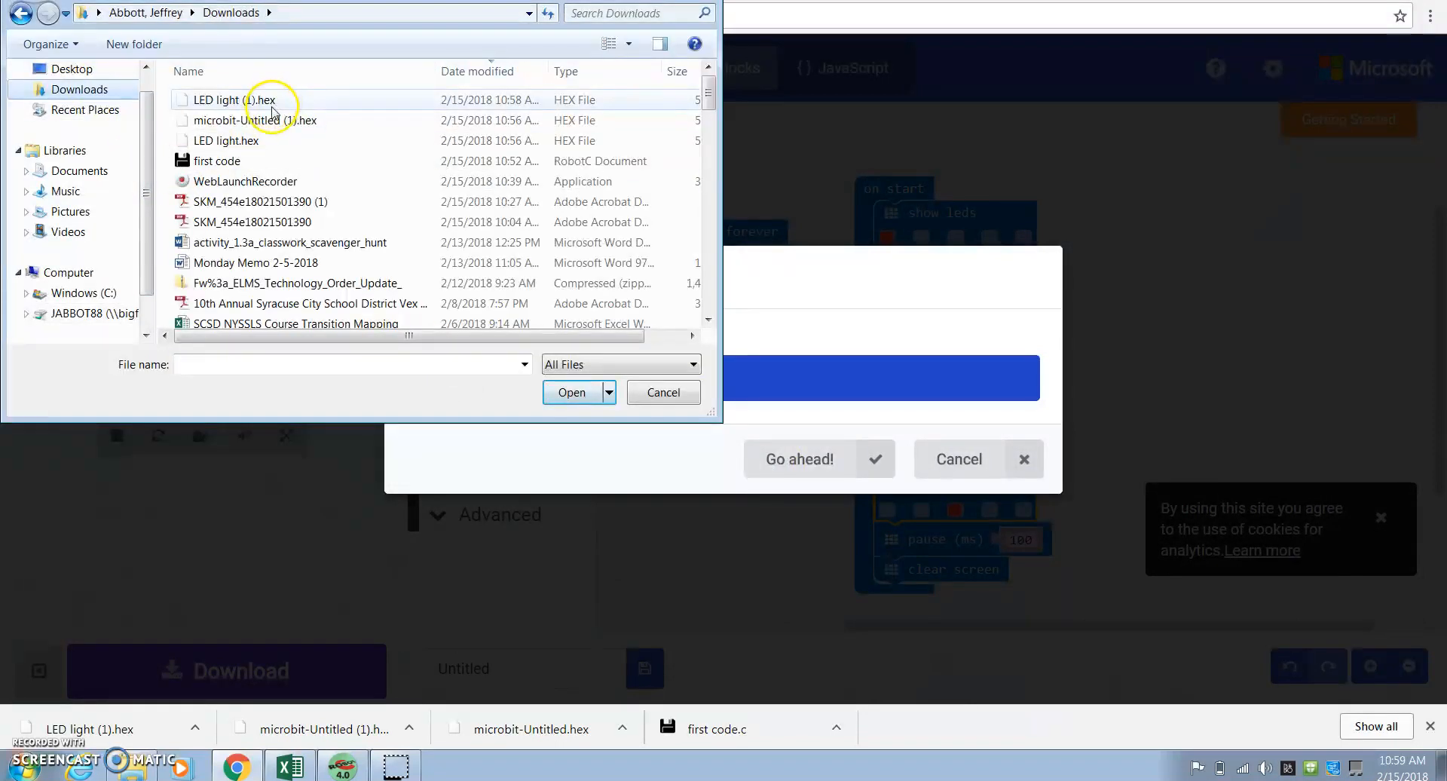
pyautogui.click(231, 100)
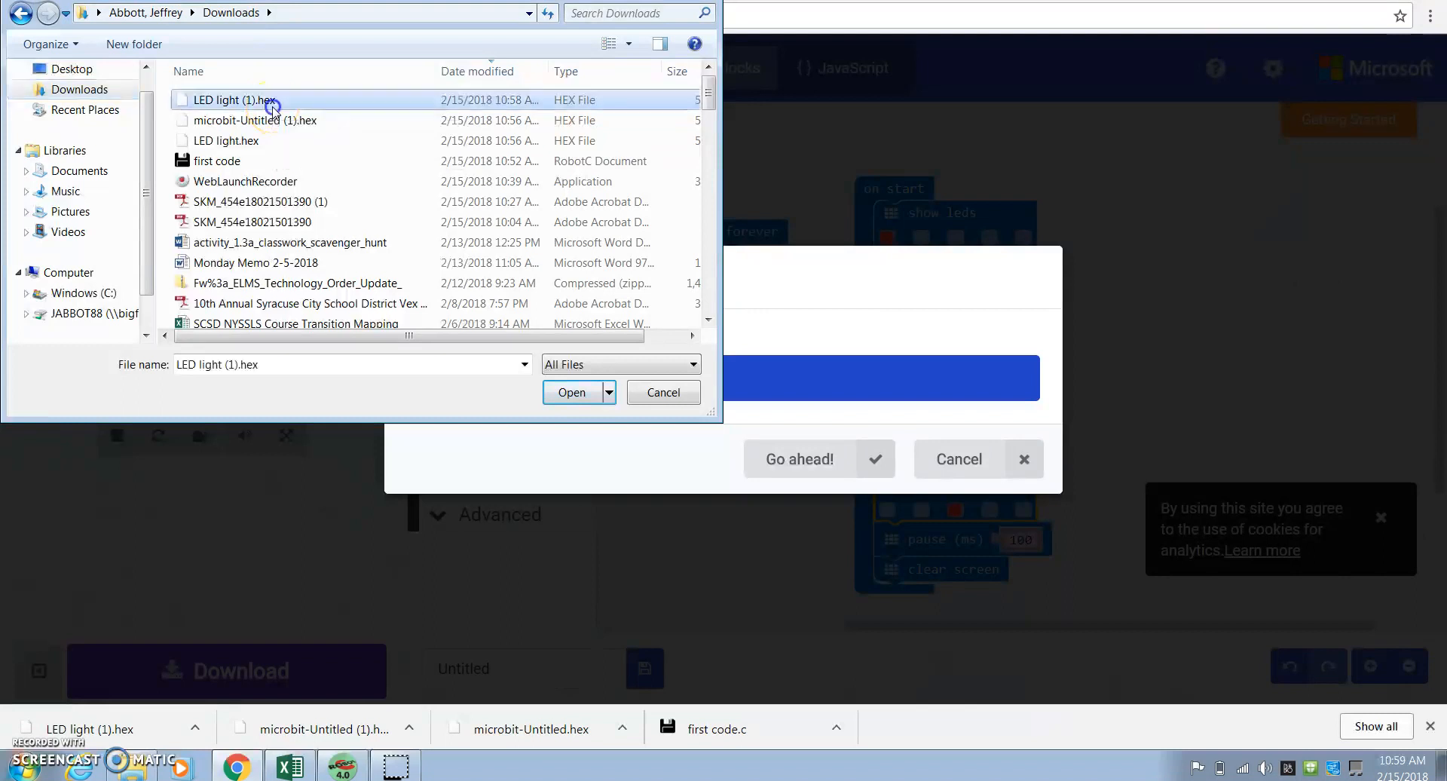
pyautogui.click(570, 392)
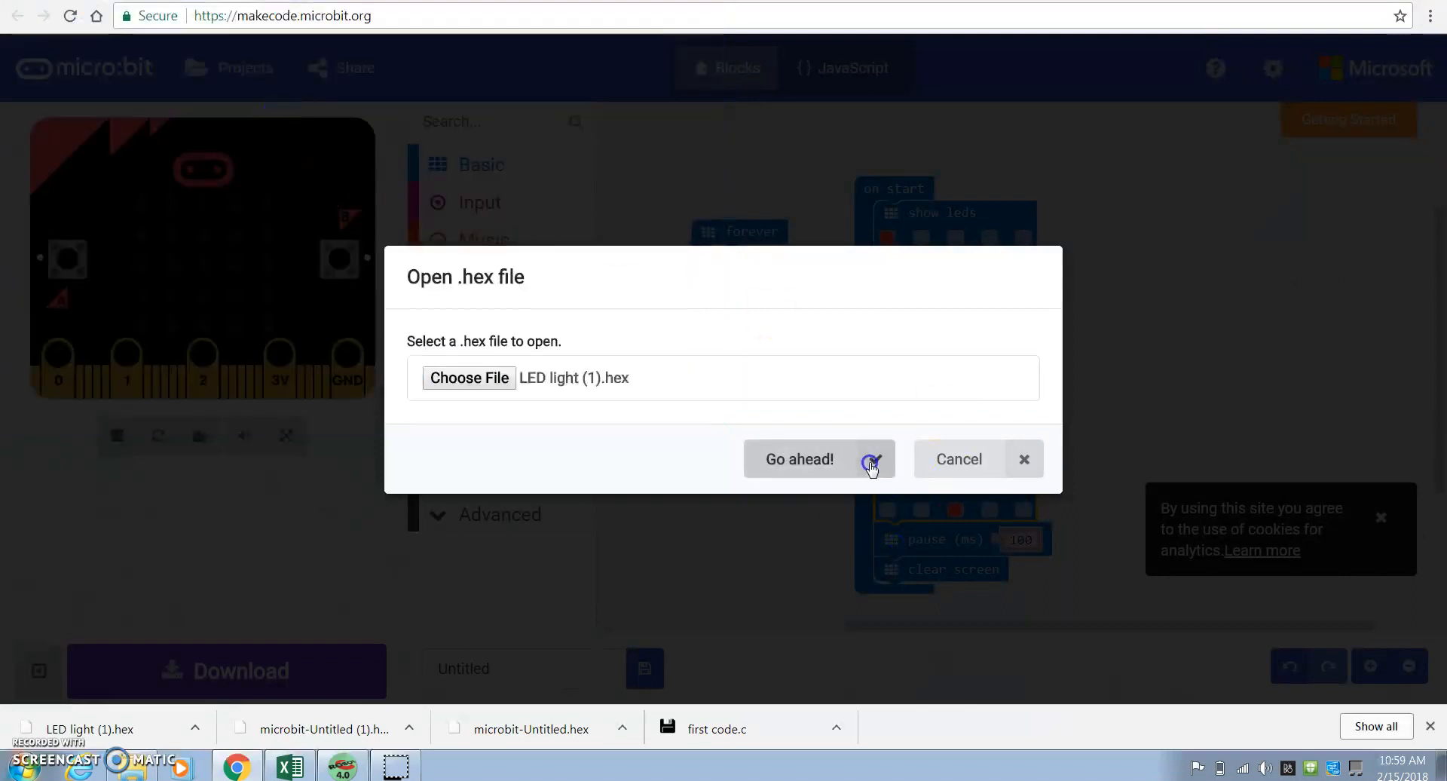
pyautogui.click(799, 459)
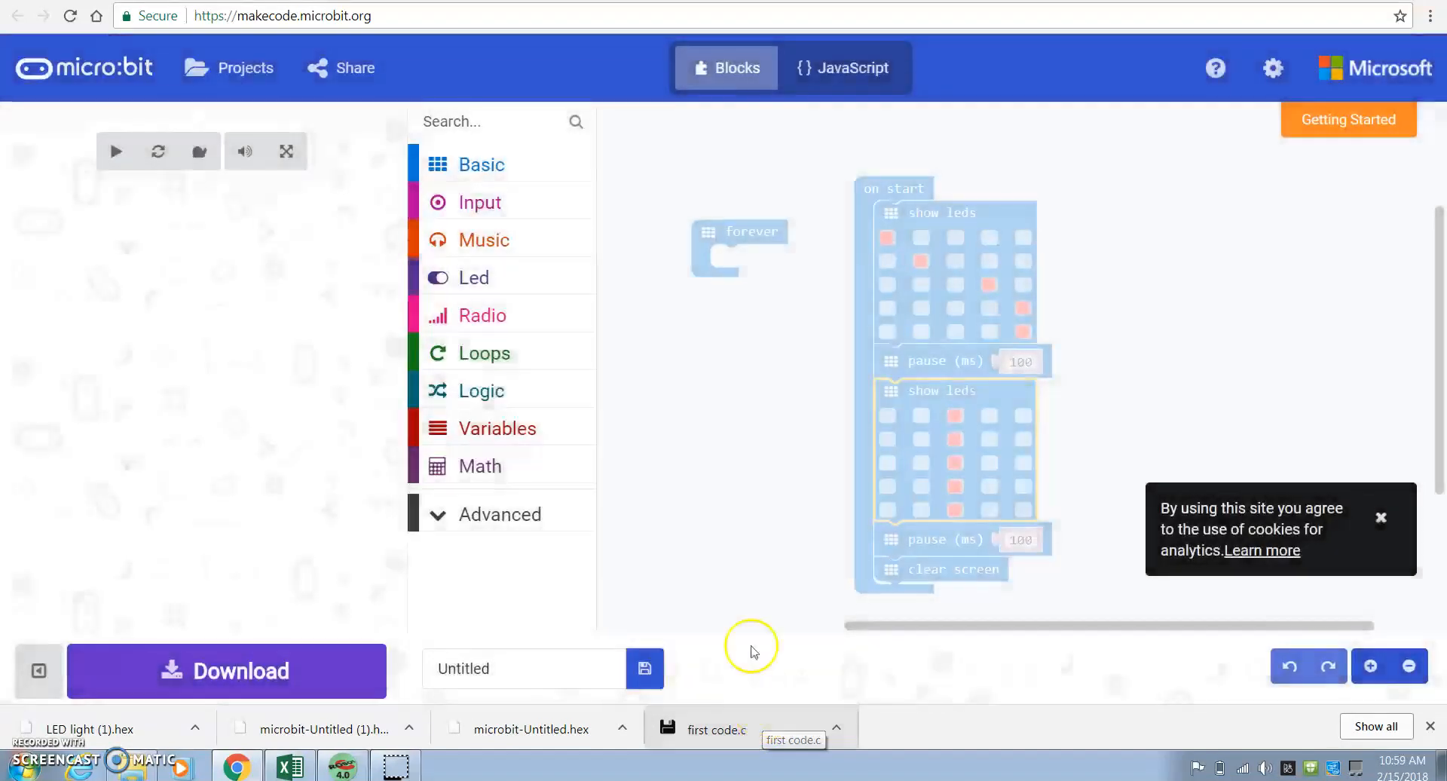
# Restart the simulator so the reloaded LED program replays its patterns
pyautogui.click(116, 151)
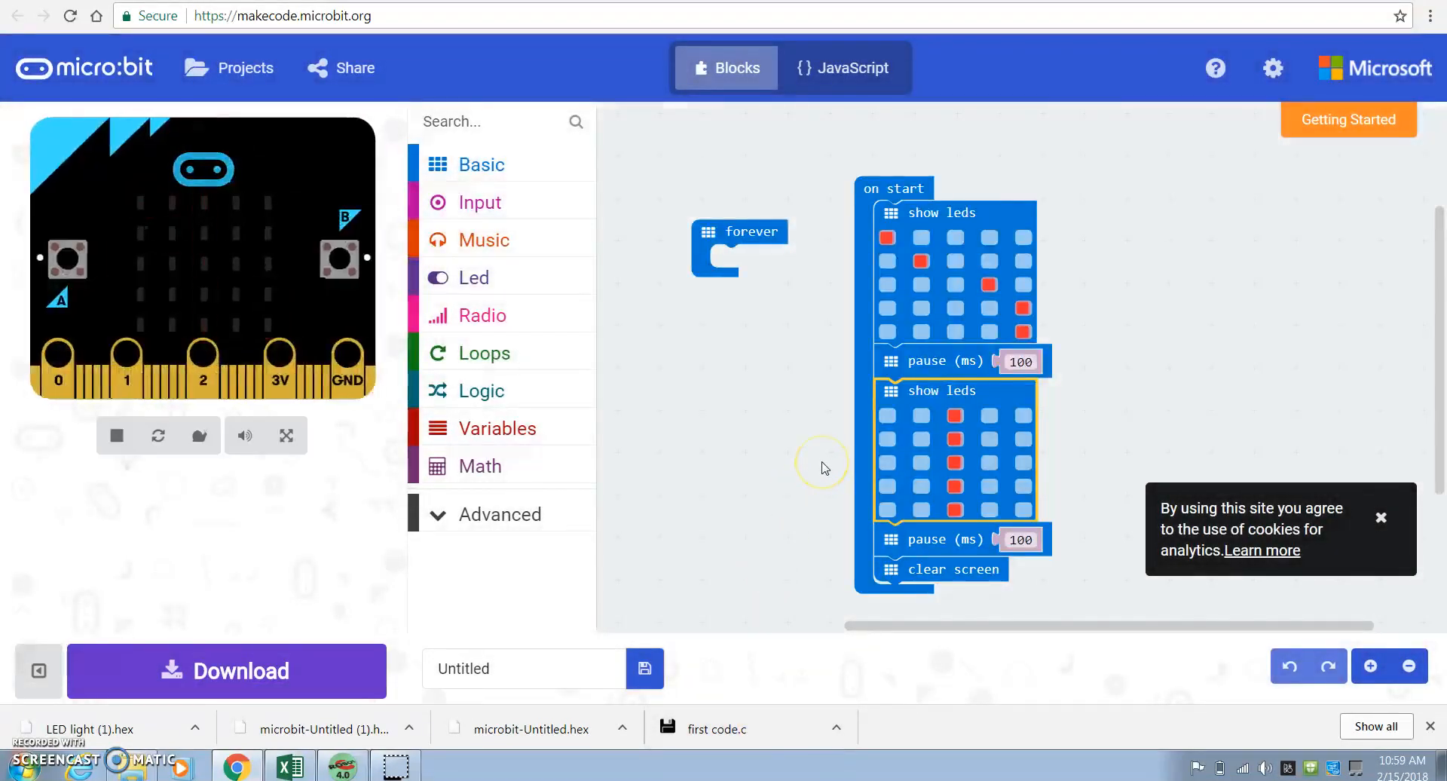
pyautogui.moveTo(821, 466)
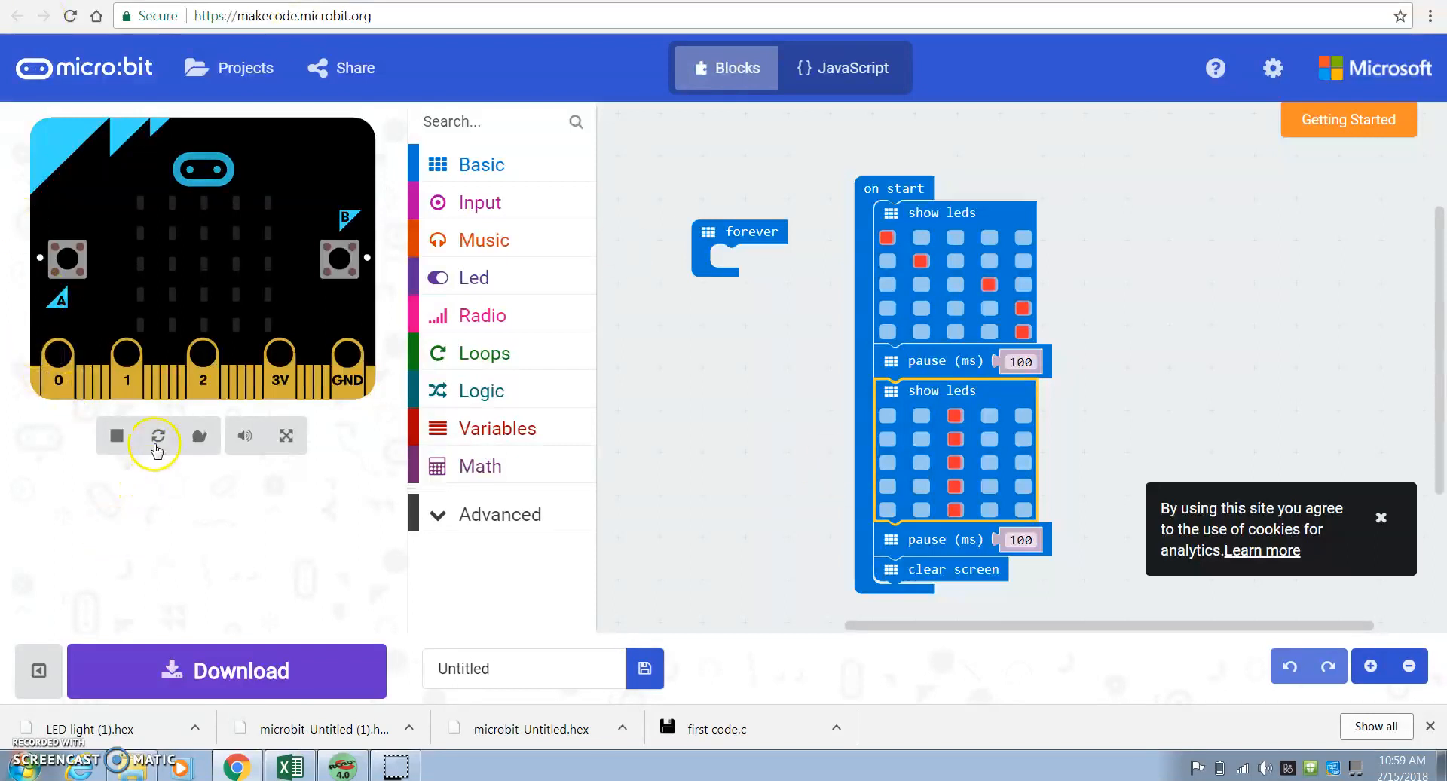
pyautogui.click(157, 434)
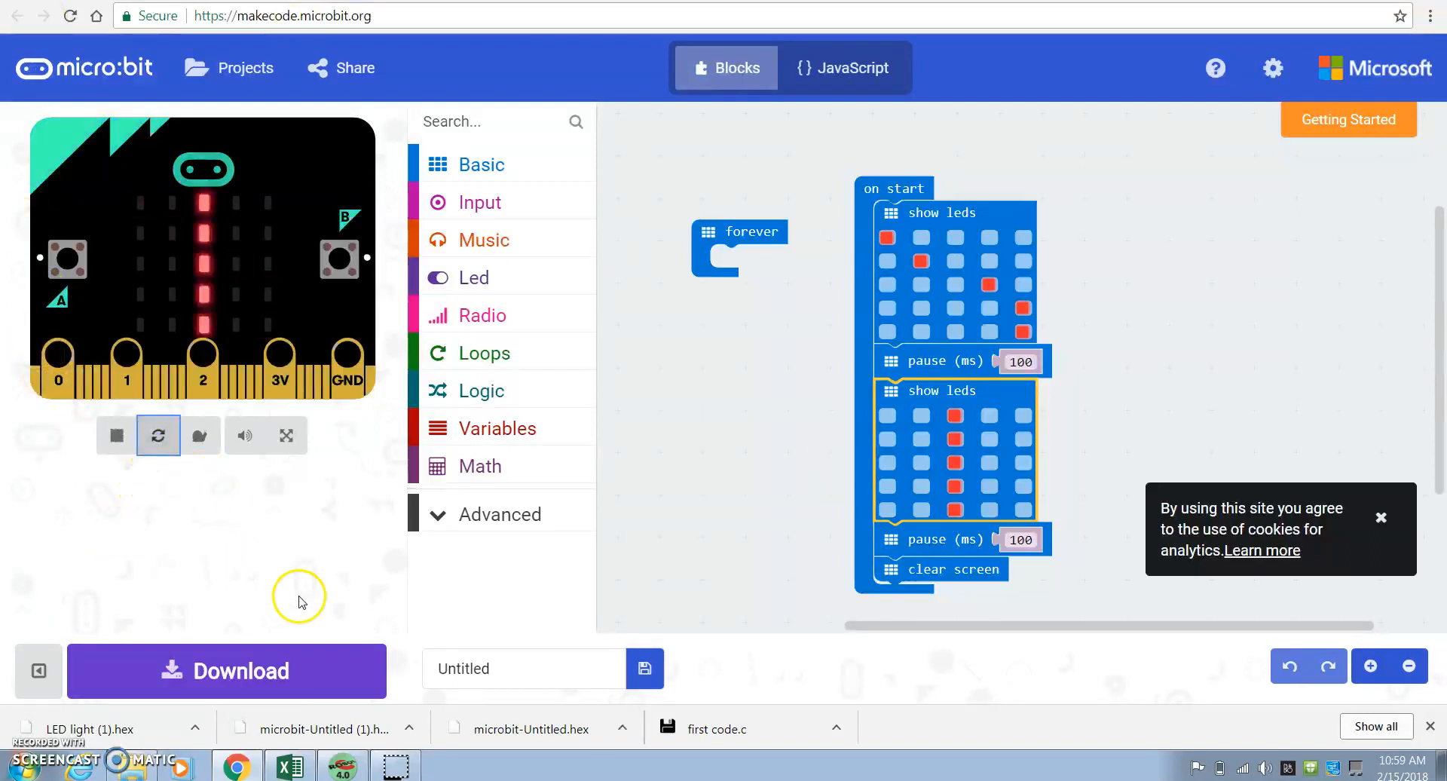
pyautogui.moveTo(413, 541)
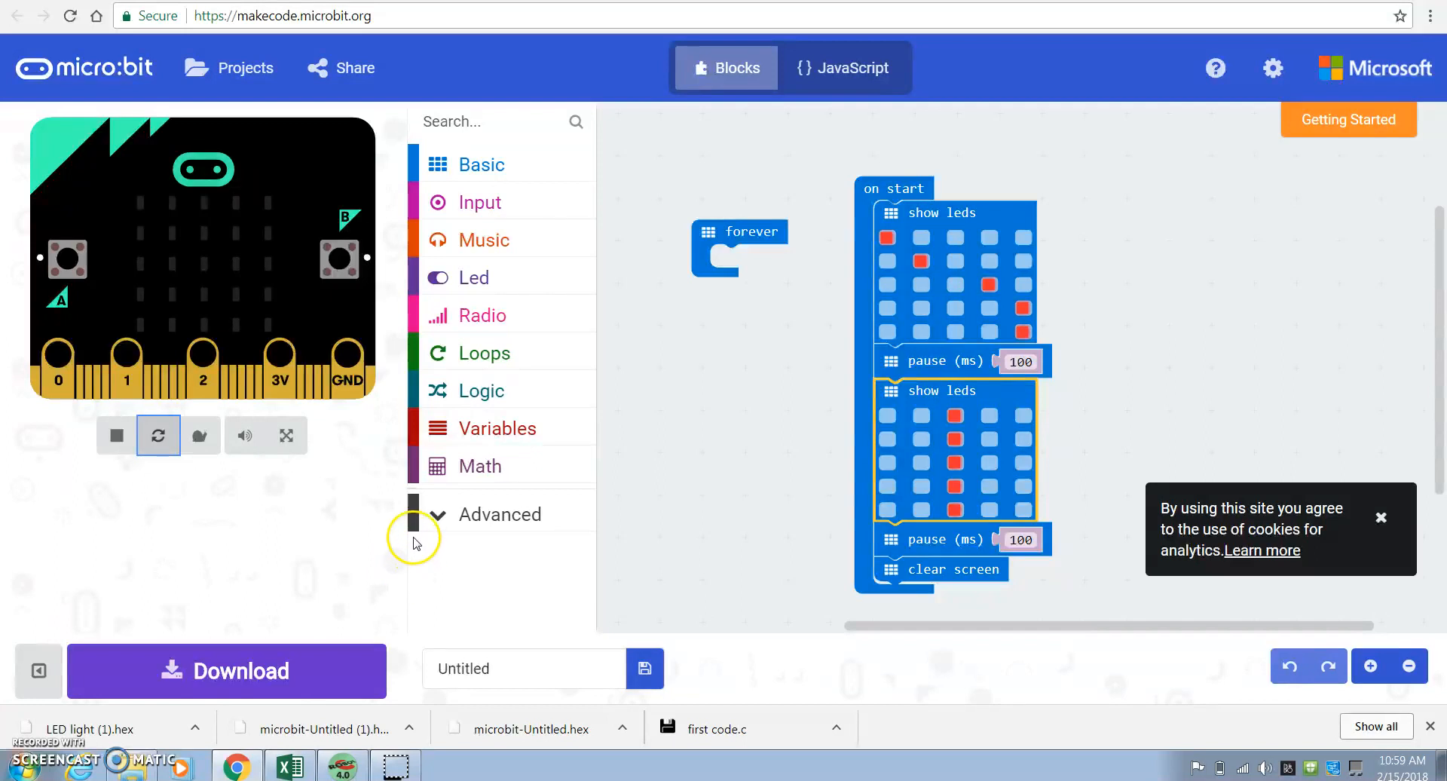
pyautogui.moveTo(398, 547)
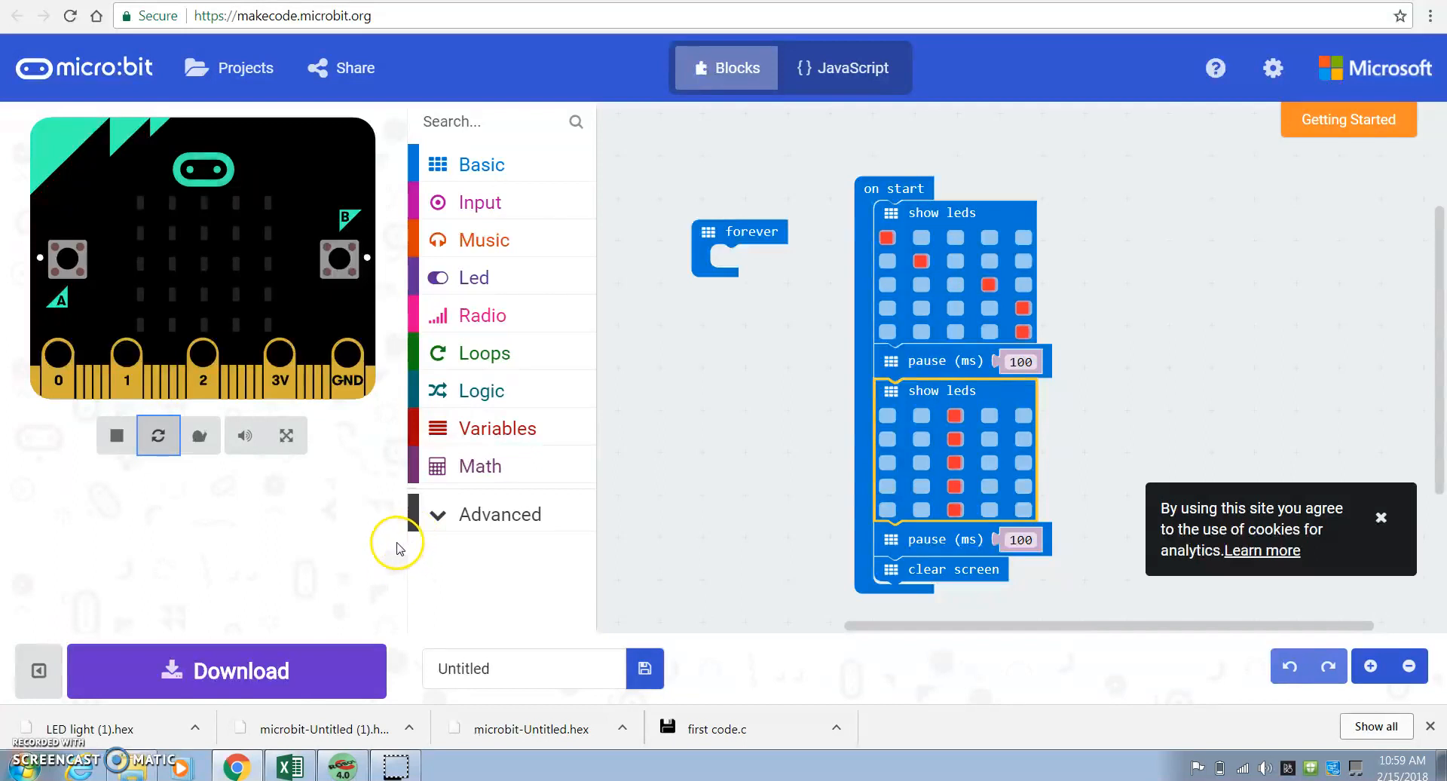